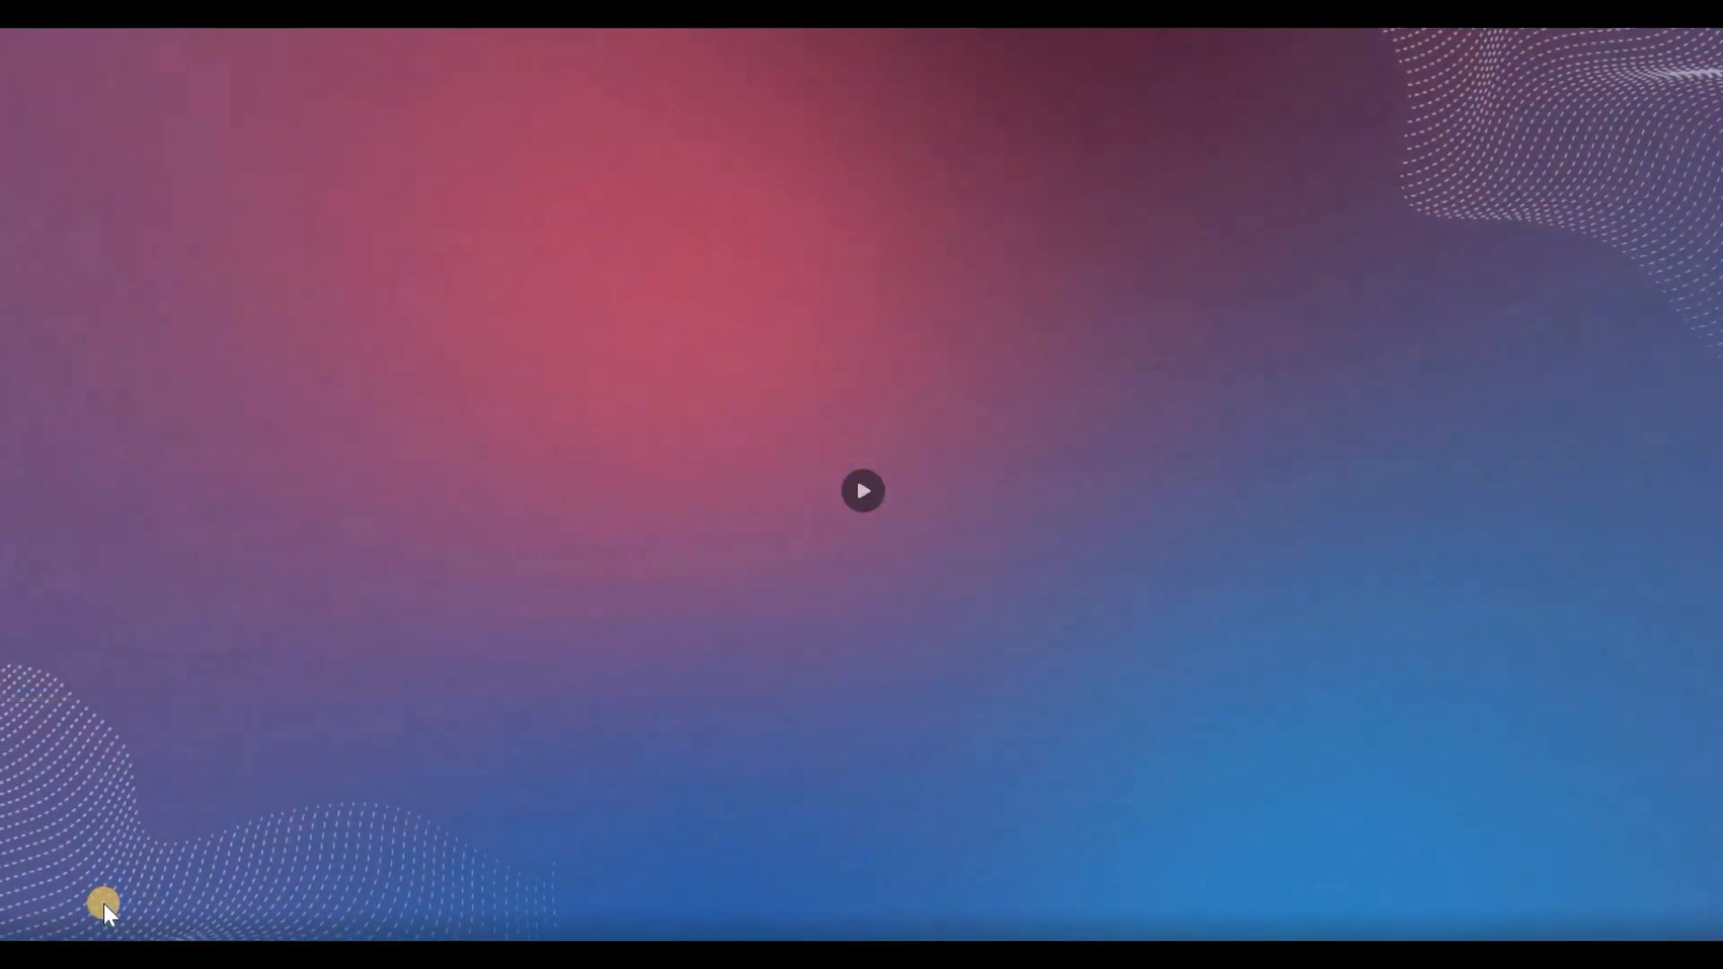
# Attempt Ctrl+C on question 14's text and dismiss the 'Text copying has been disabled' alerts.
pyautogui.click(864, 490)
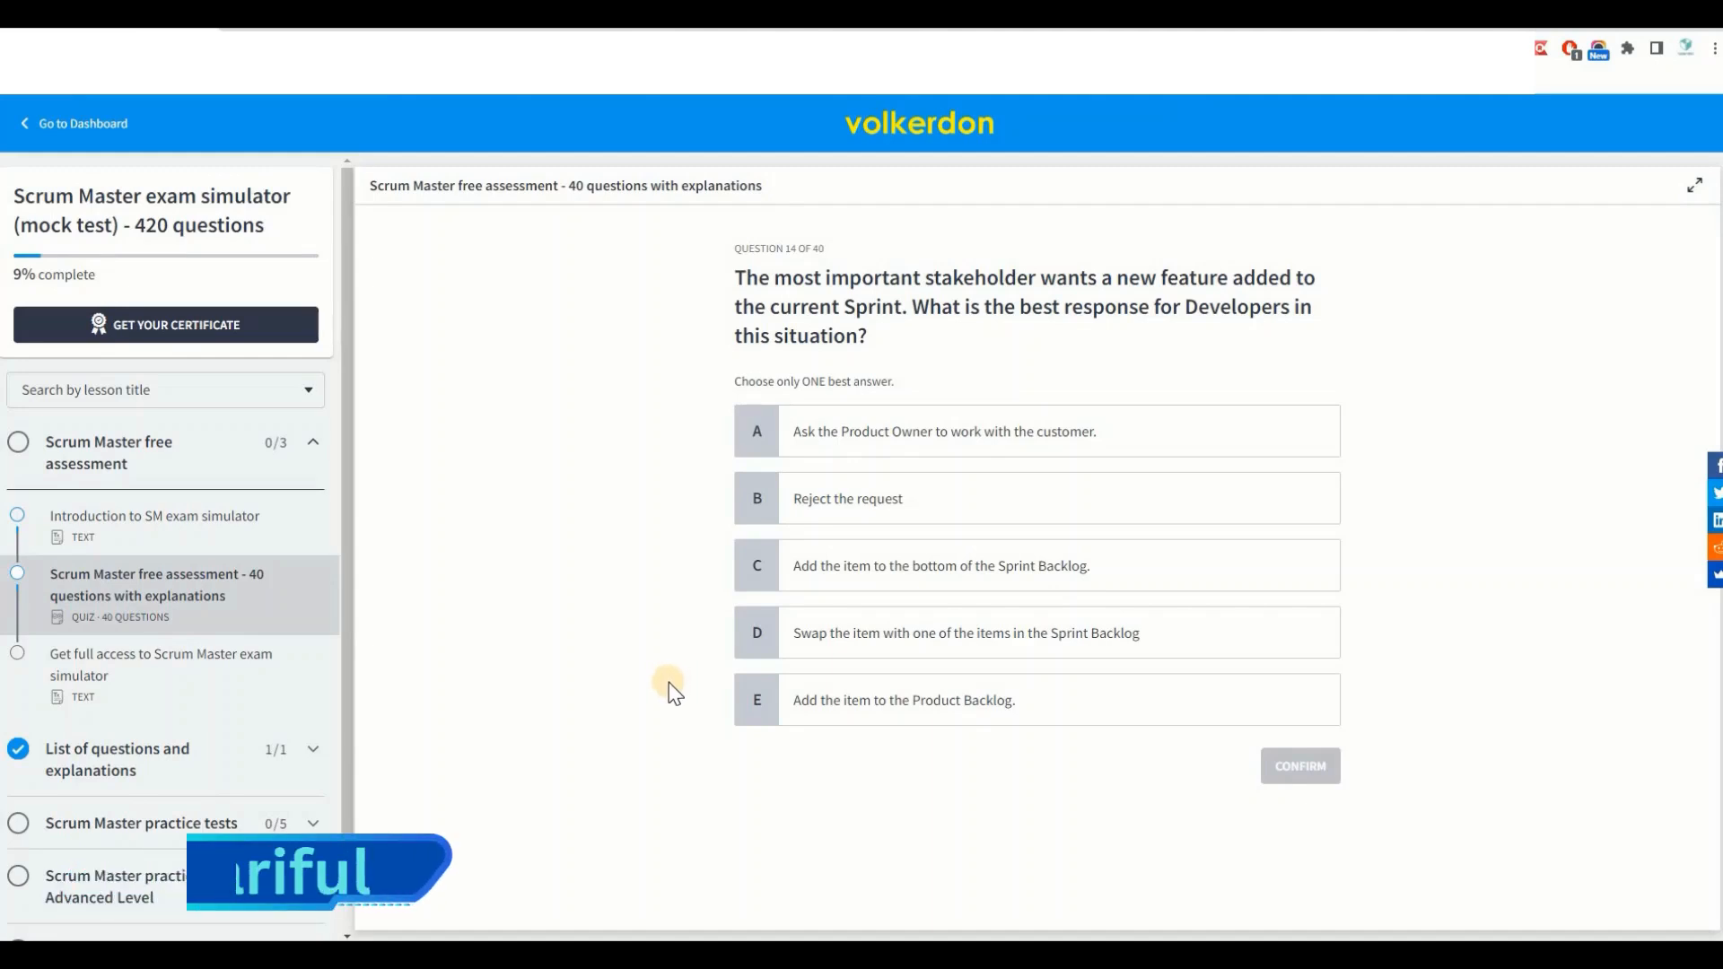
pyautogui.moveTo(815, 217)
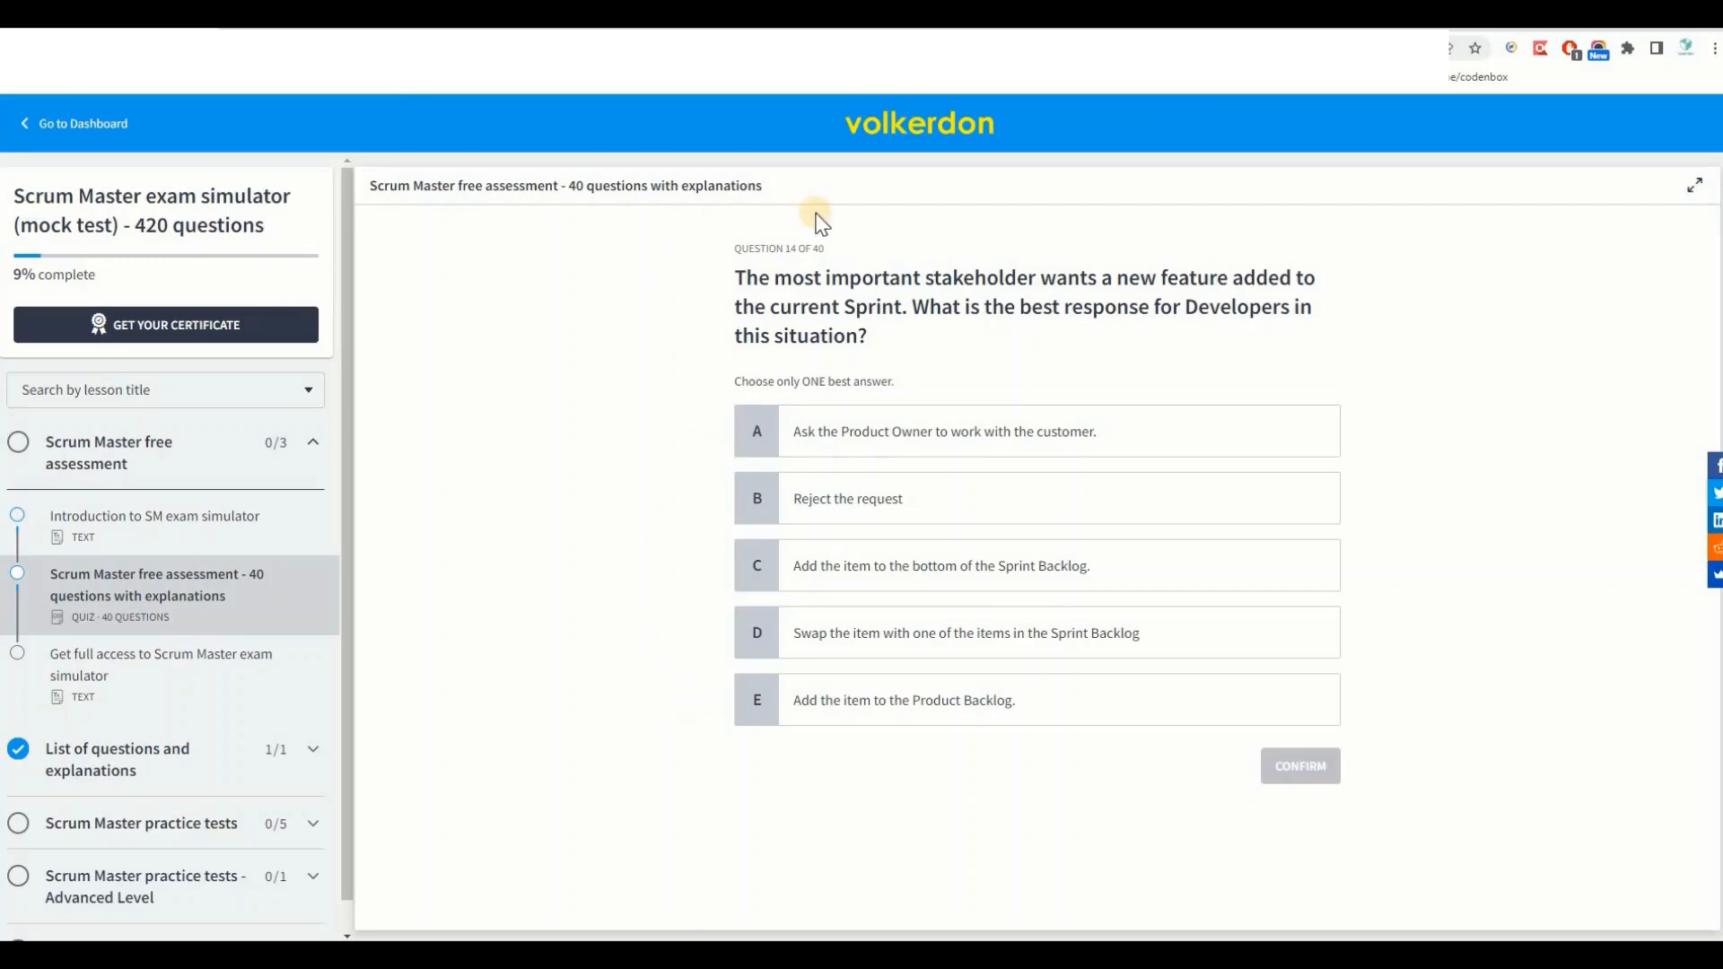
pyautogui.moveTo(1196, 687)
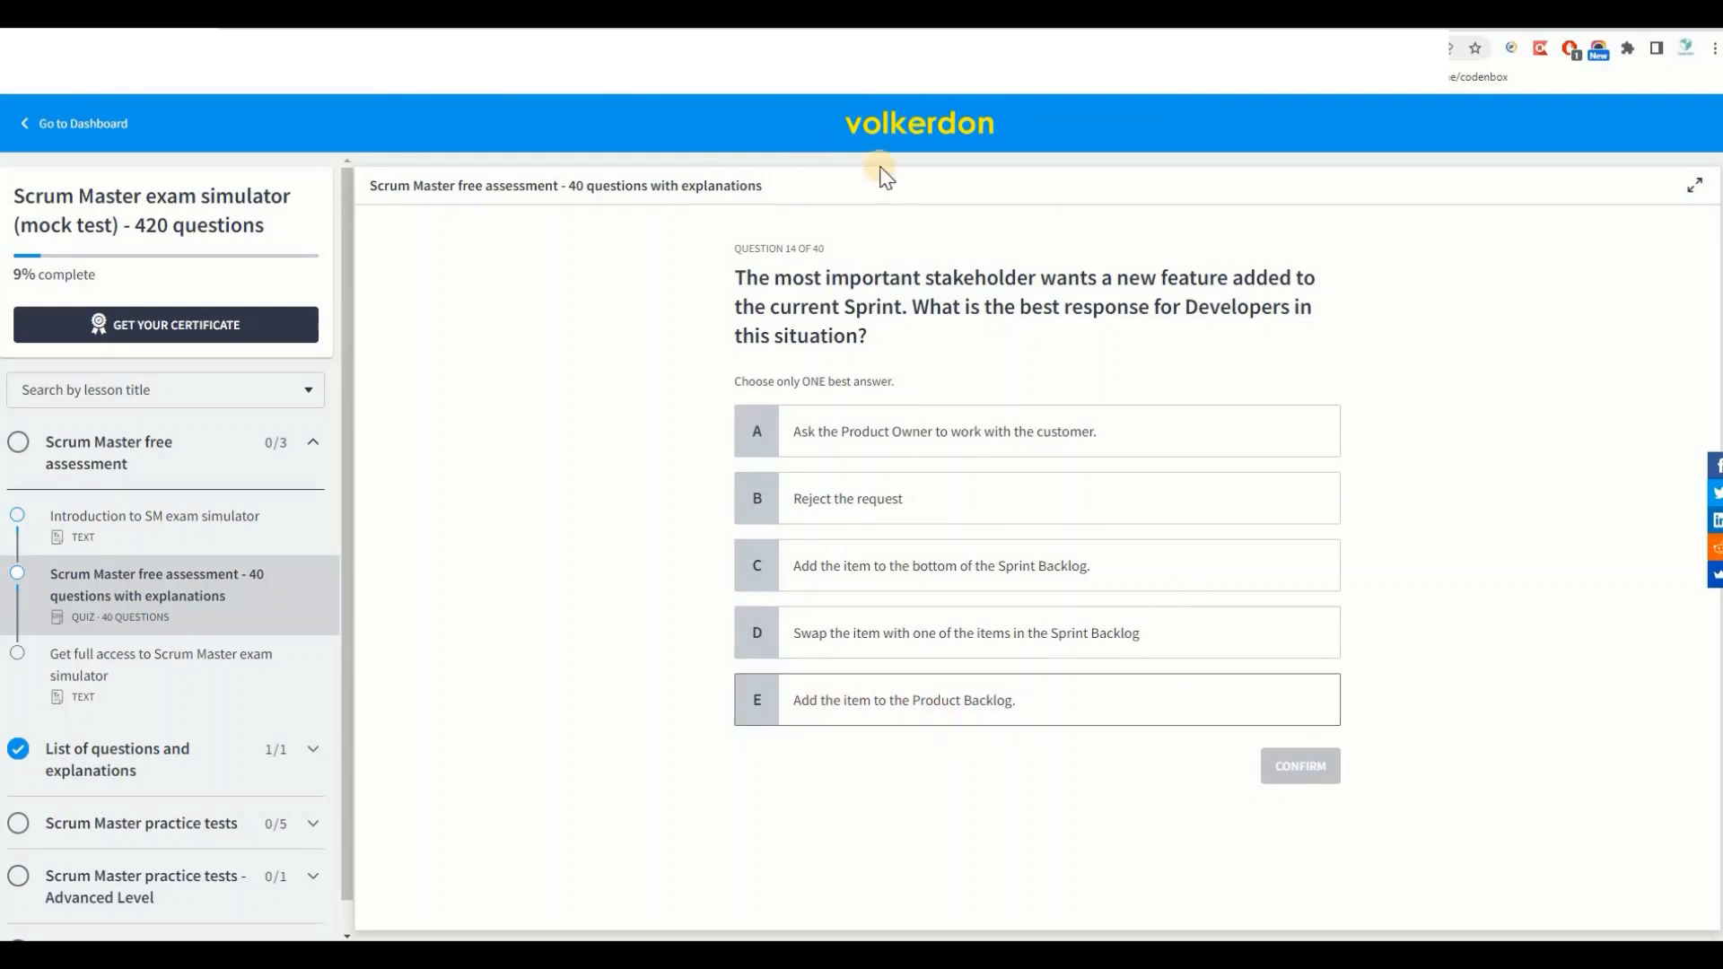
pyautogui.moveTo(1070, 729)
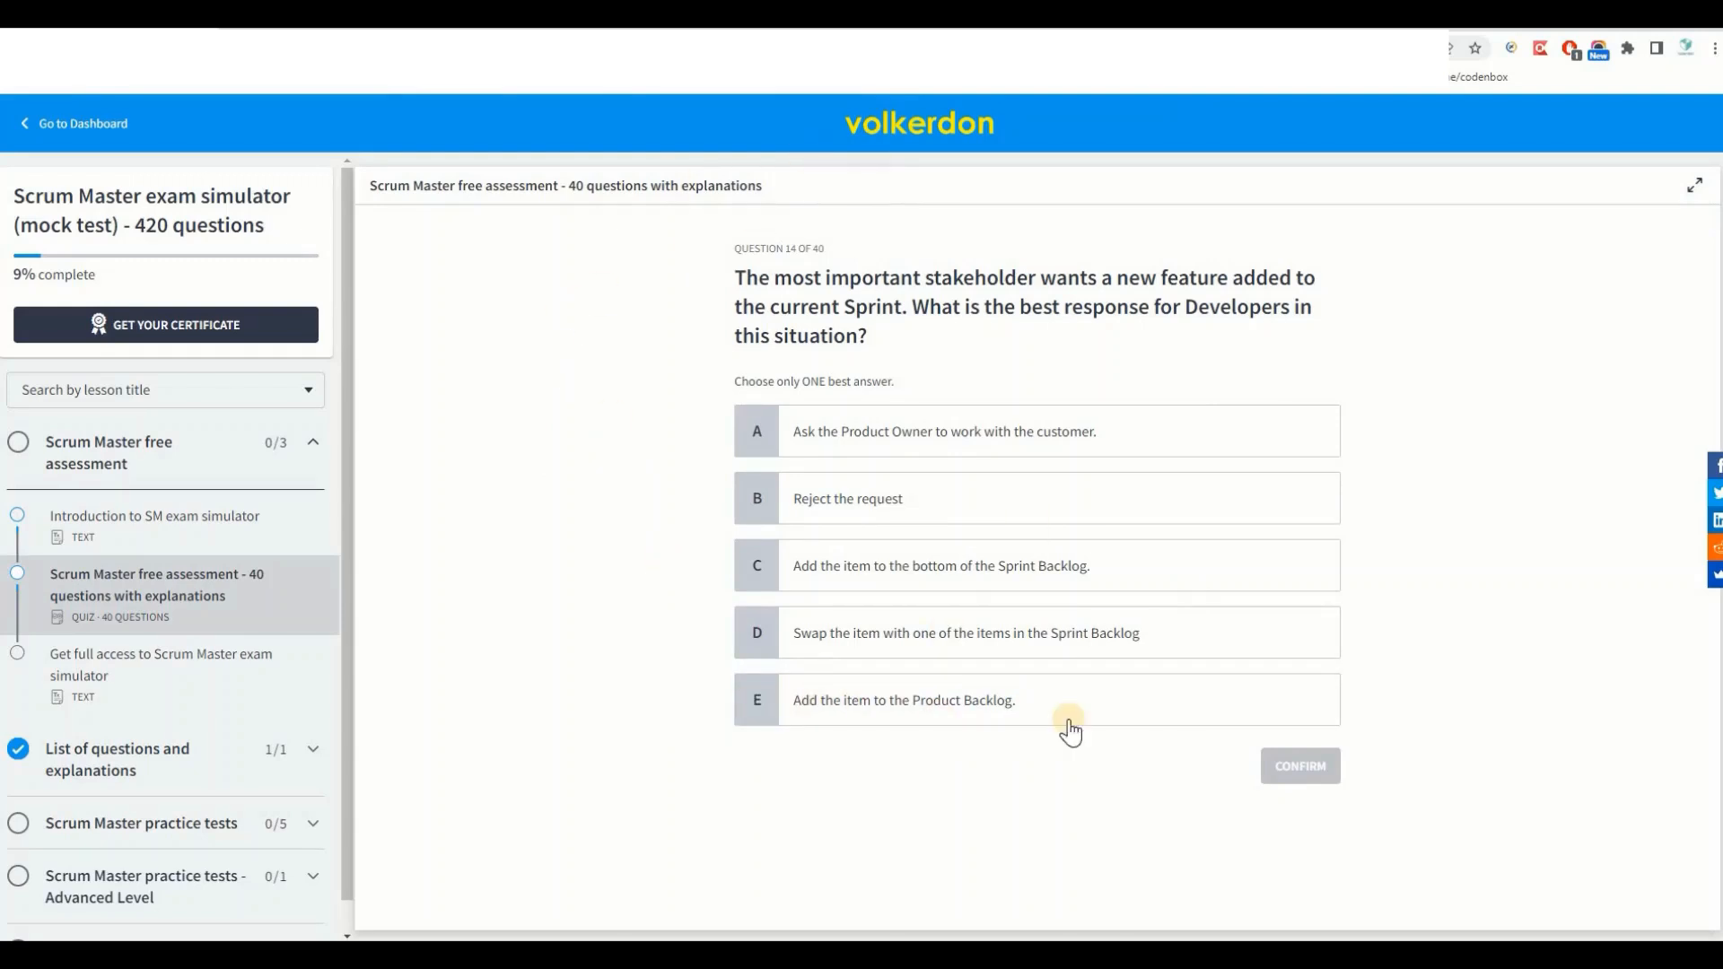
pyautogui.moveTo(642, 418)
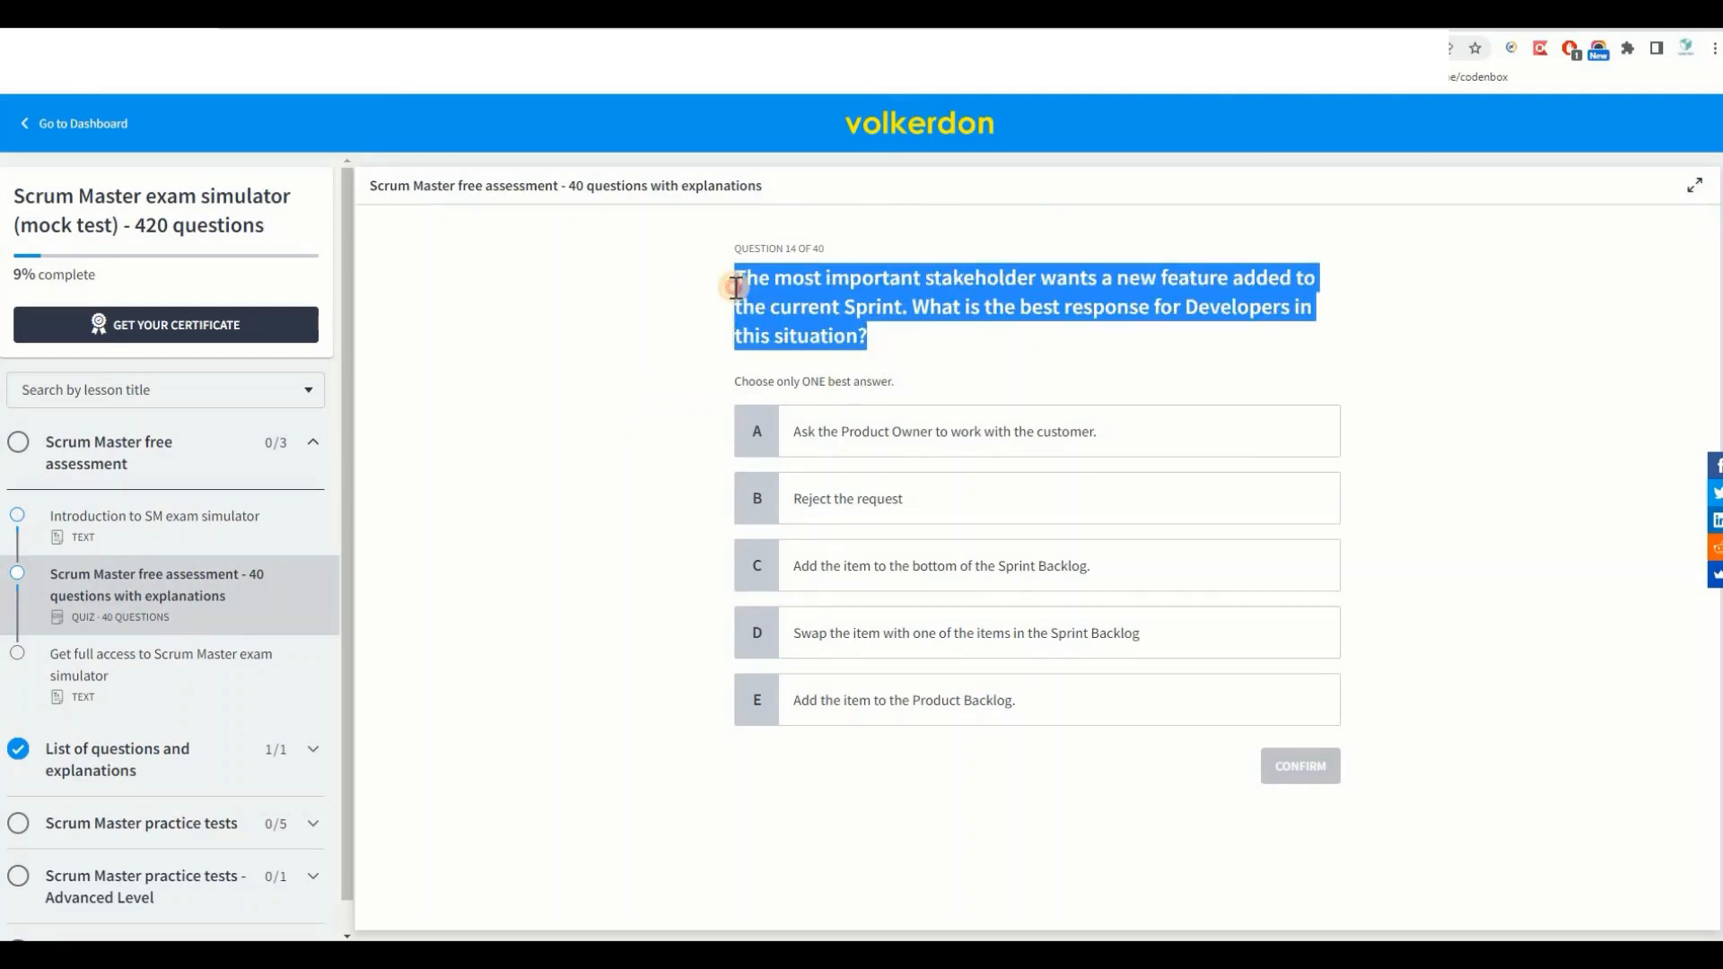
pyautogui.moveTo(812, 291)
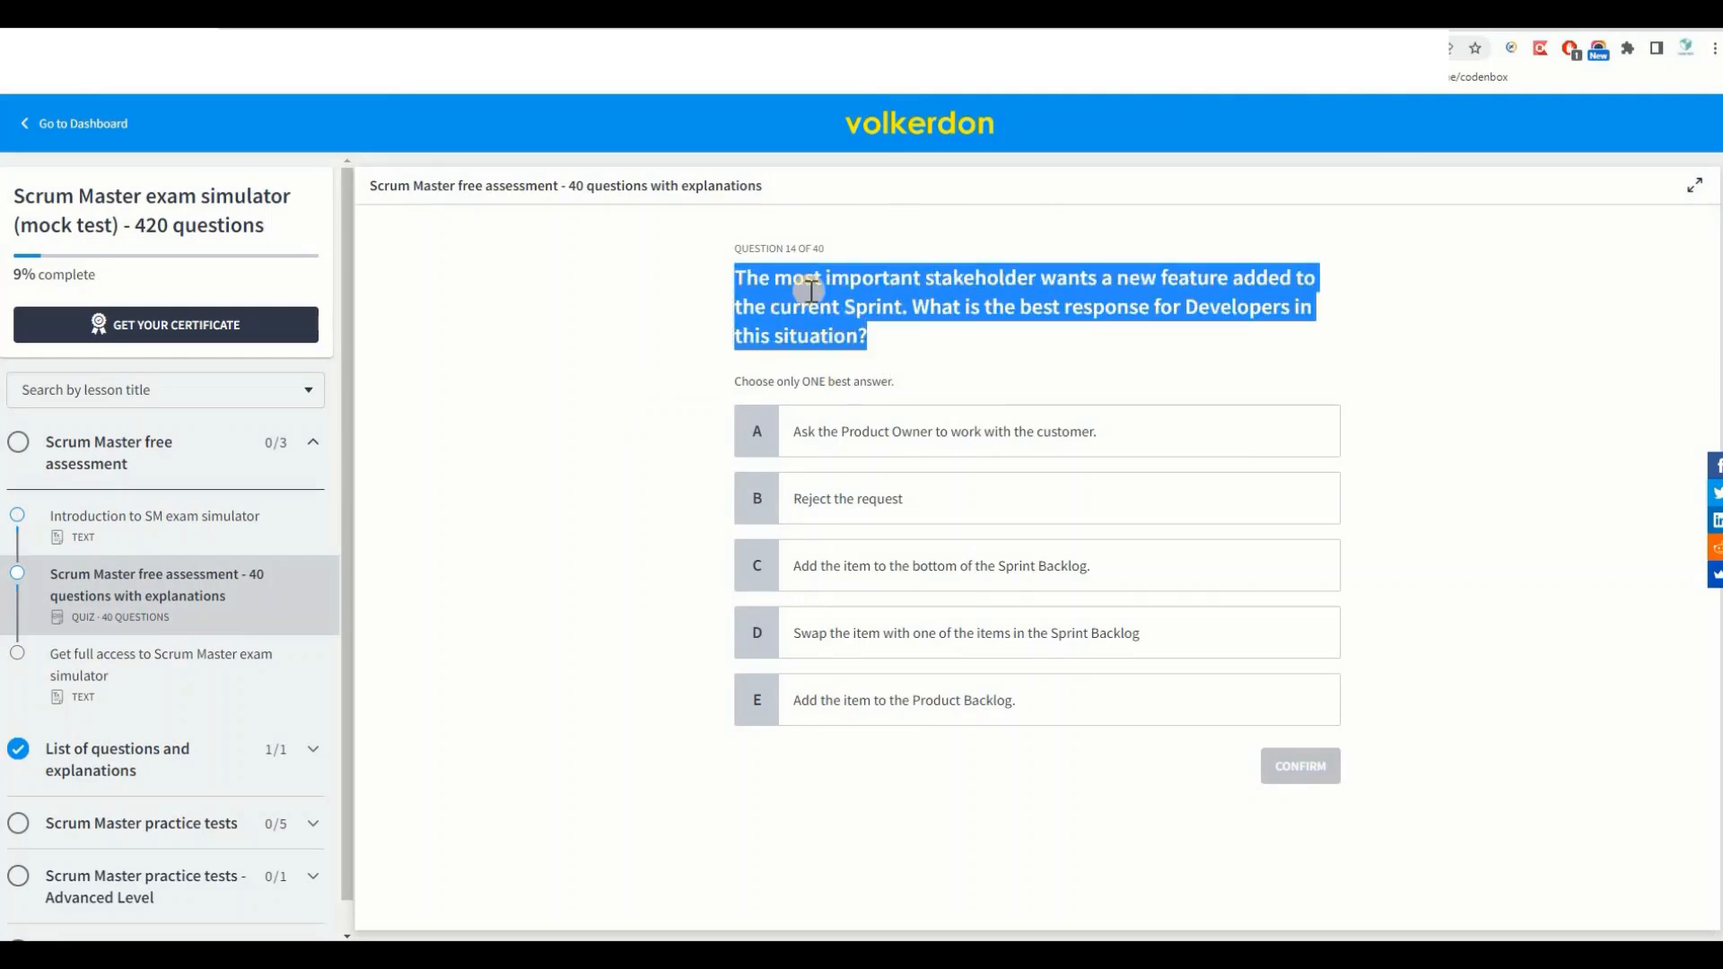
pyautogui.moveTo(864, 308)
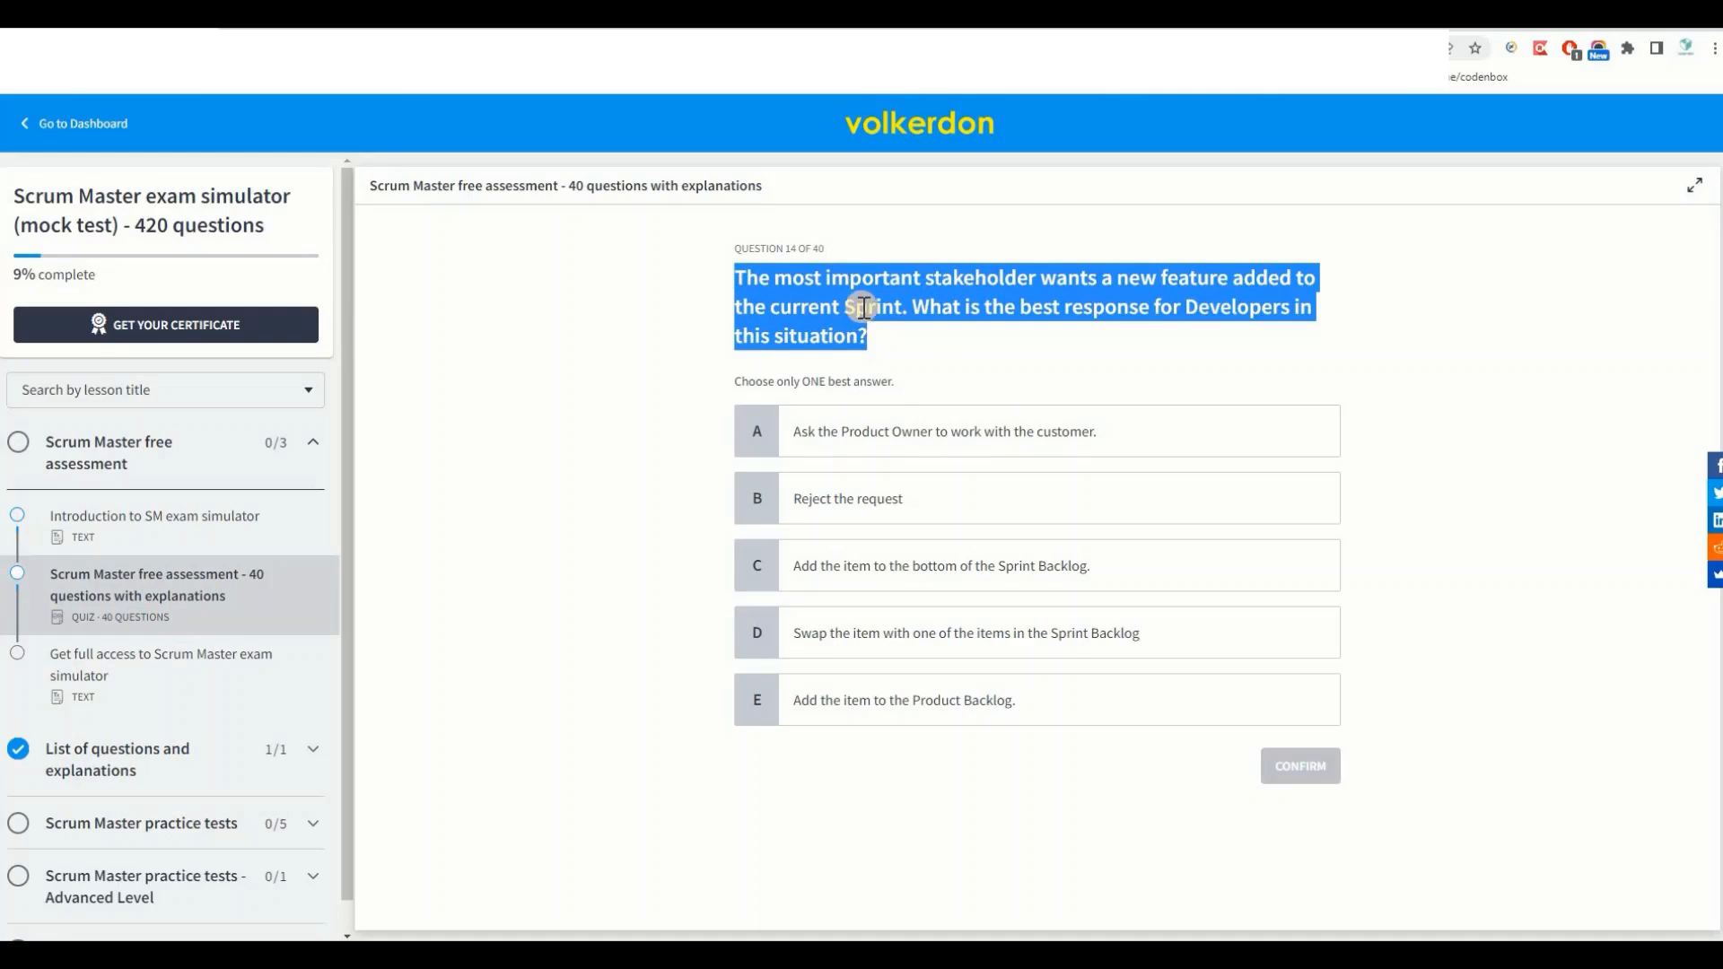
pyautogui.press('ctrl+c')
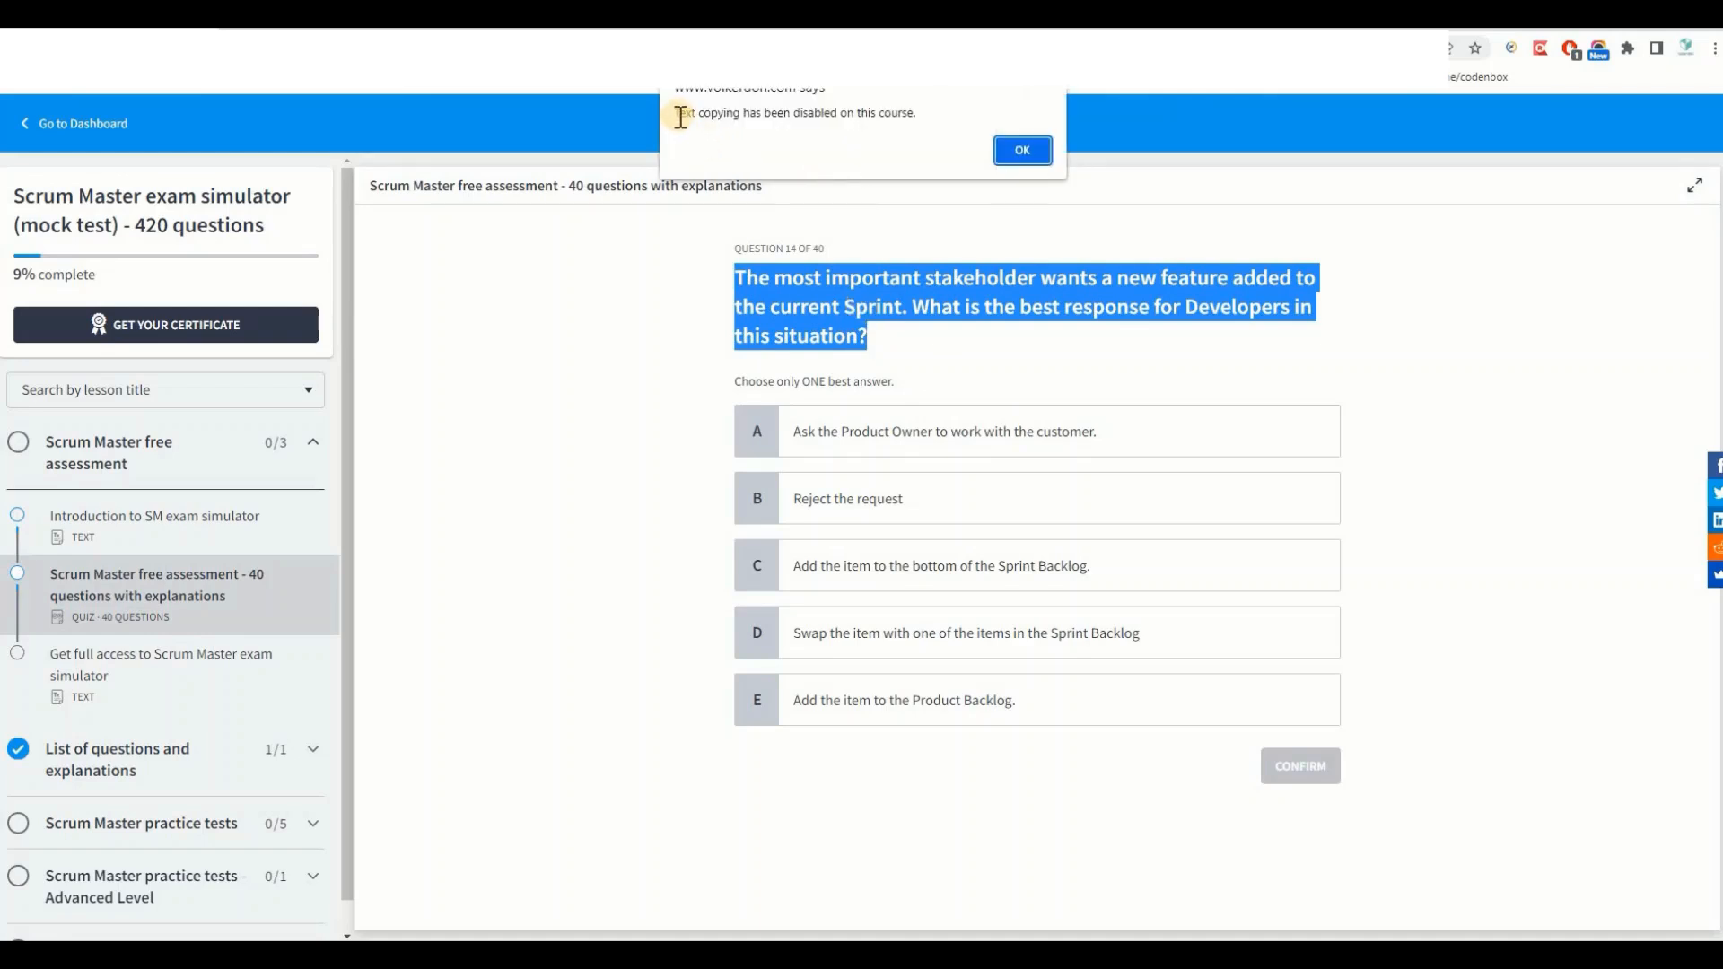
pyautogui.moveTo(799, 119)
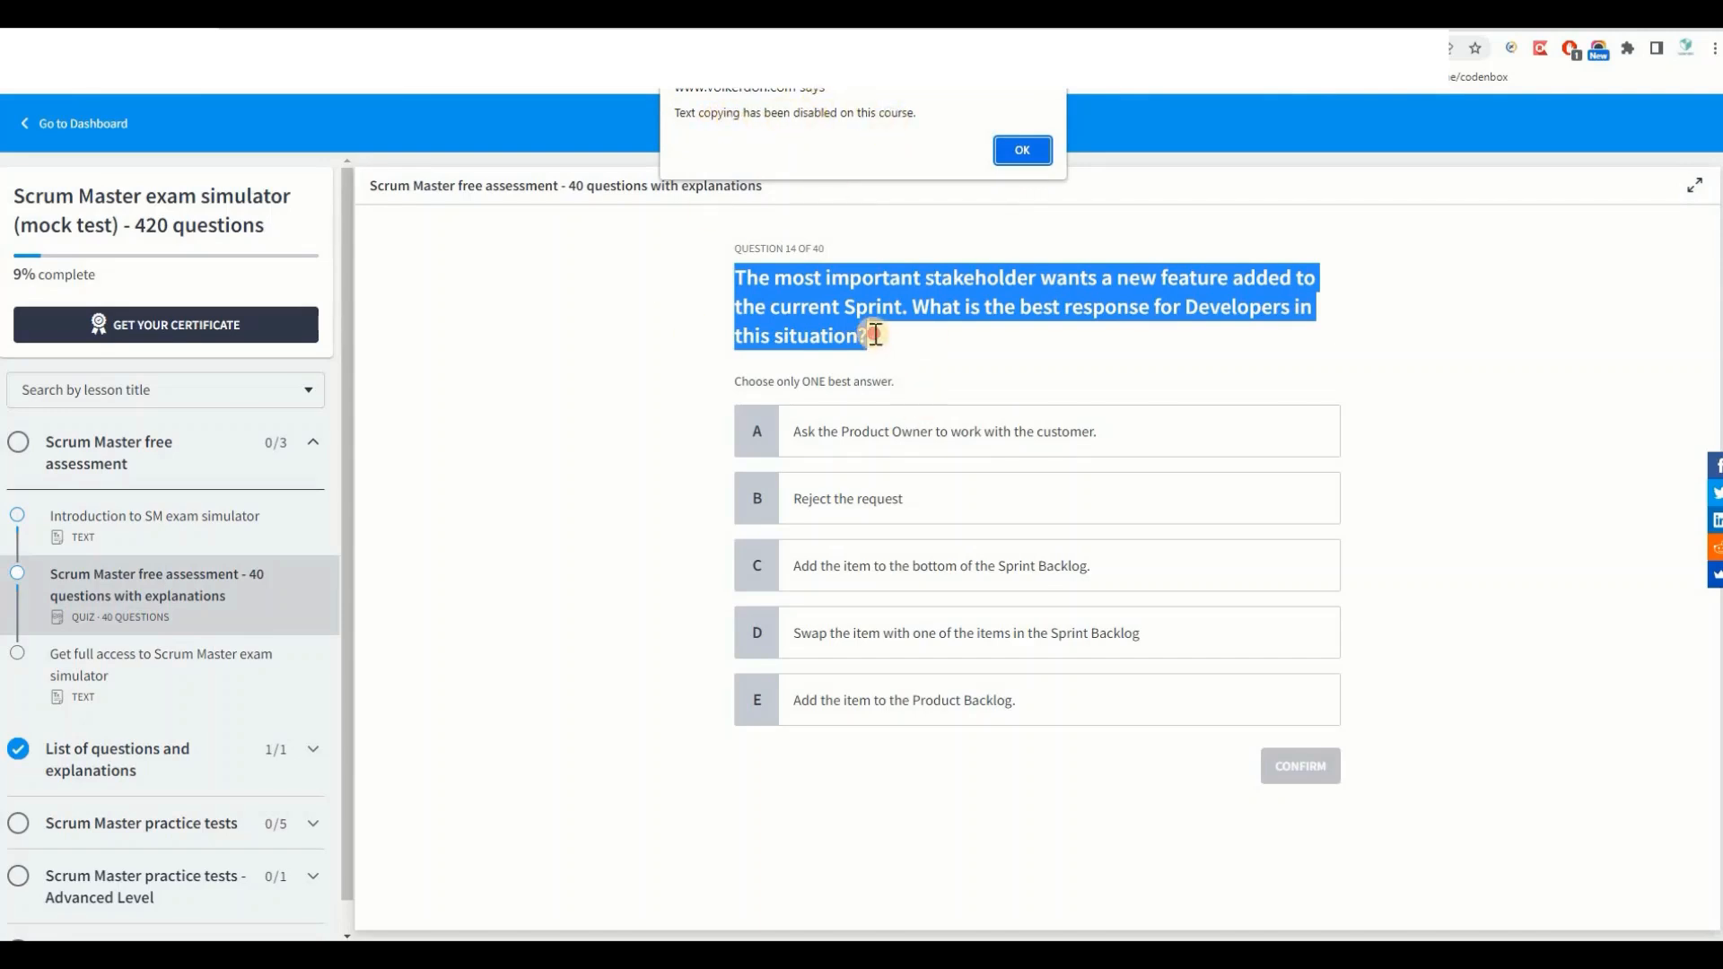
pyautogui.click(1019, 149)
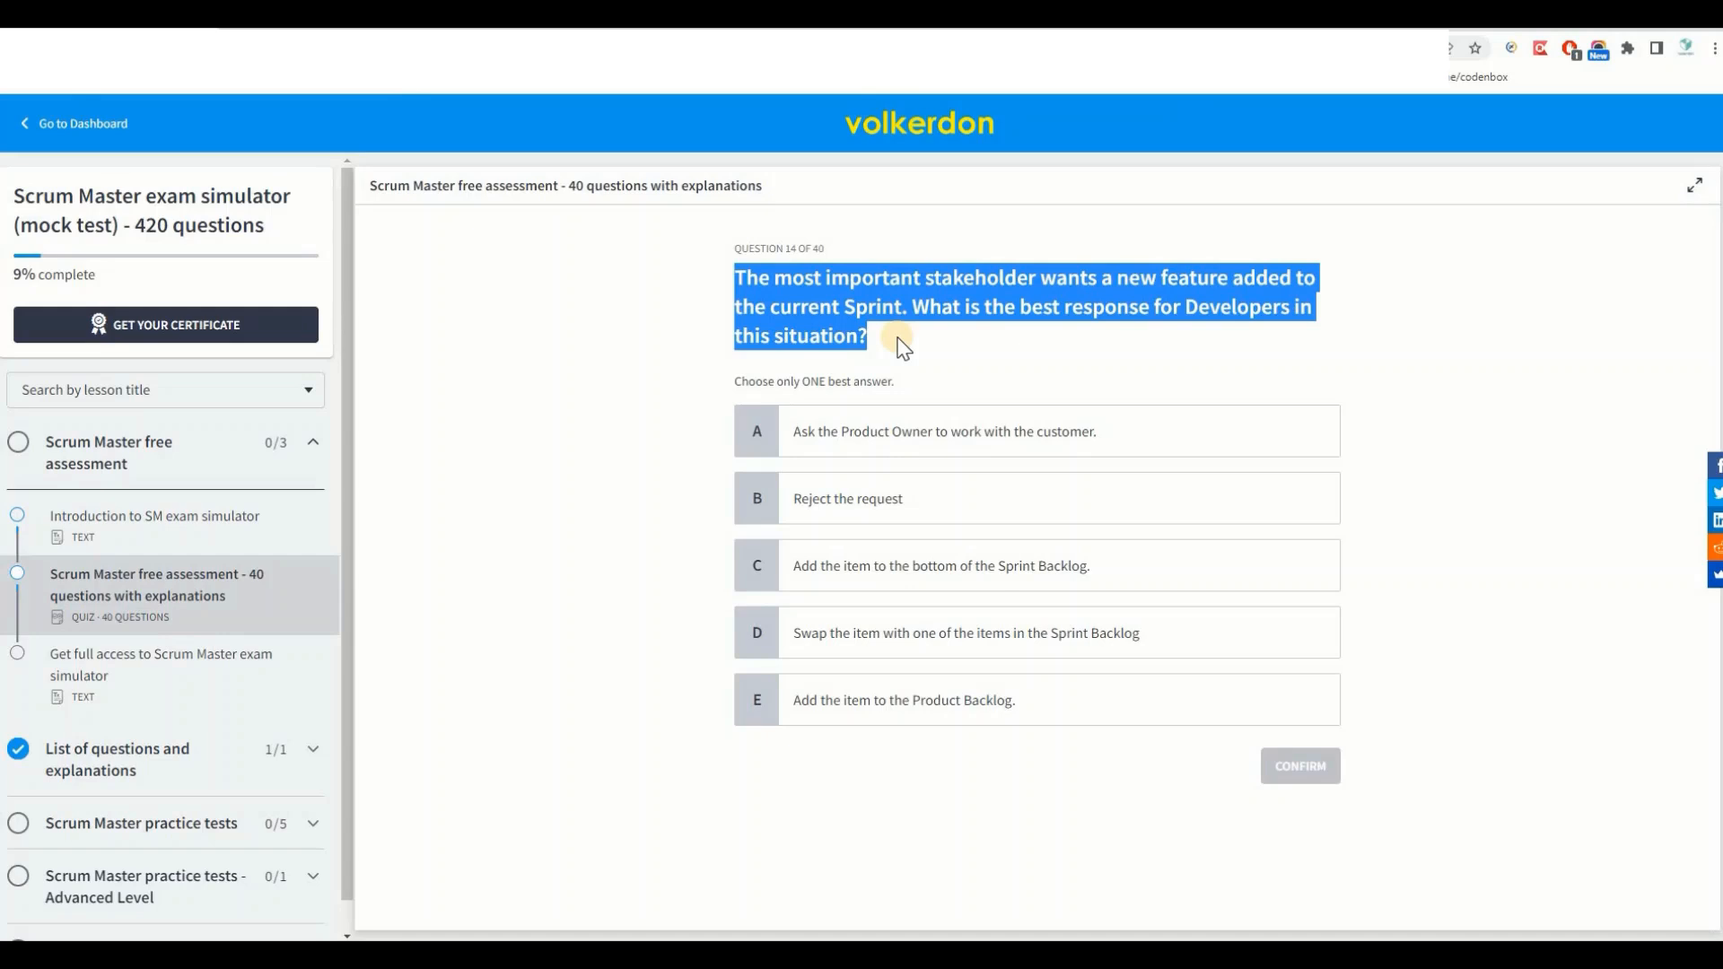
pyautogui.moveTo(646, 449)
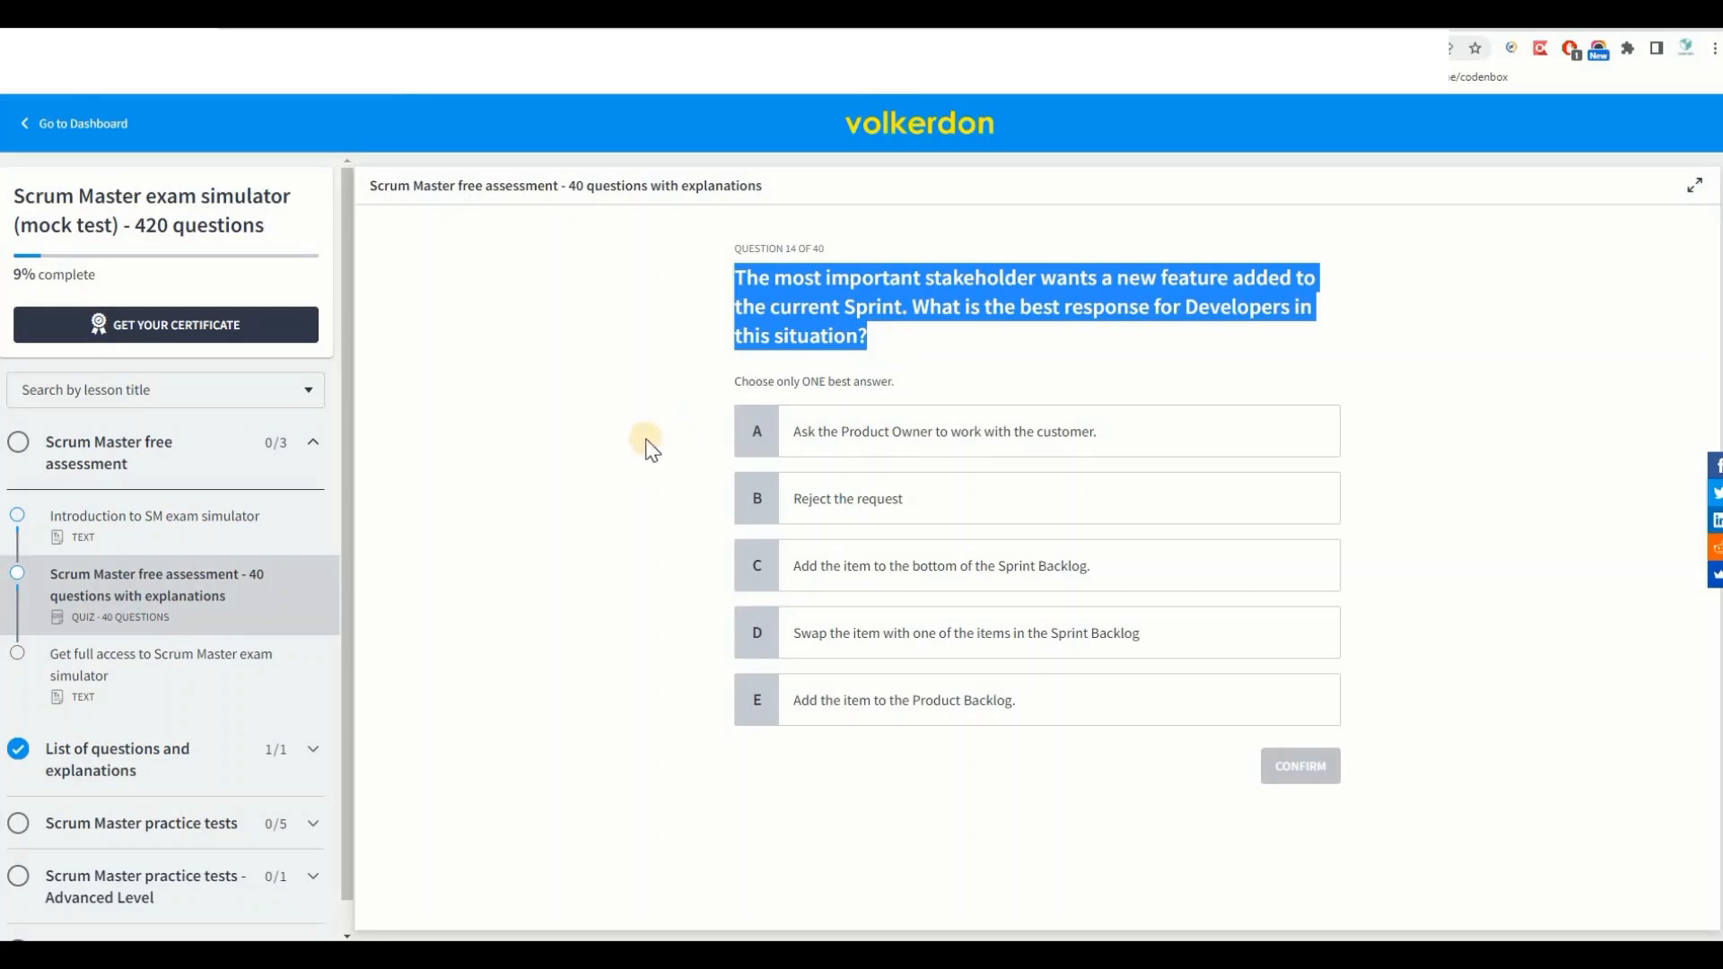
pyautogui.moveTo(730, 275)
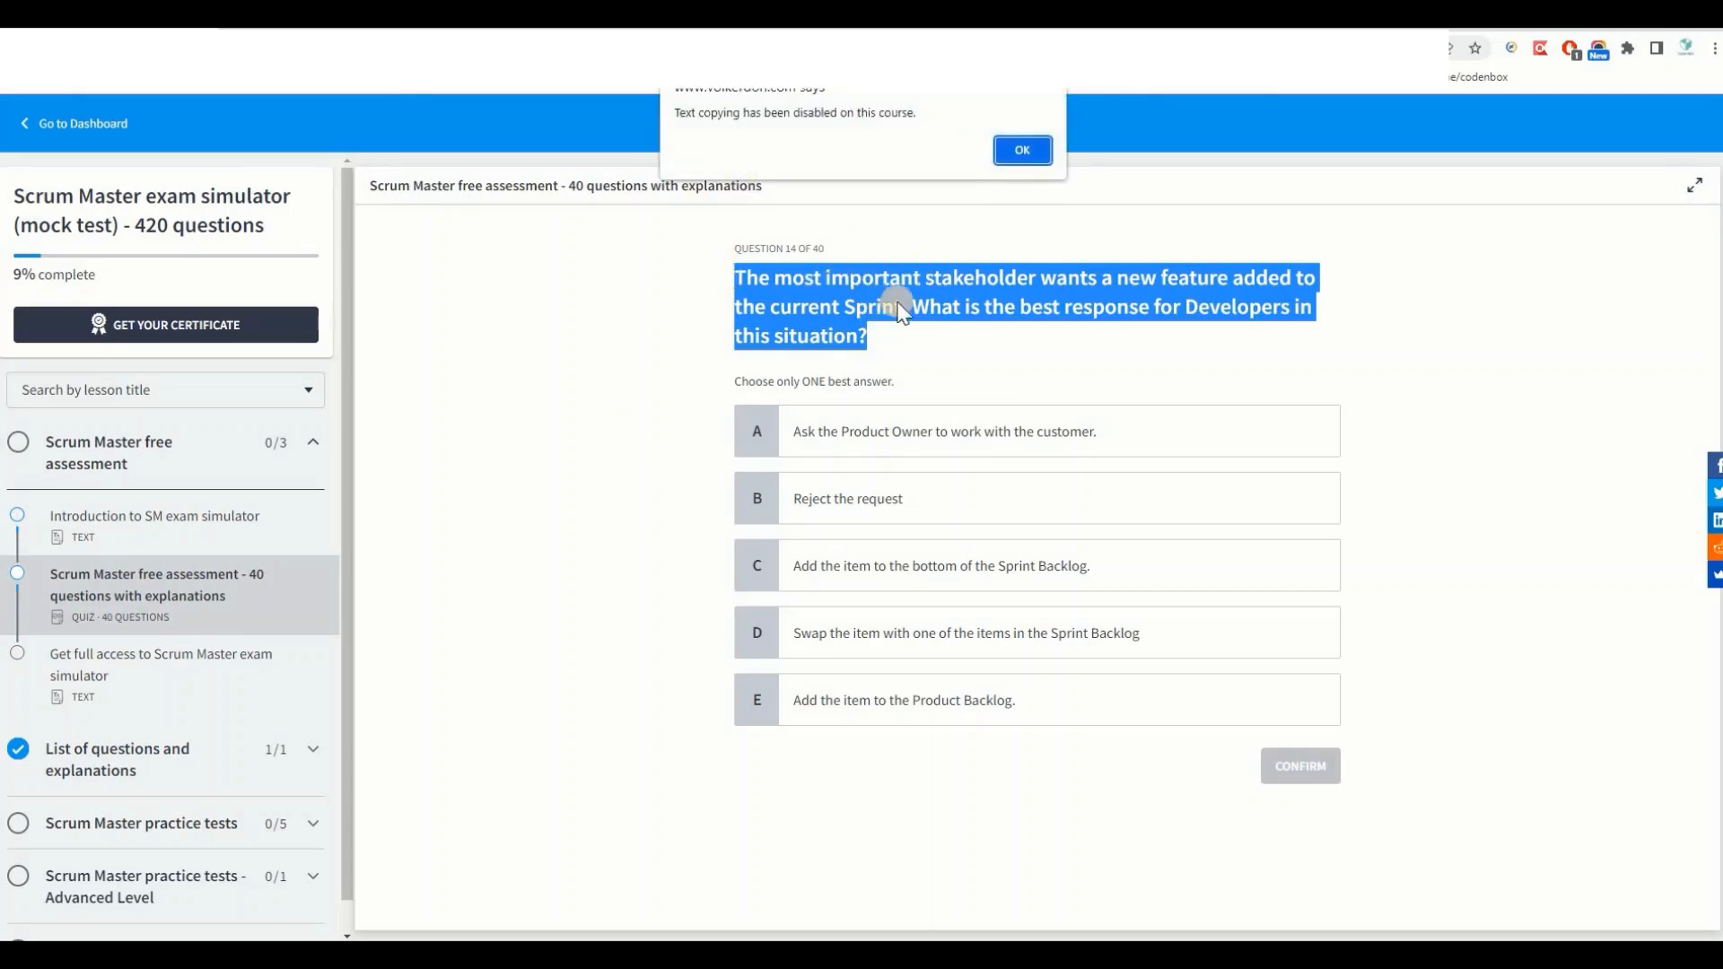
pyautogui.click(1021, 149)
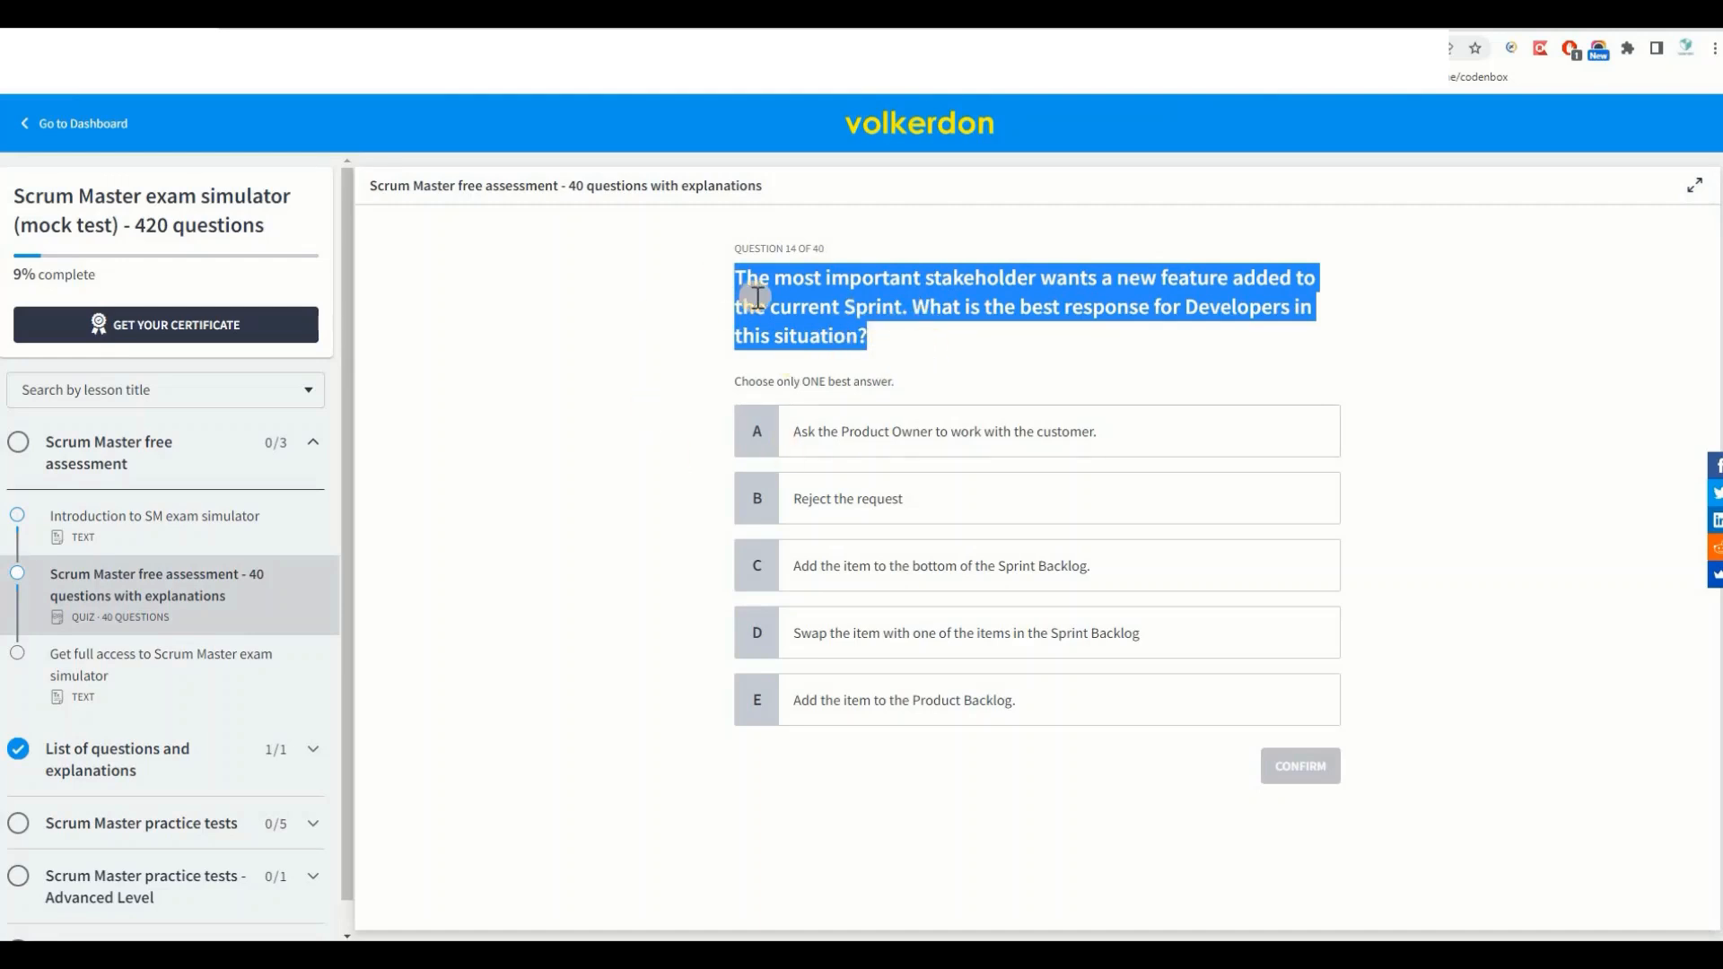
pyautogui.moveTo(662, 474)
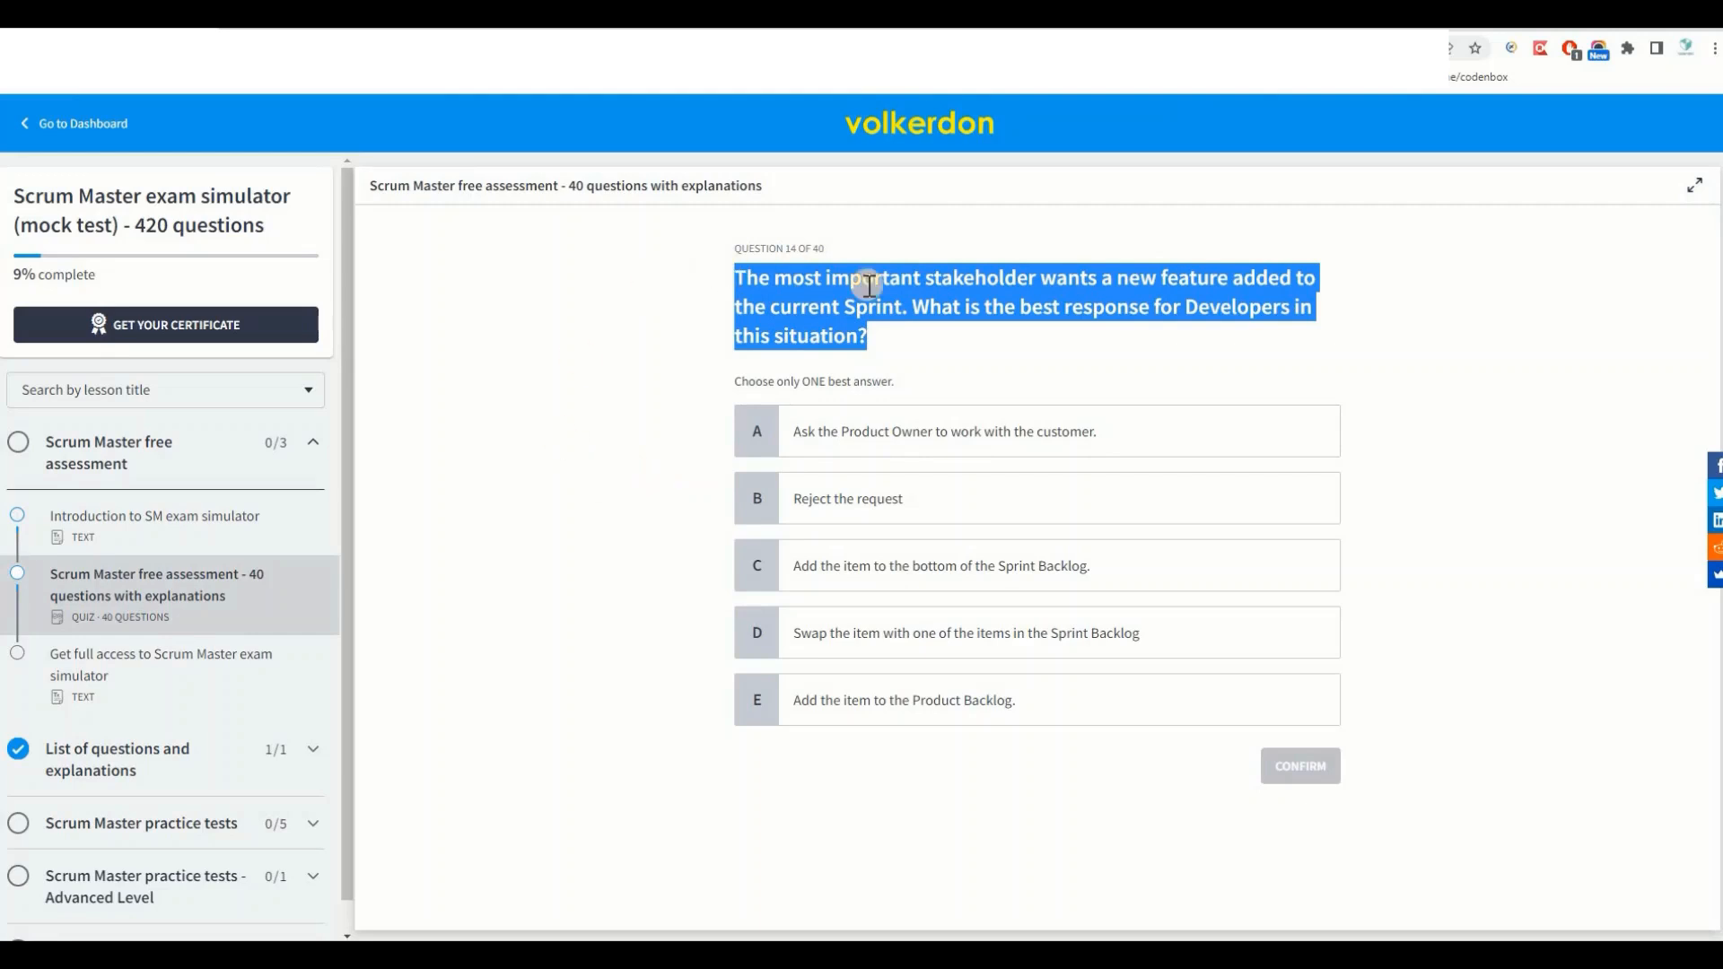
pyautogui.moveTo(797, 293)
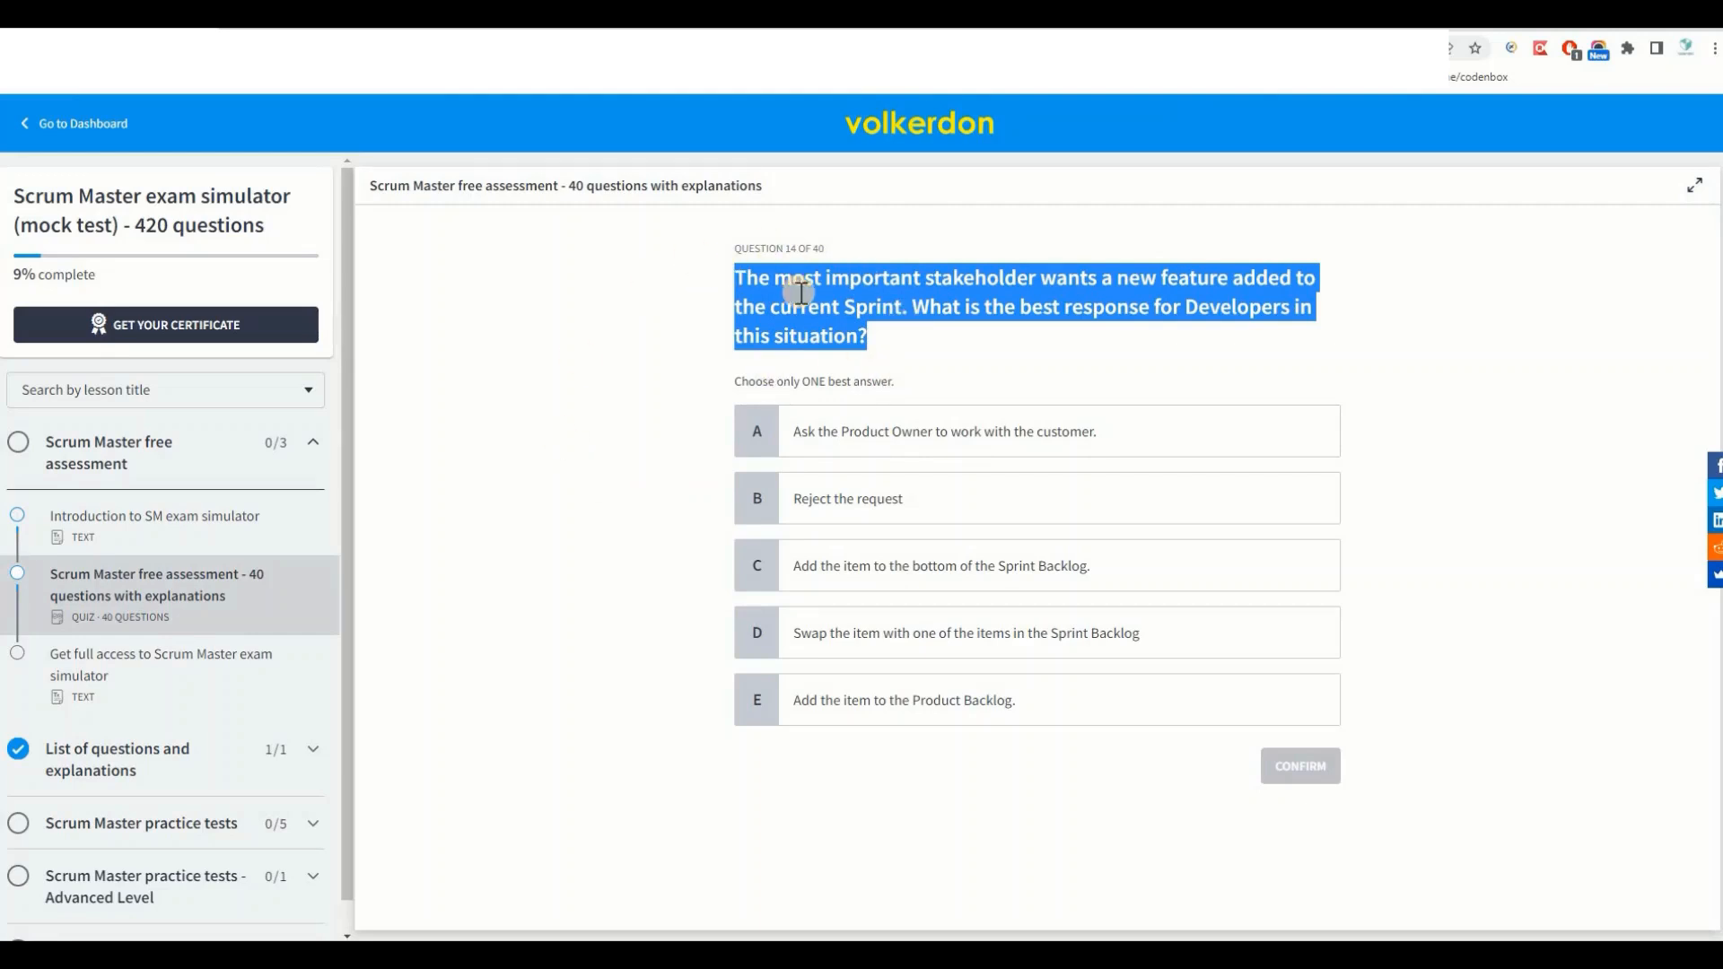
pyautogui.moveTo(600, 554)
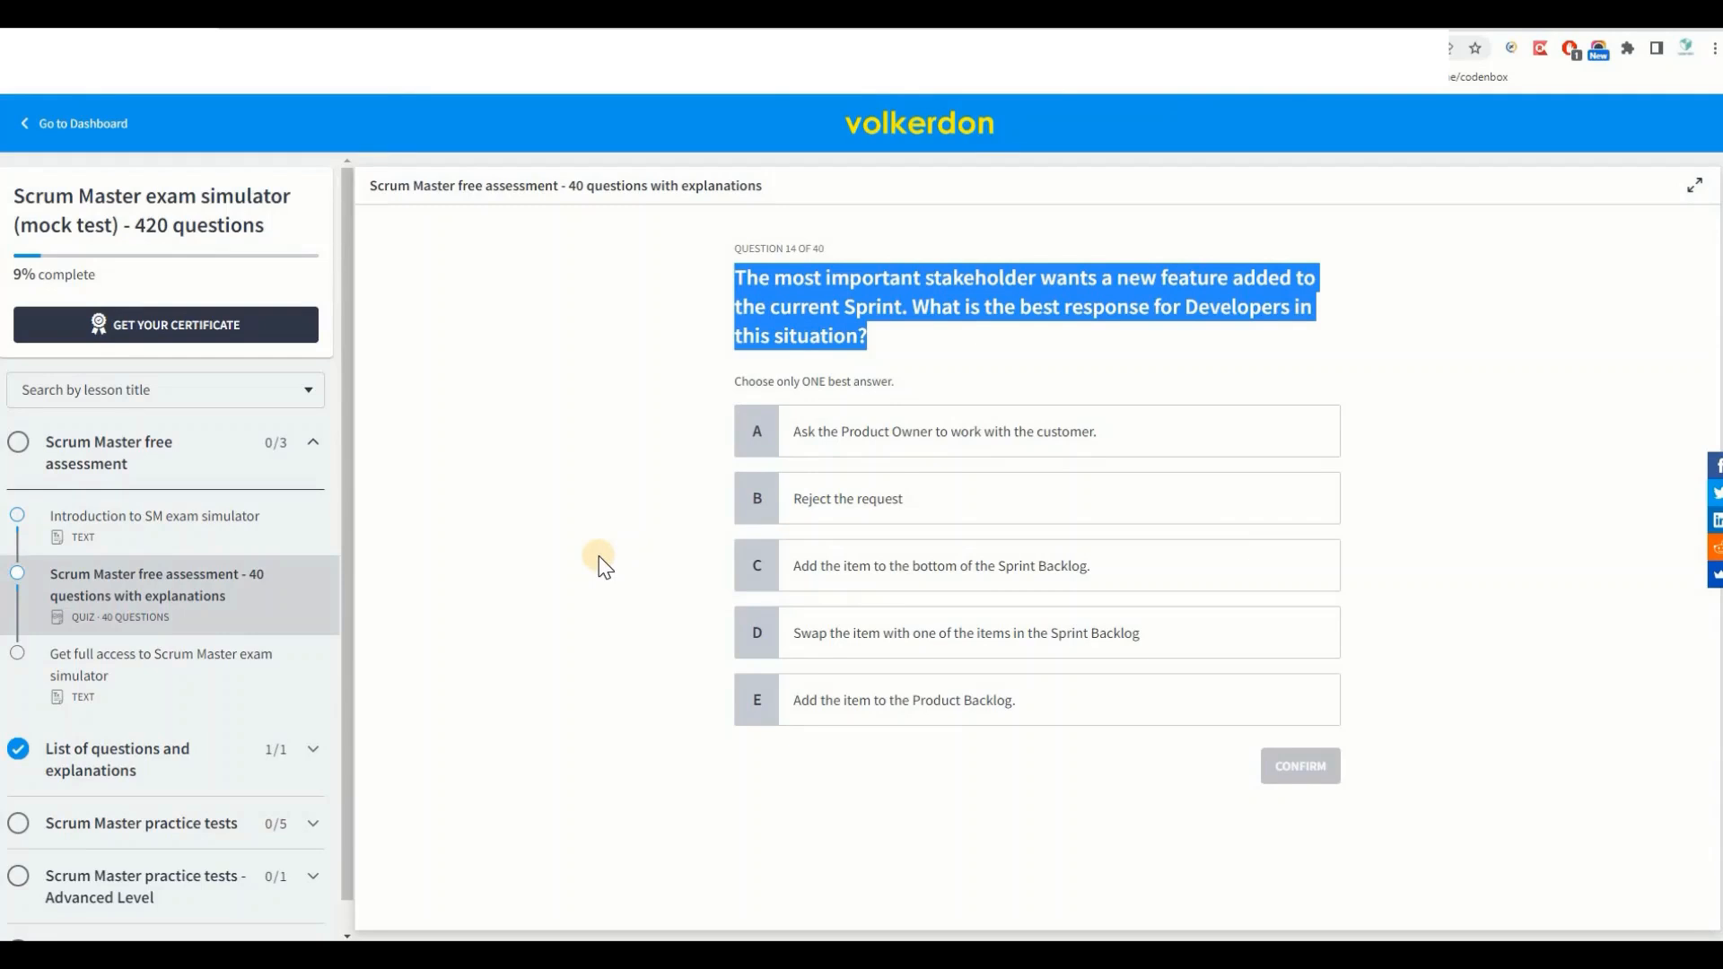
pyautogui.moveTo(1712, 69)
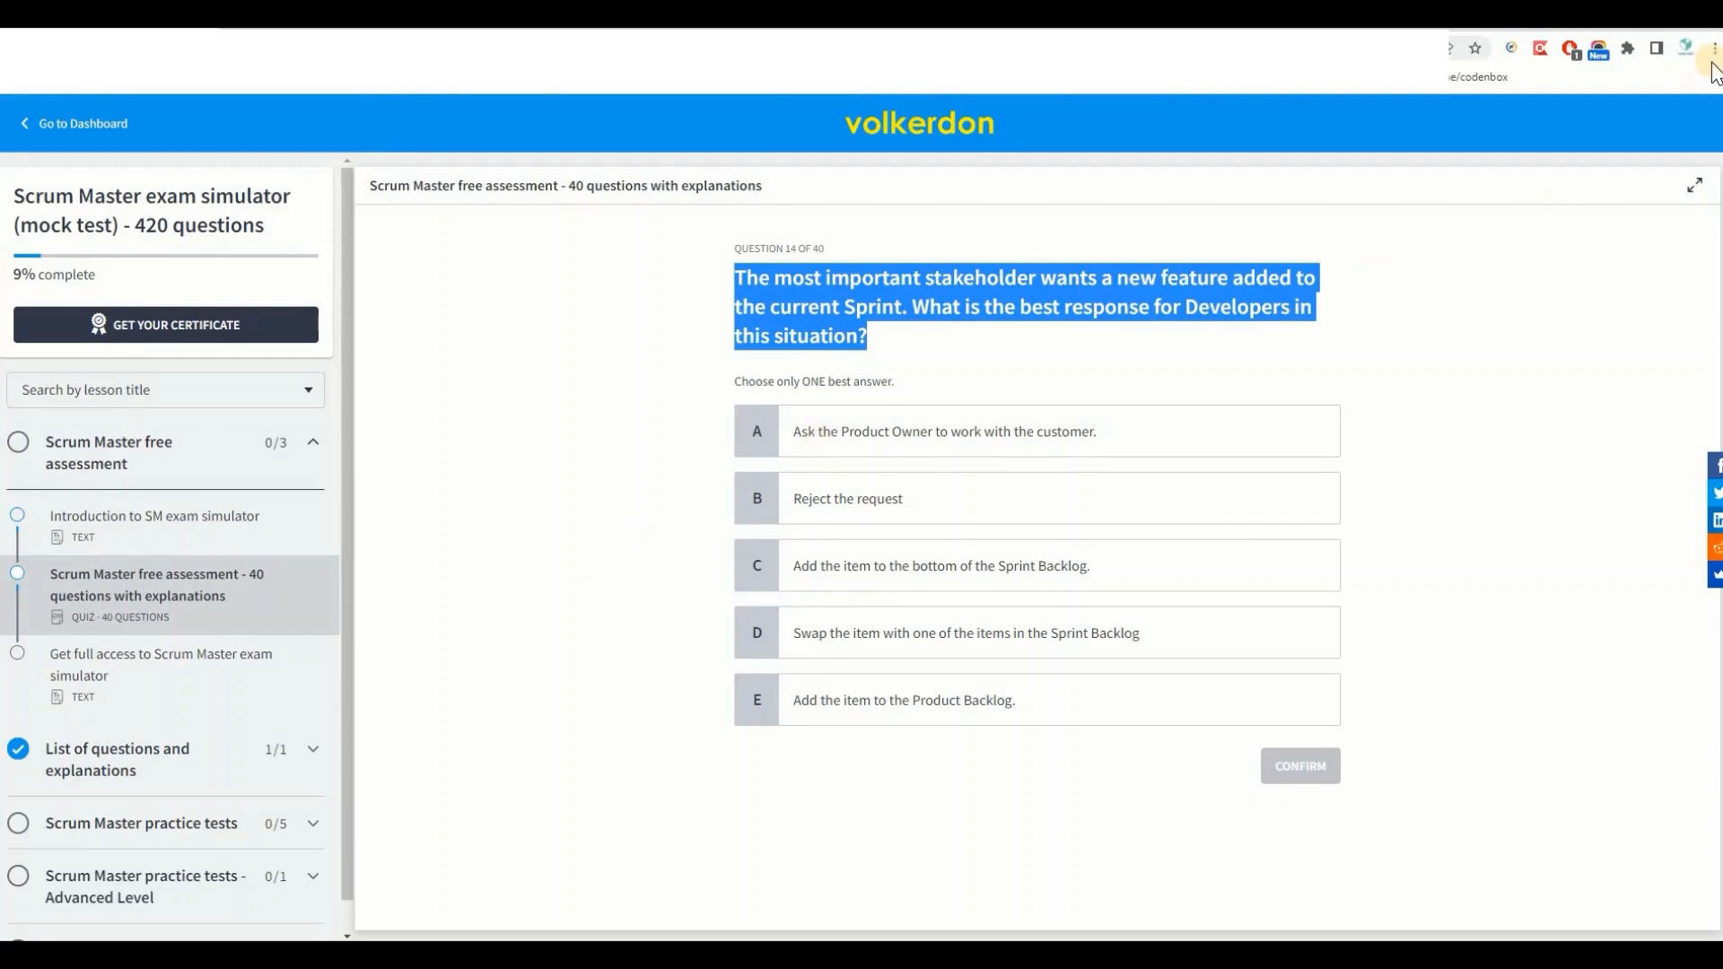
# Reach Site settings under Chrome's Privacy and security via the main menu's Settings.
pyautogui.click(1712, 46)
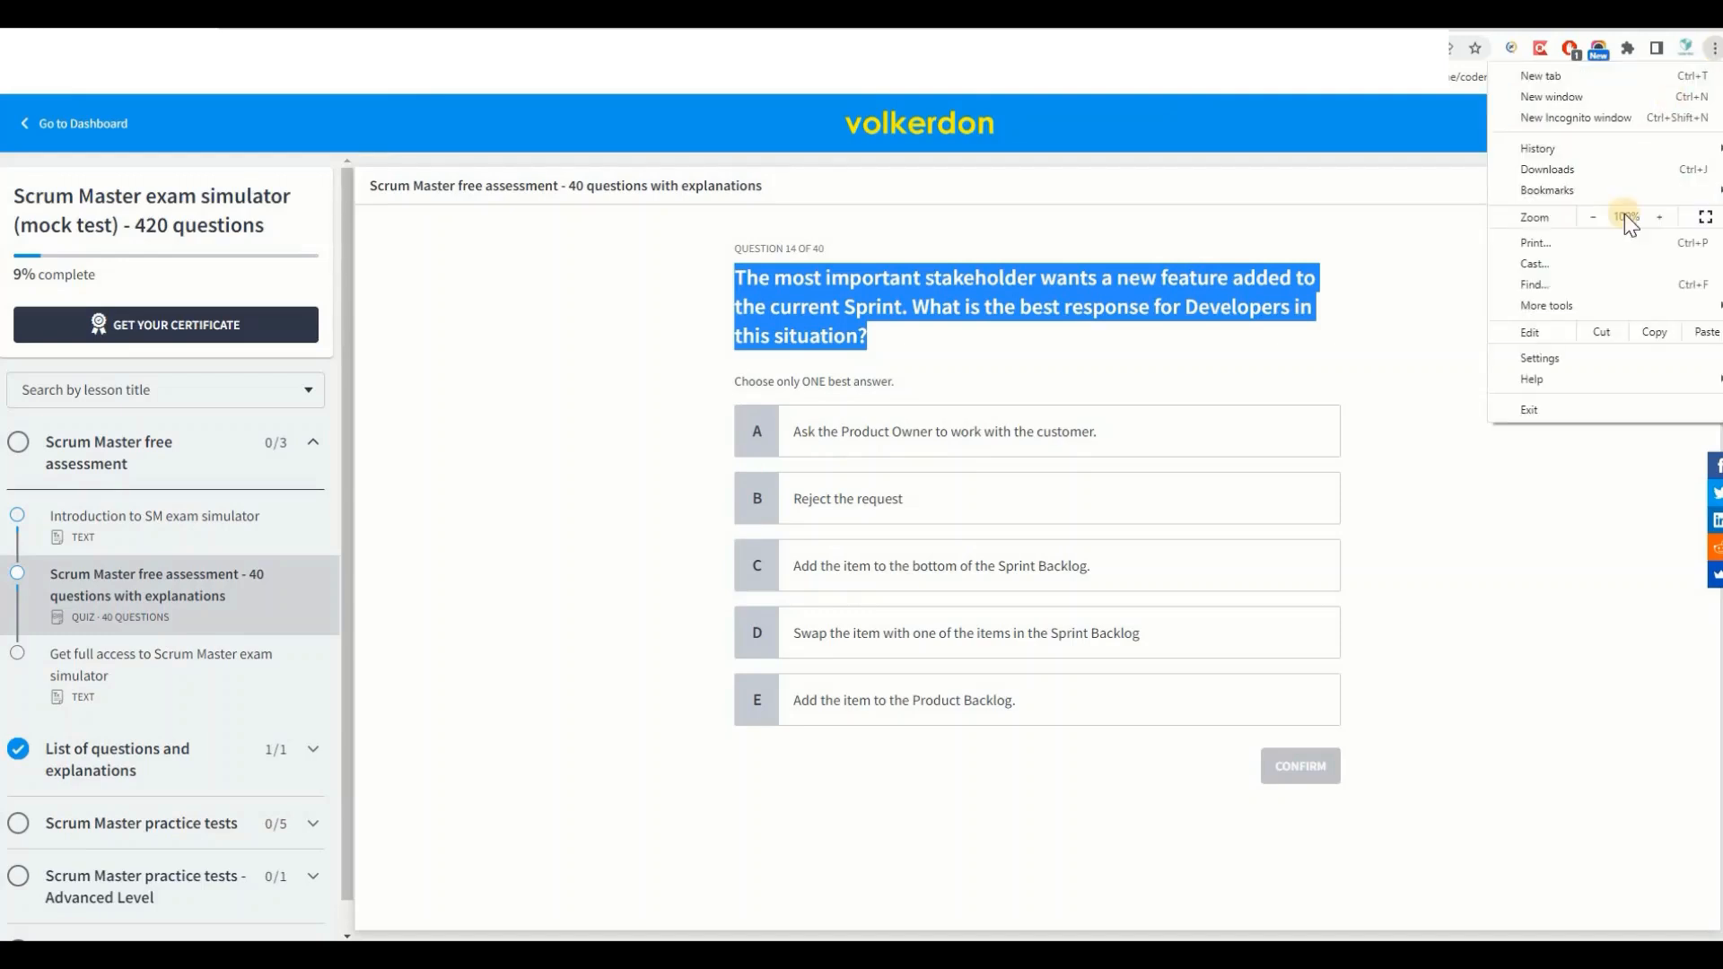
pyautogui.moveTo(1521, 378)
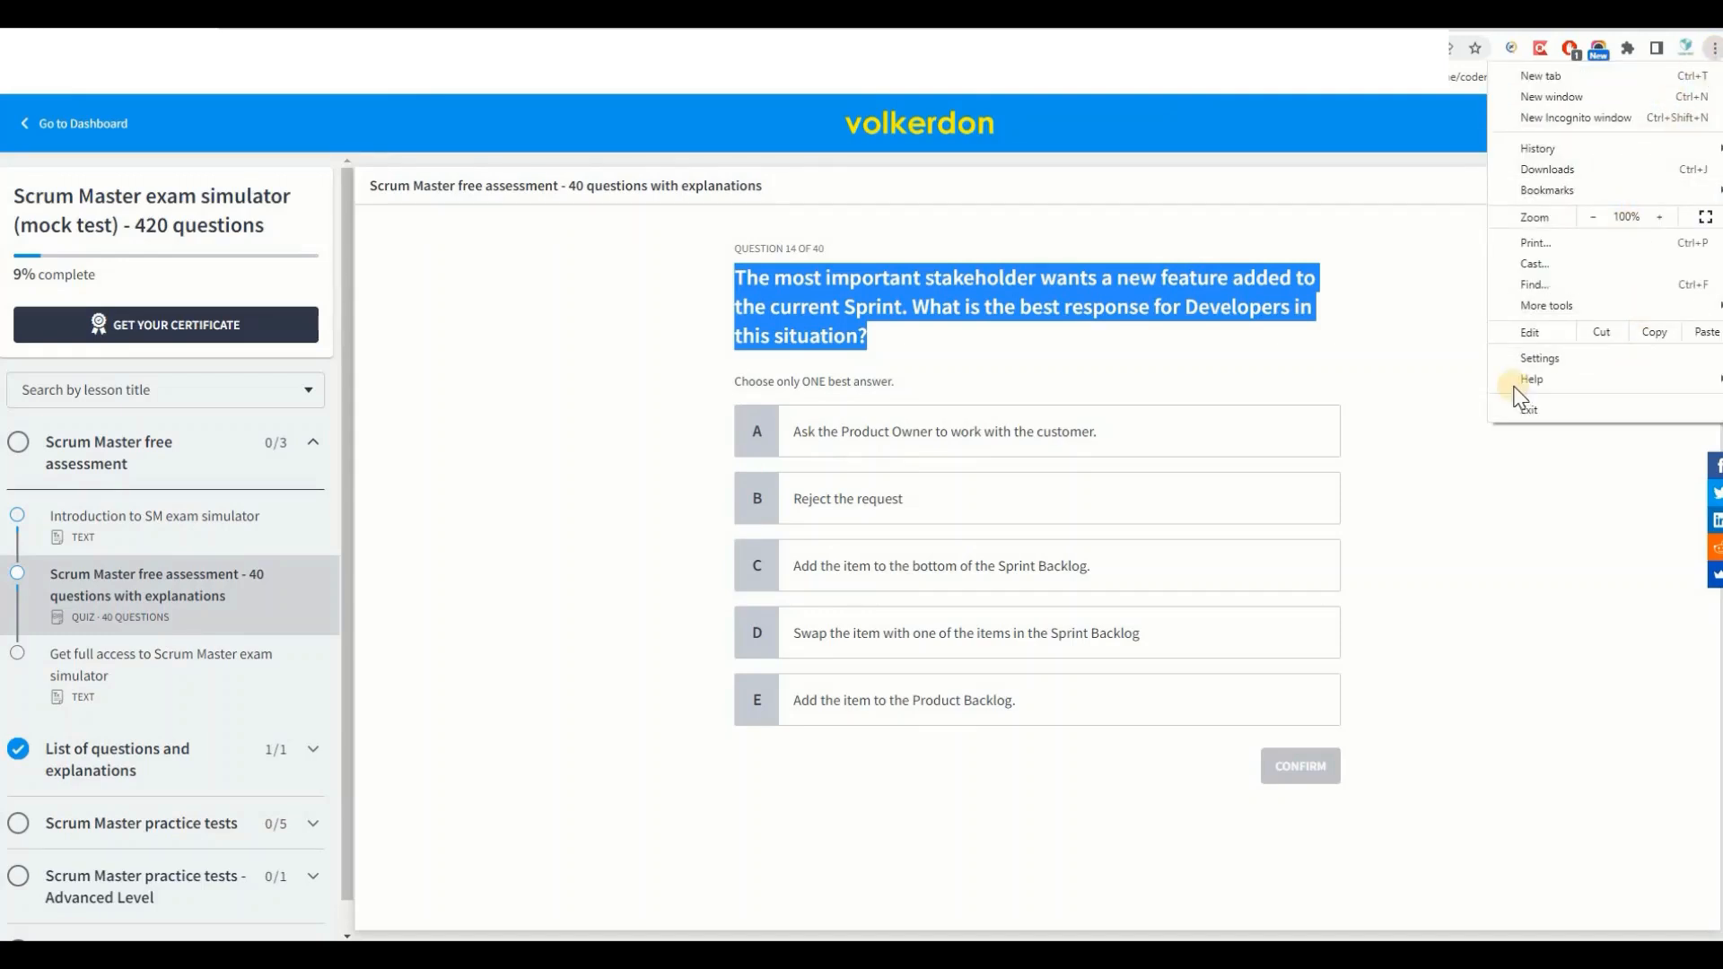
pyautogui.click(1540, 359)
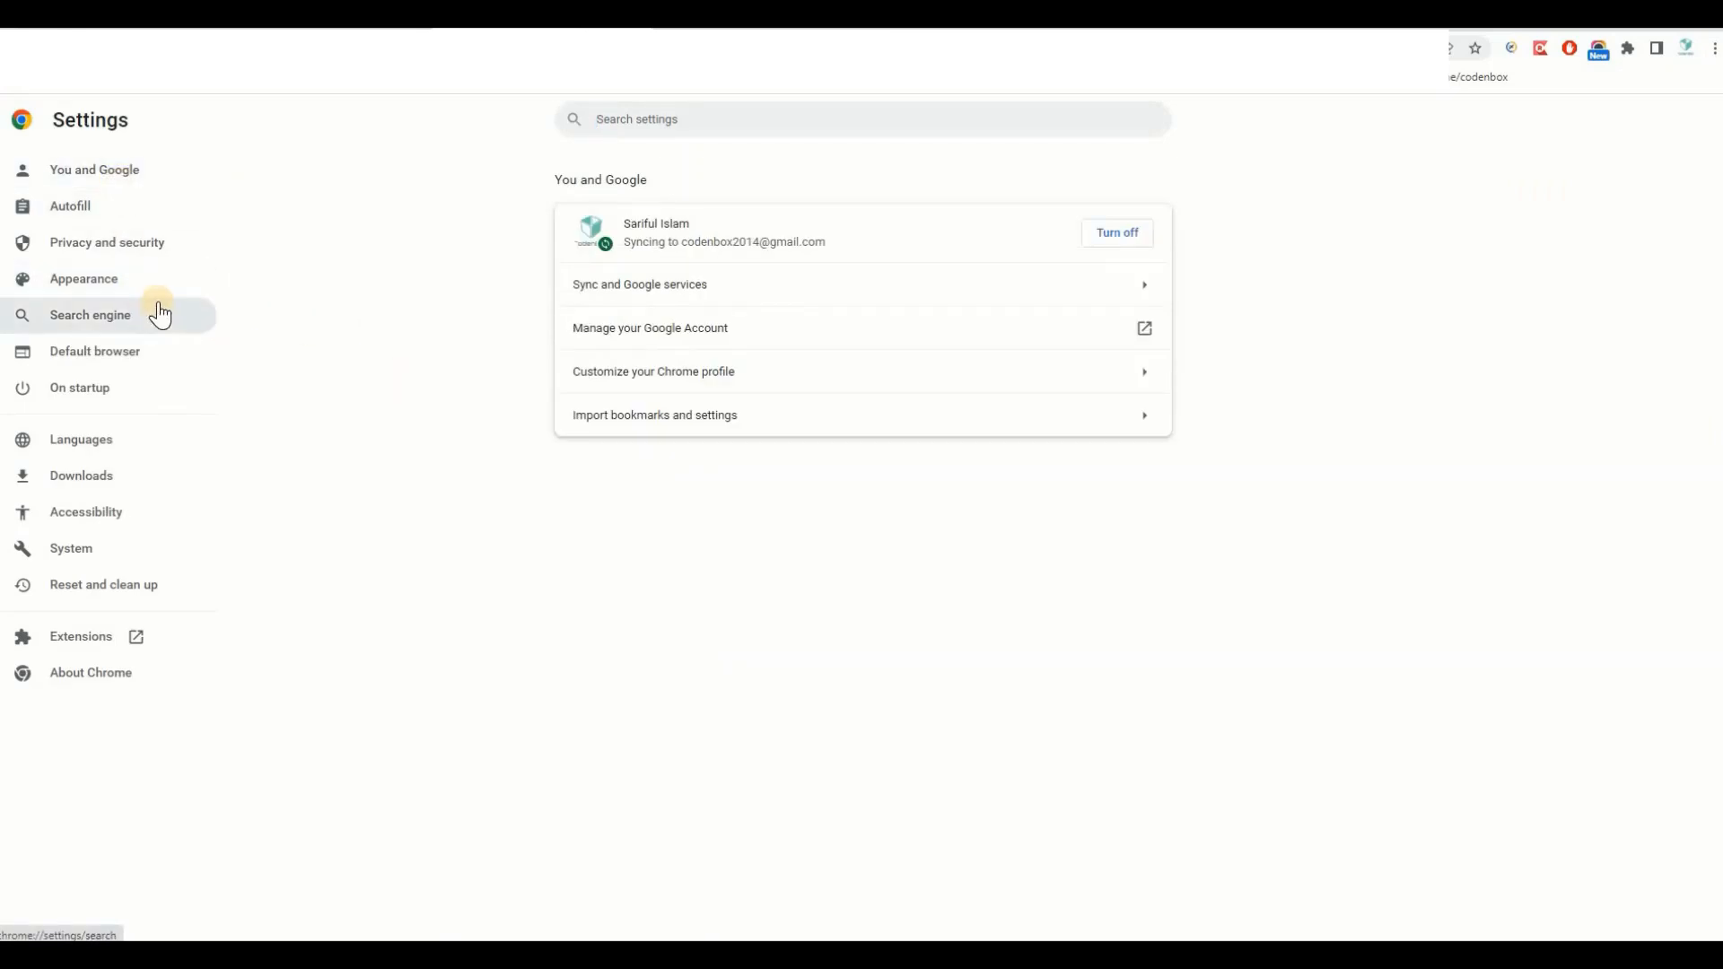
pyautogui.click(105, 242)
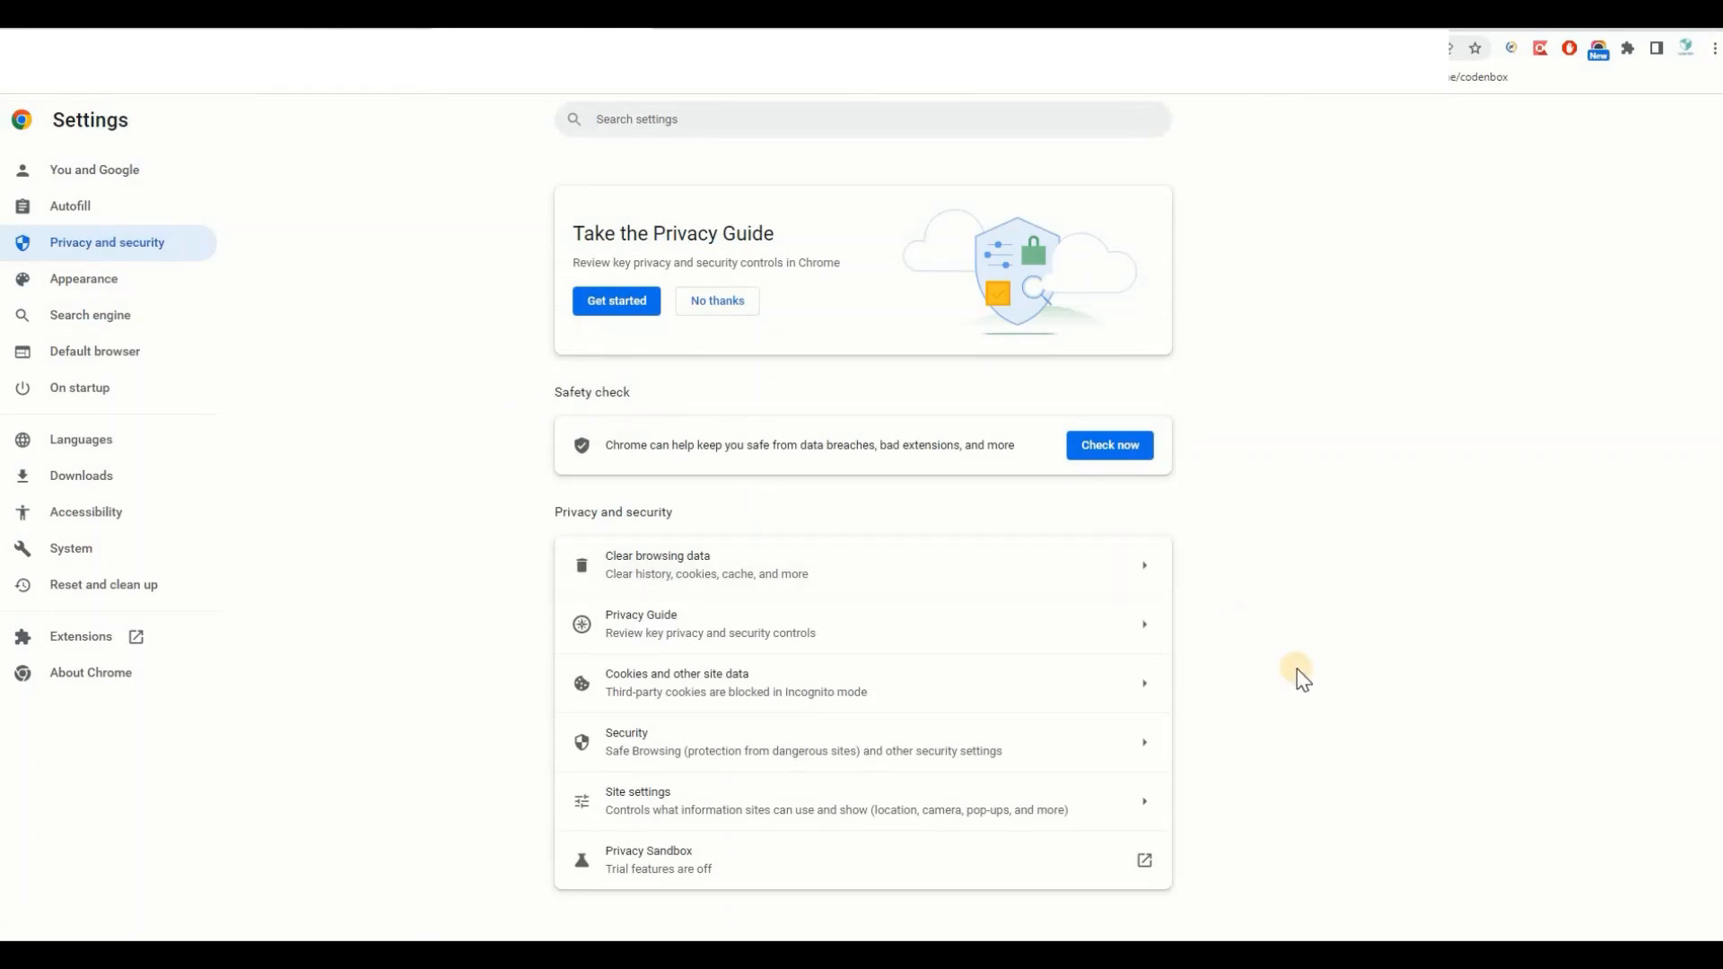
pyautogui.moveTo(630, 801)
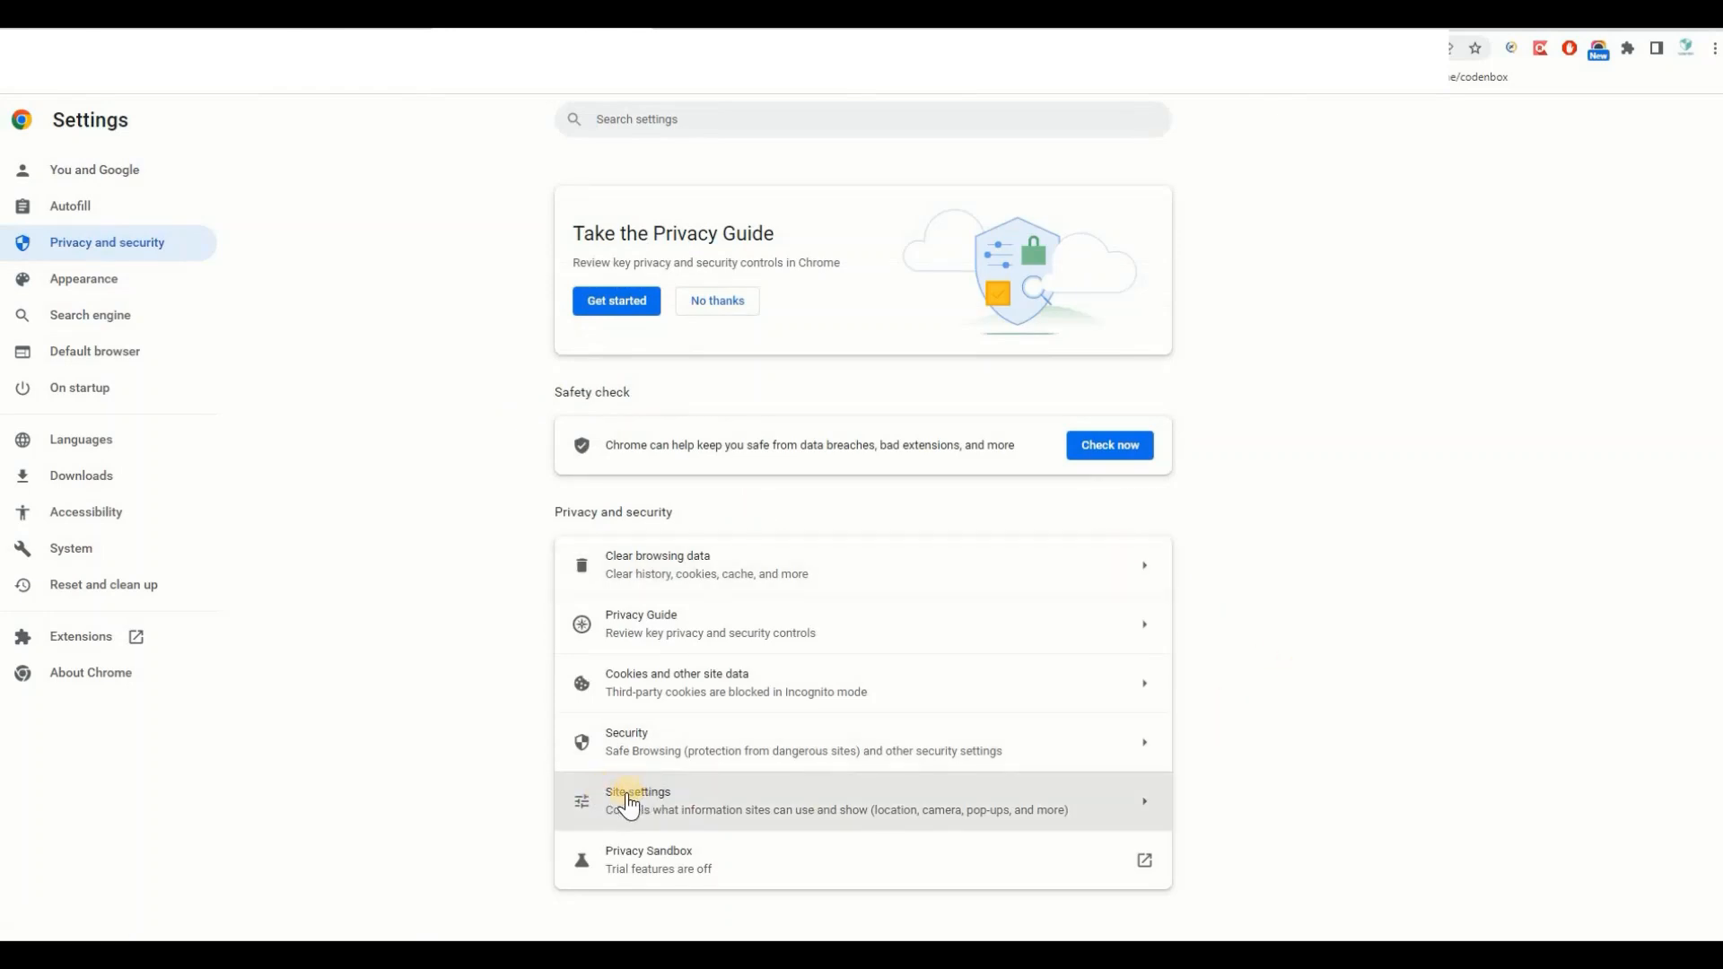
pyautogui.moveTo(1375, 589)
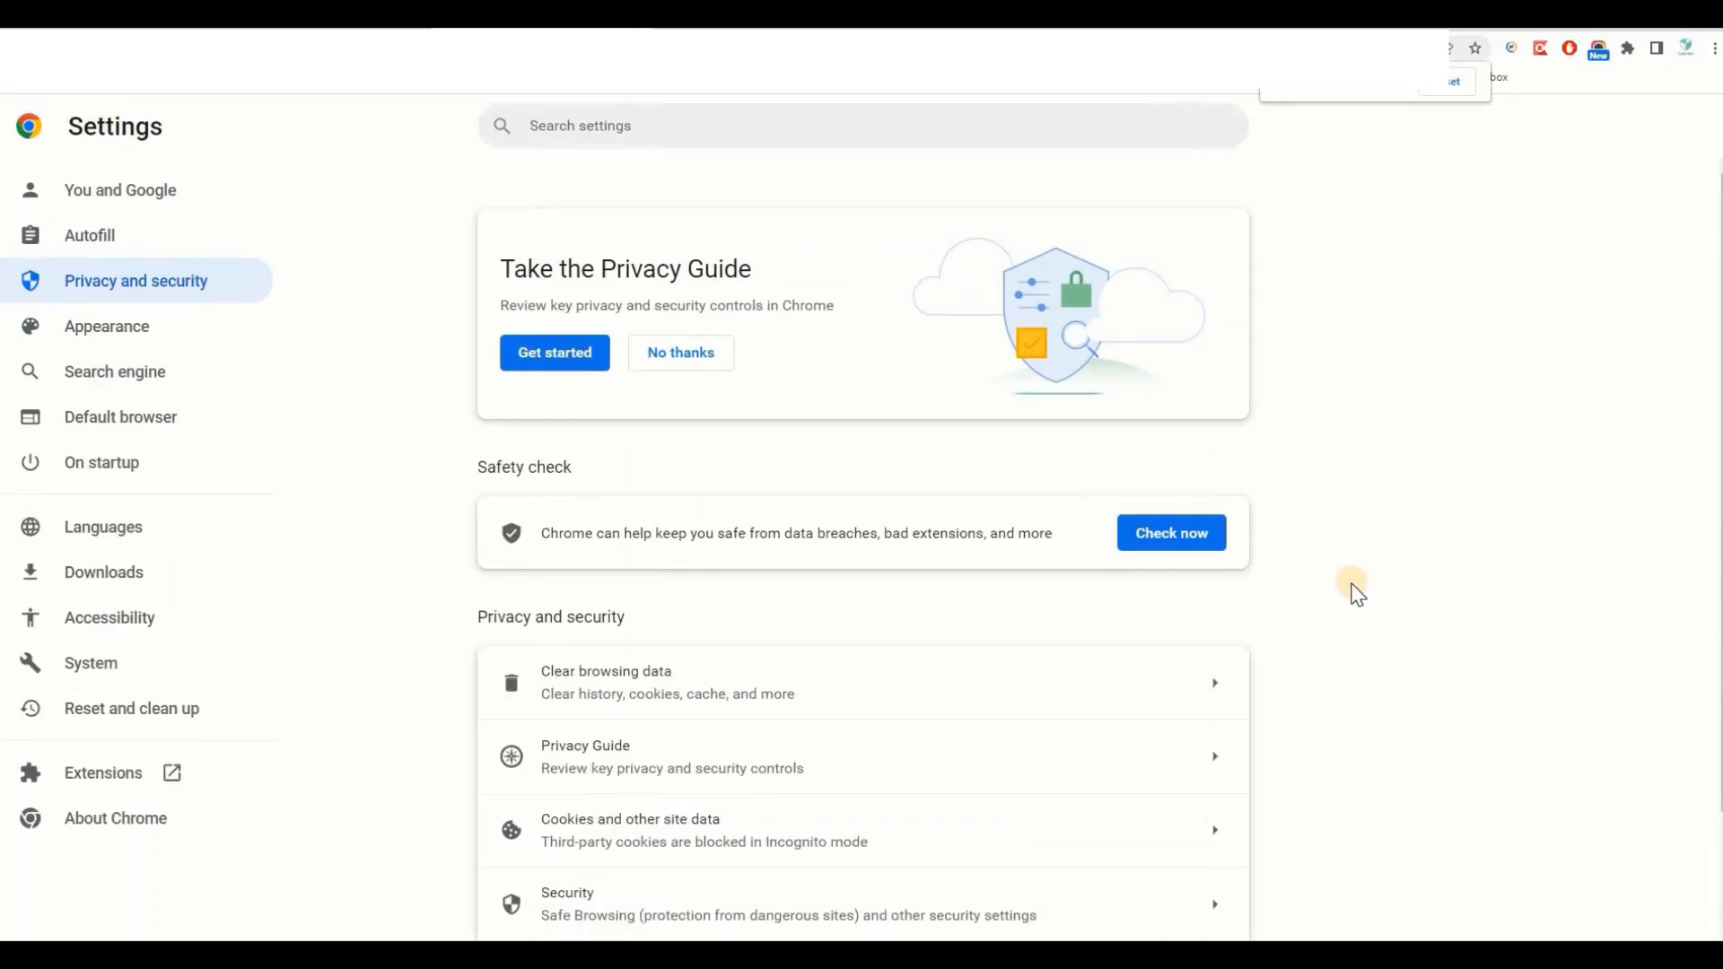
pyautogui.scroll(-3)
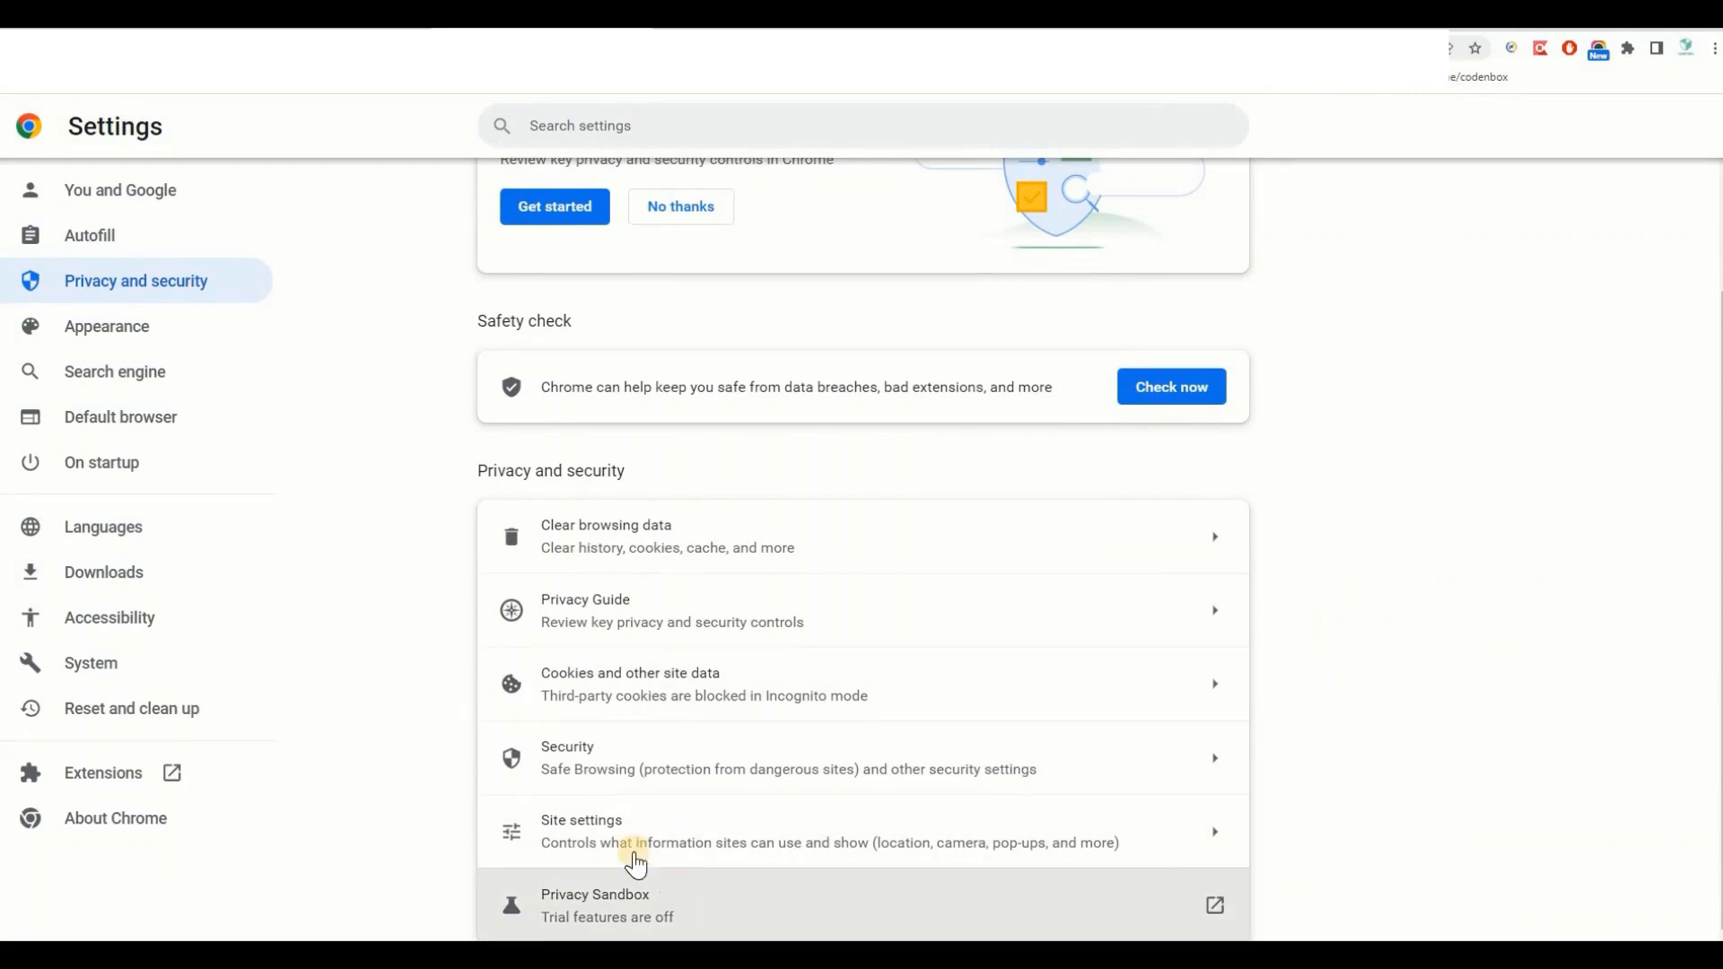
pyautogui.click(581, 820)
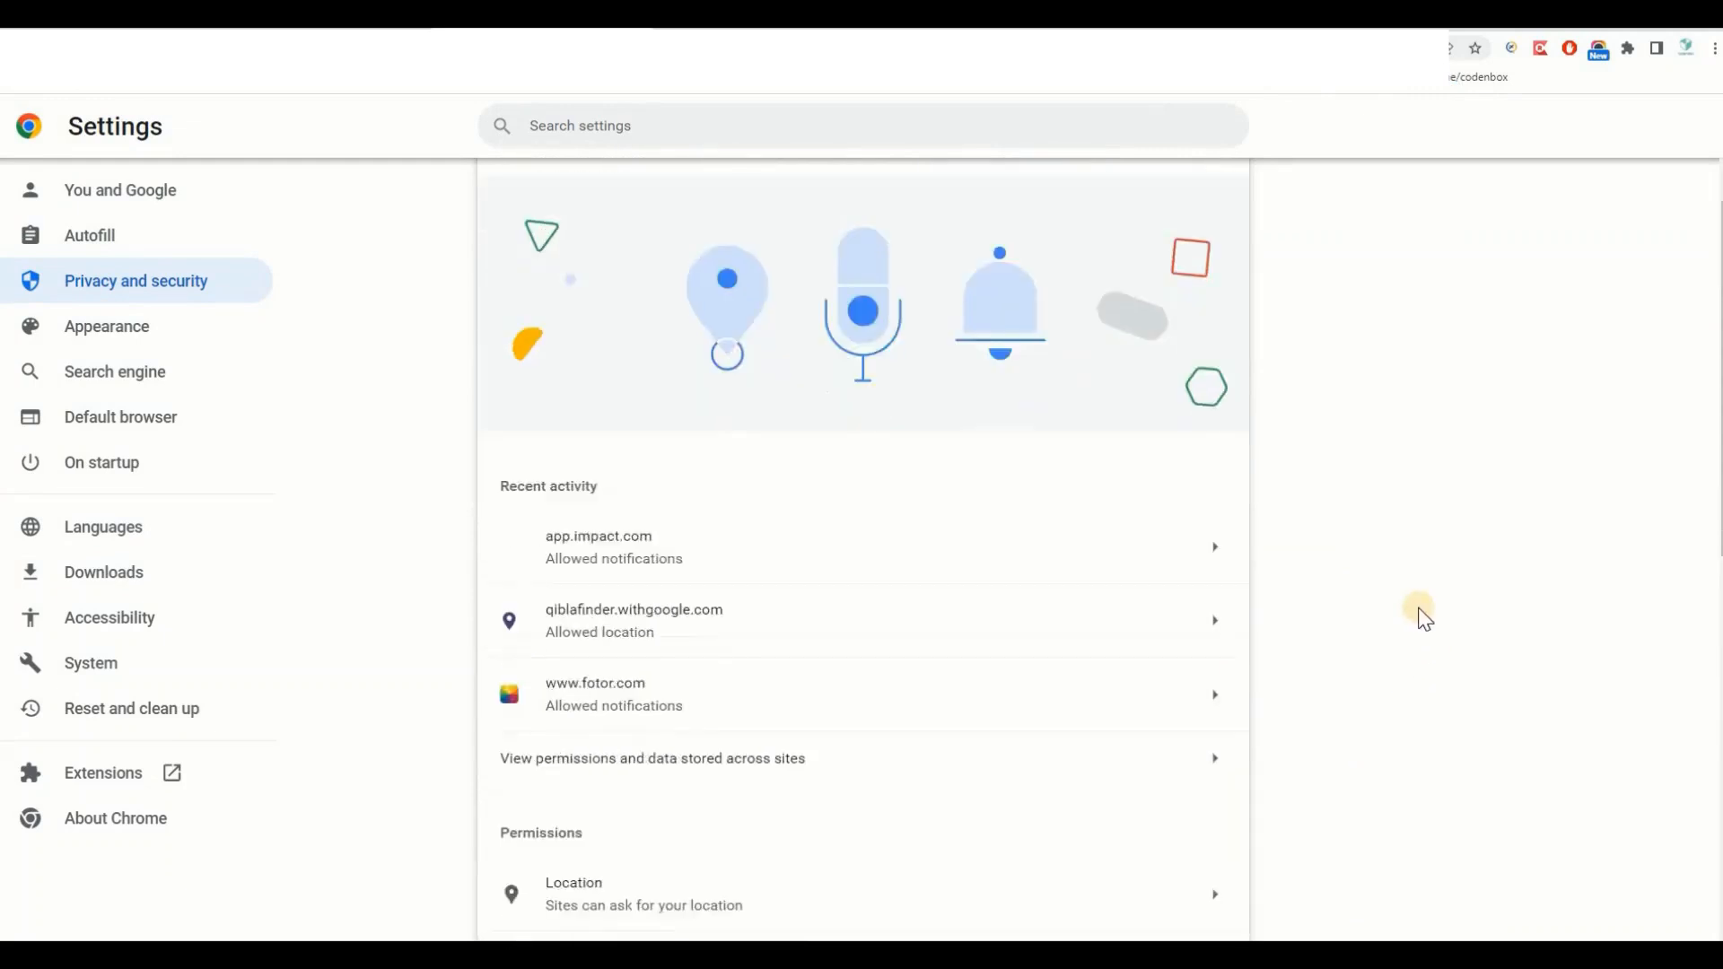
pyautogui.scroll(-3)
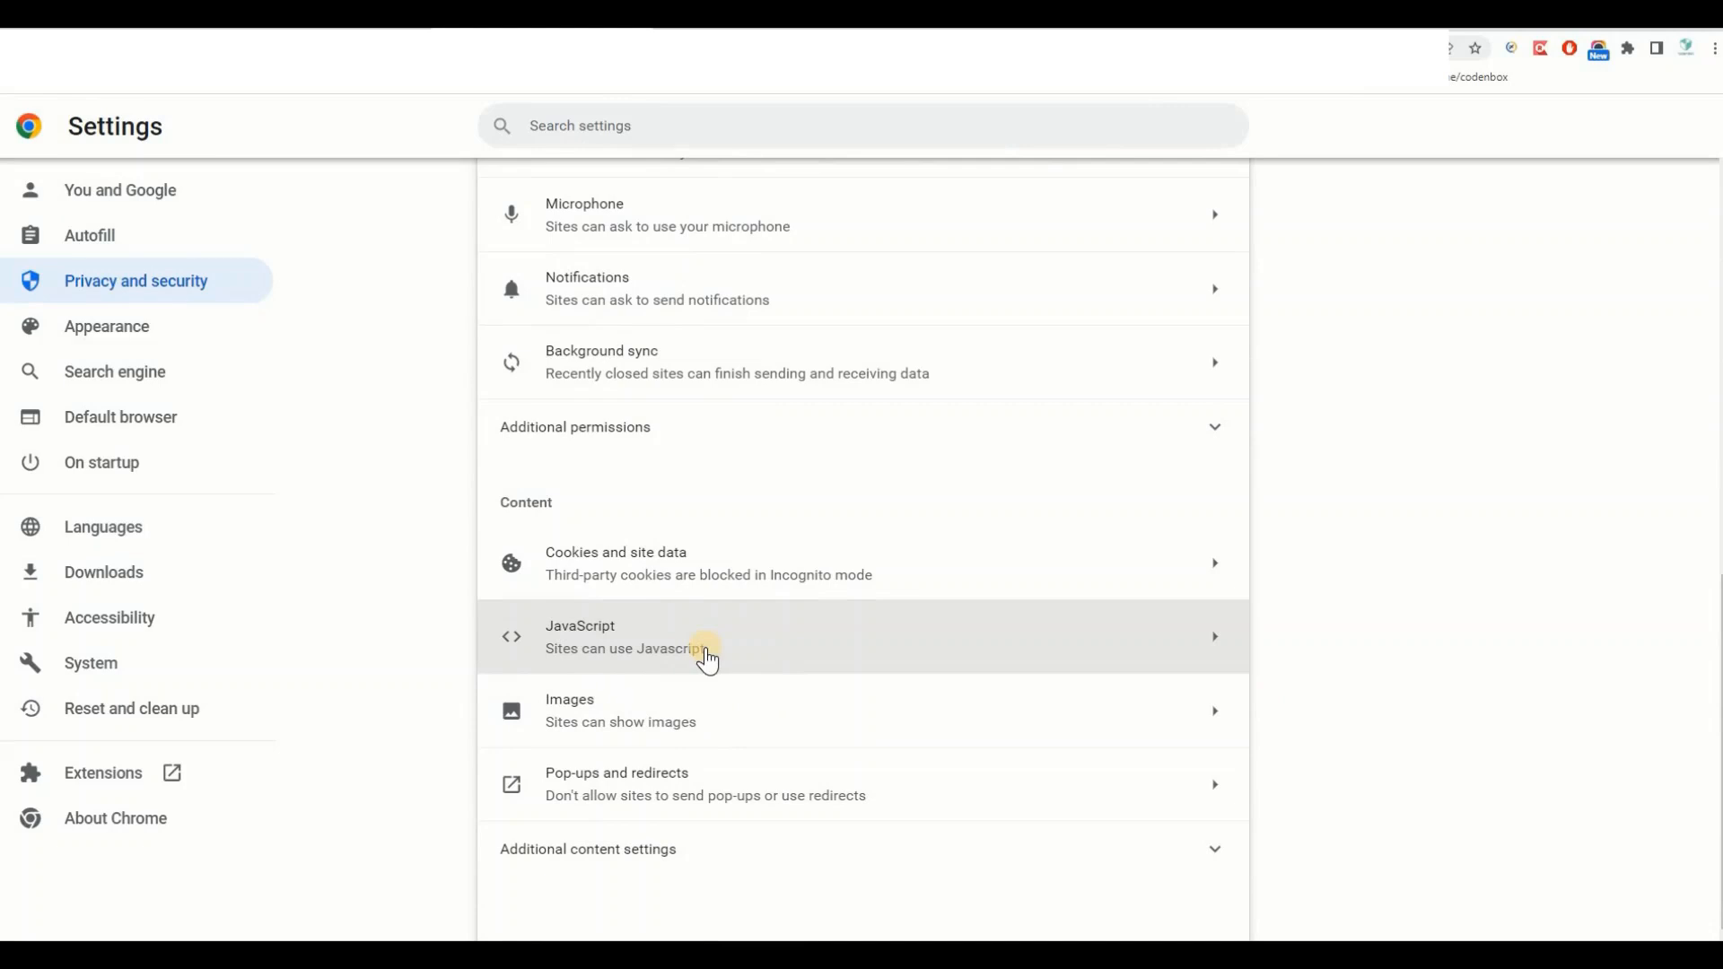
pyautogui.moveTo(1009, 648)
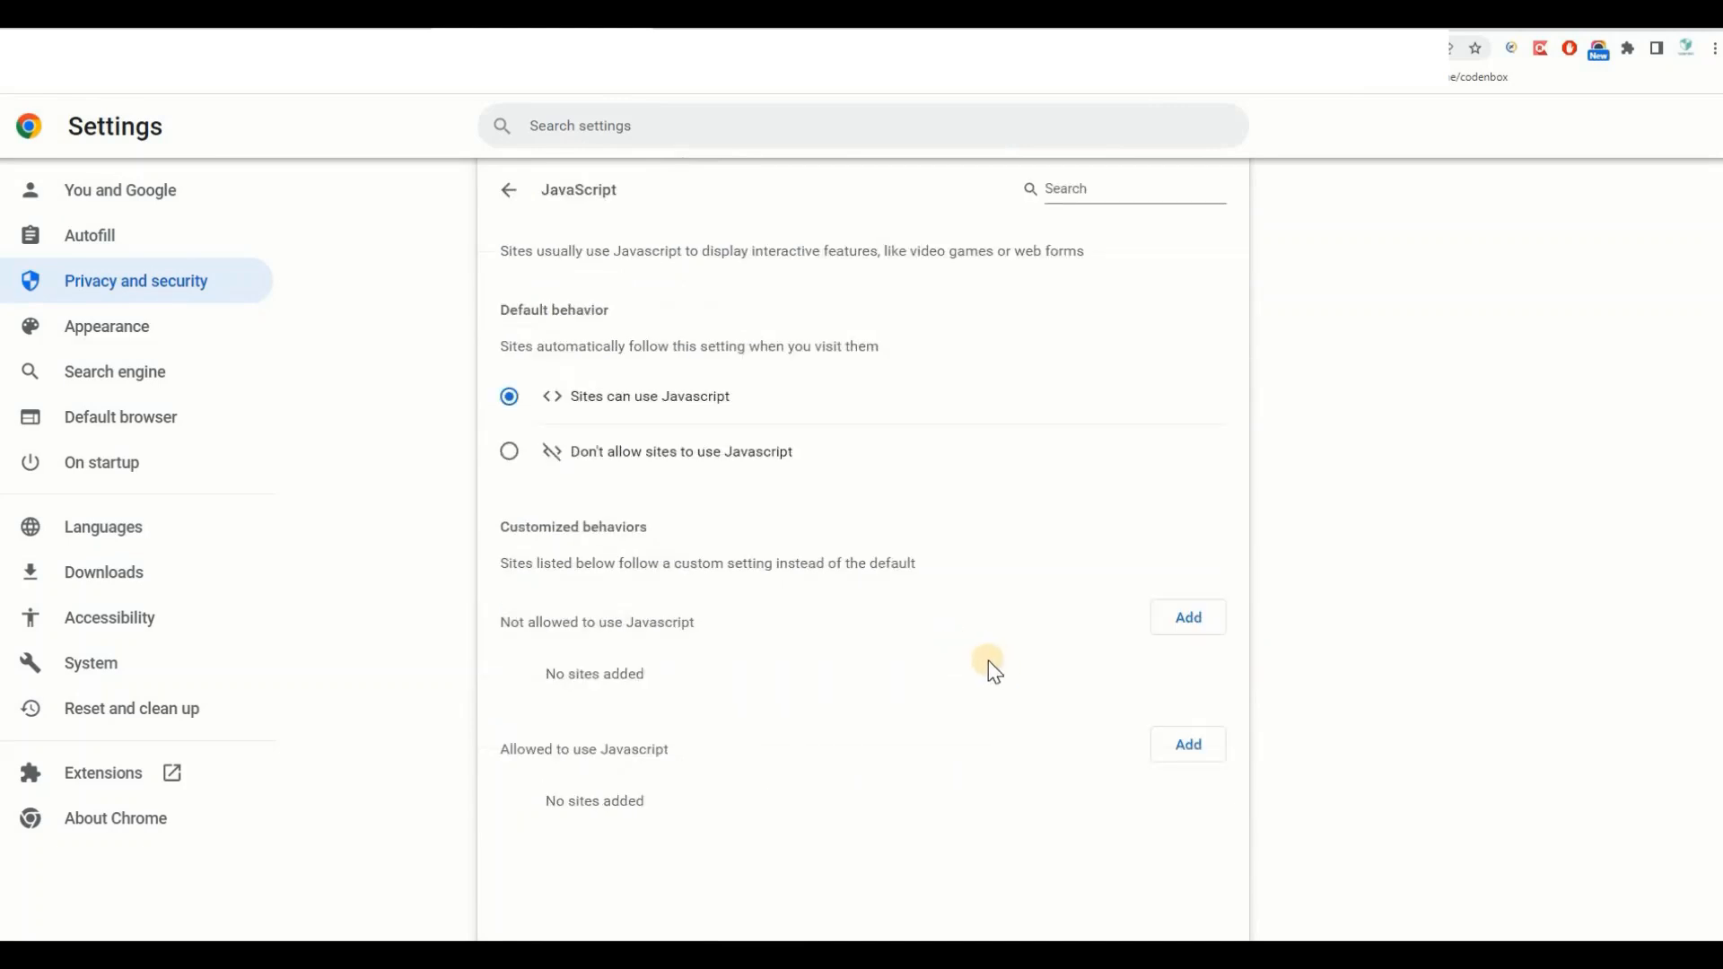
pyautogui.moveTo(641, 410)
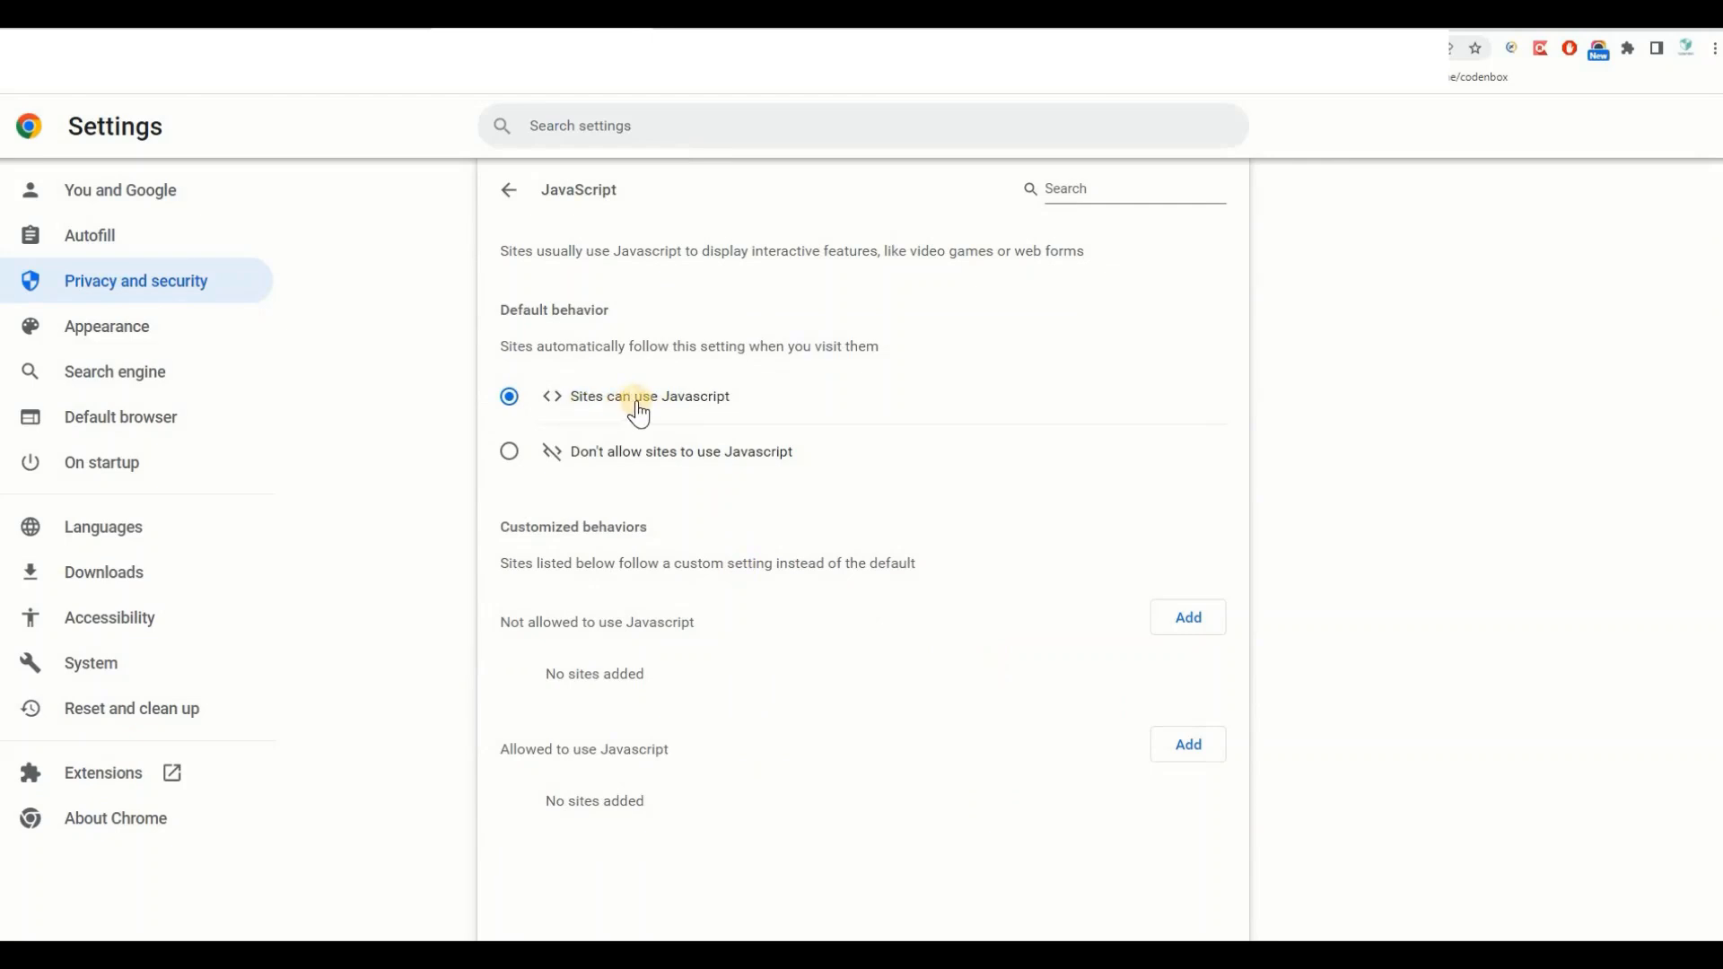
pyautogui.moveTo(716, 562)
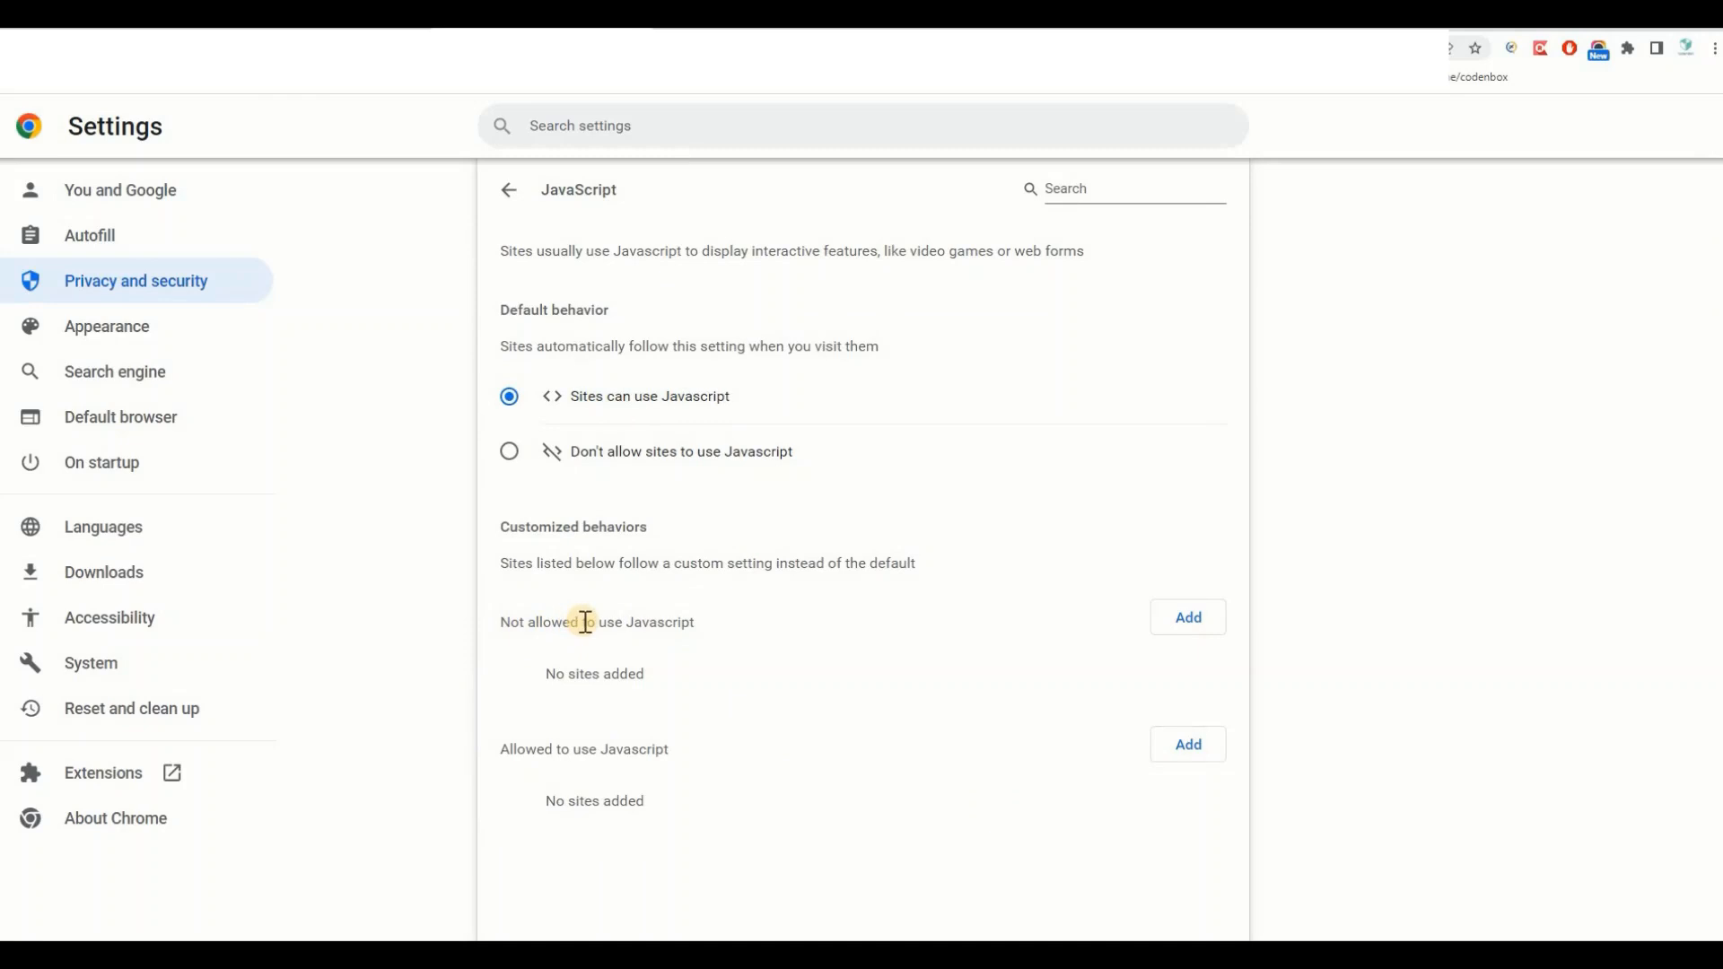
pyautogui.moveTo(709, 630)
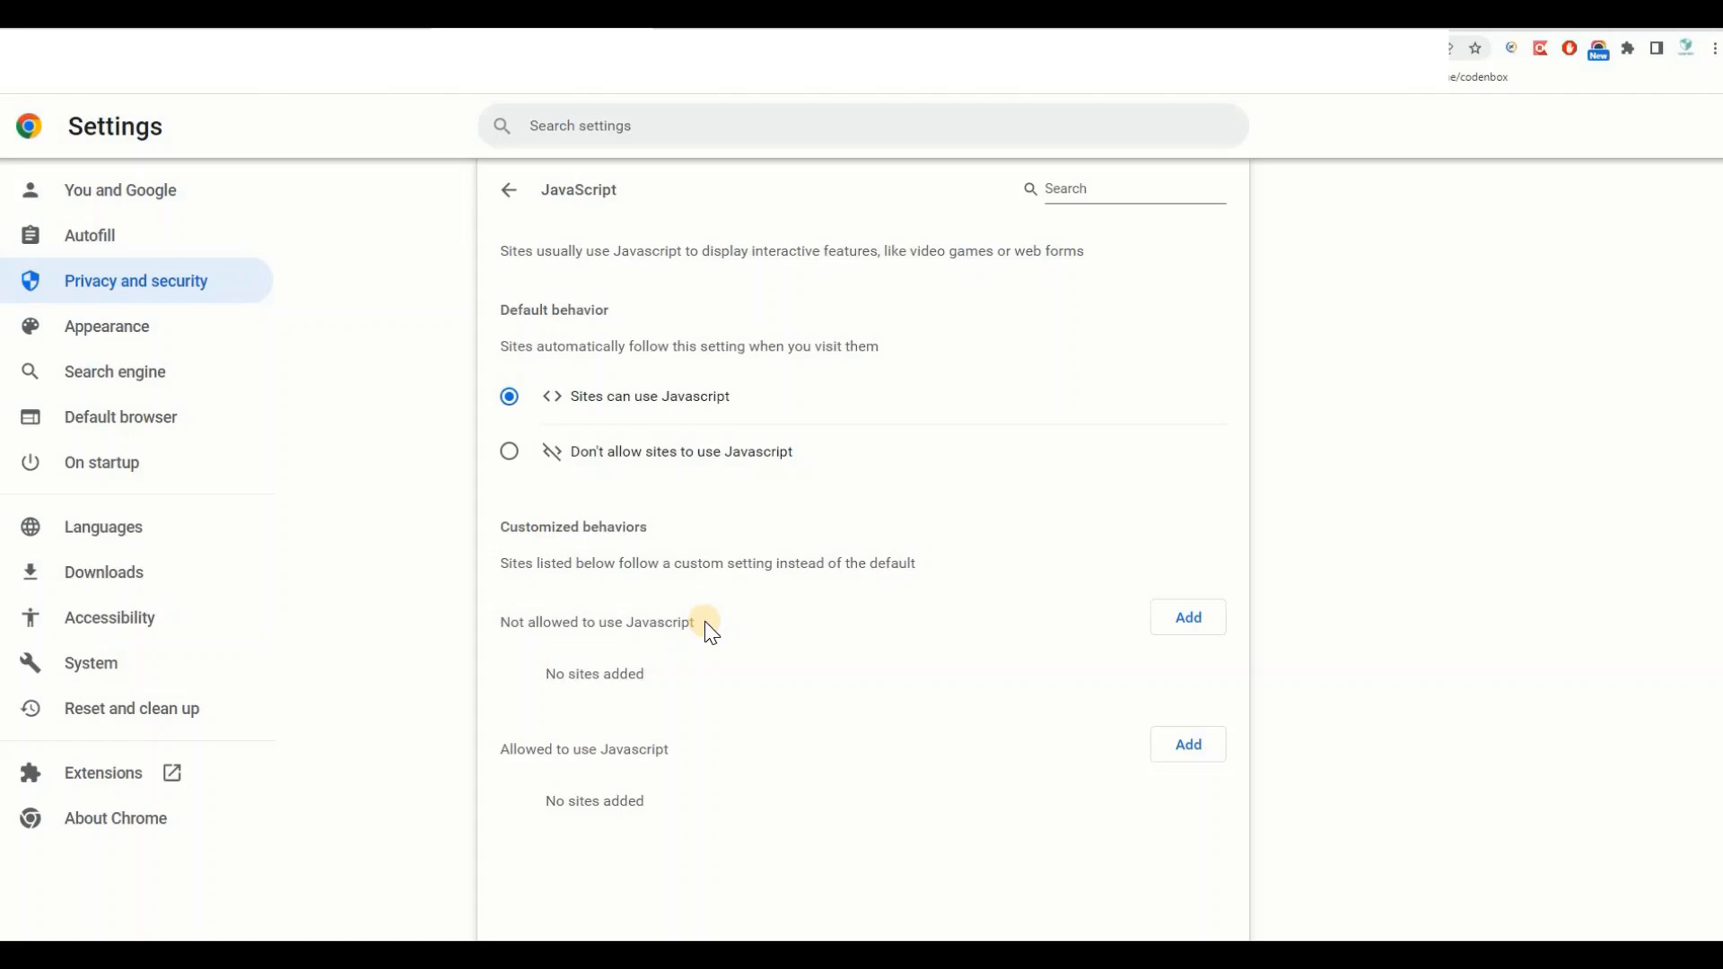
pyautogui.moveTo(647, 628)
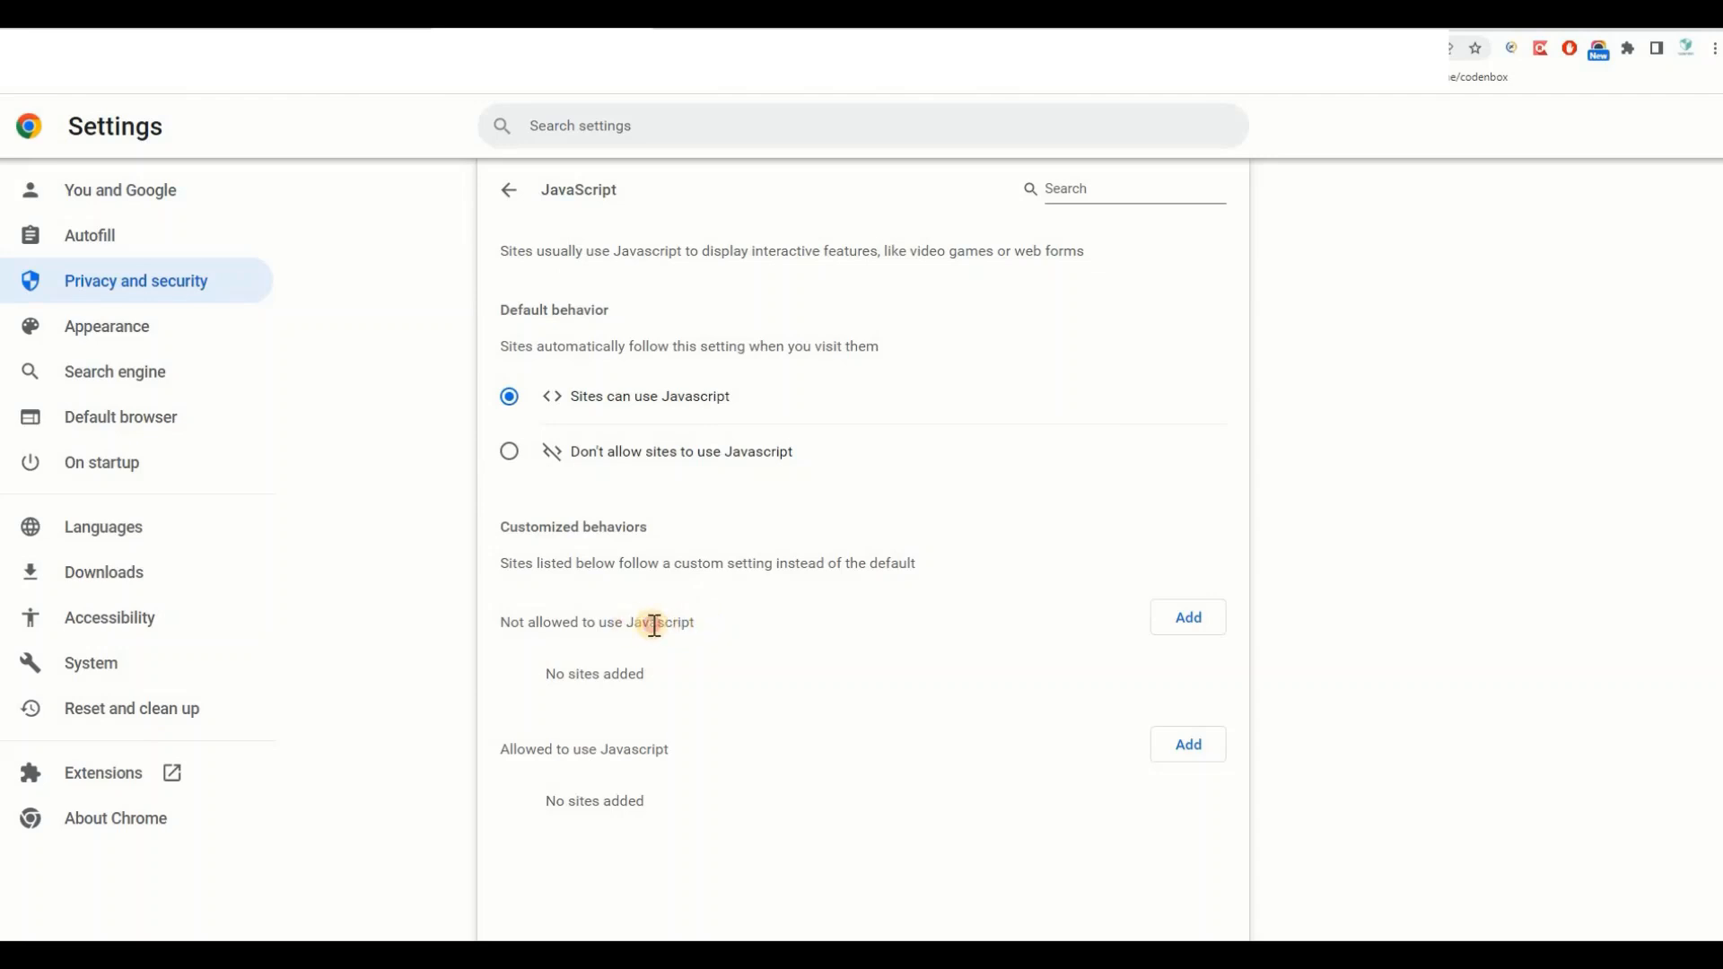
pyautogui.doubleClick(659, 623)
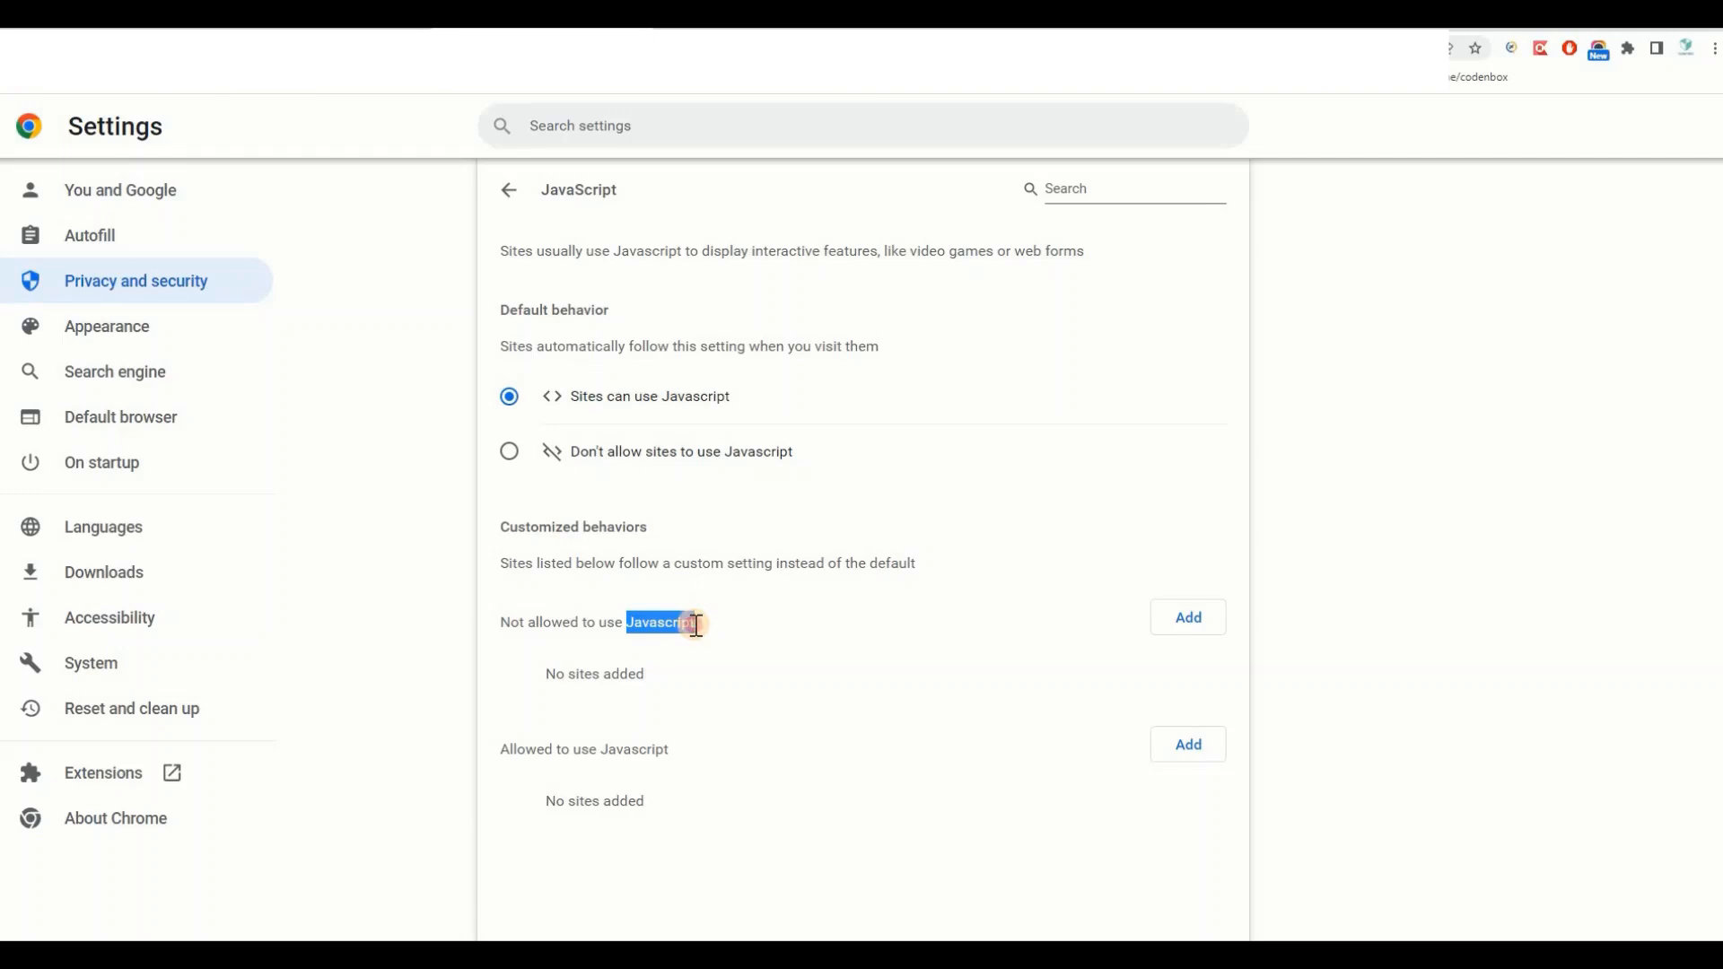
pyautogui.moveTo(599, 653)
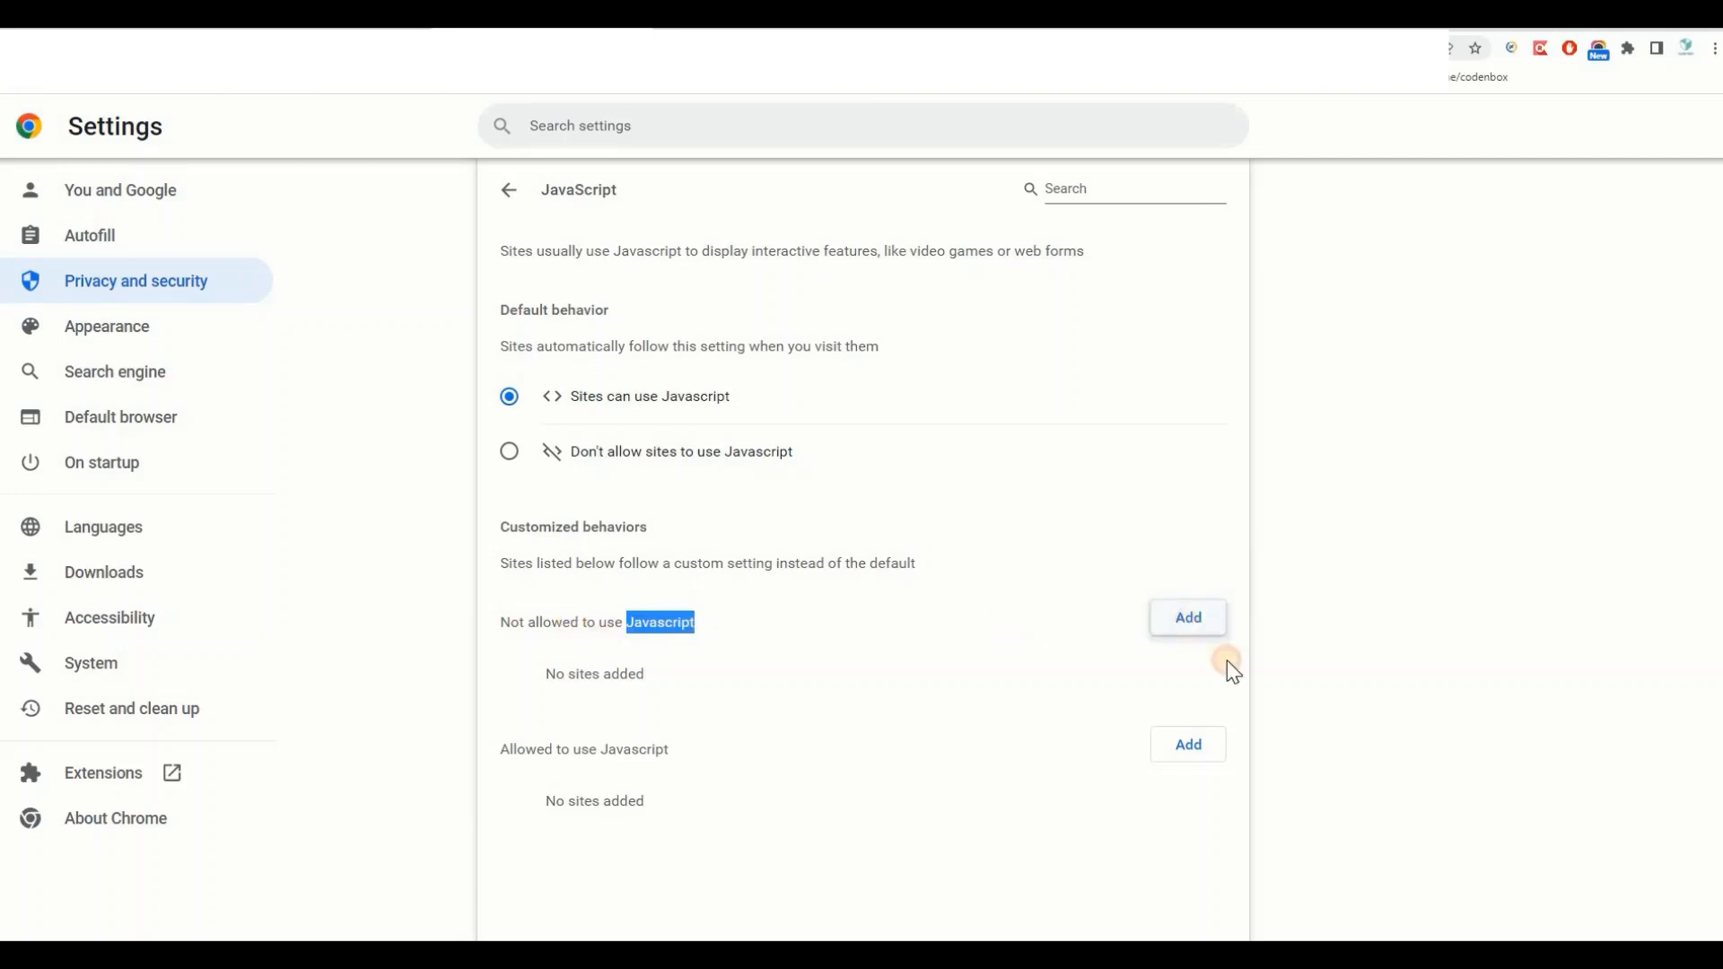
# Add the scrum-master-free-assessment quiz URL to the 'Not allowed to use Javascript' list.
pyautogui.click(1187, 615)
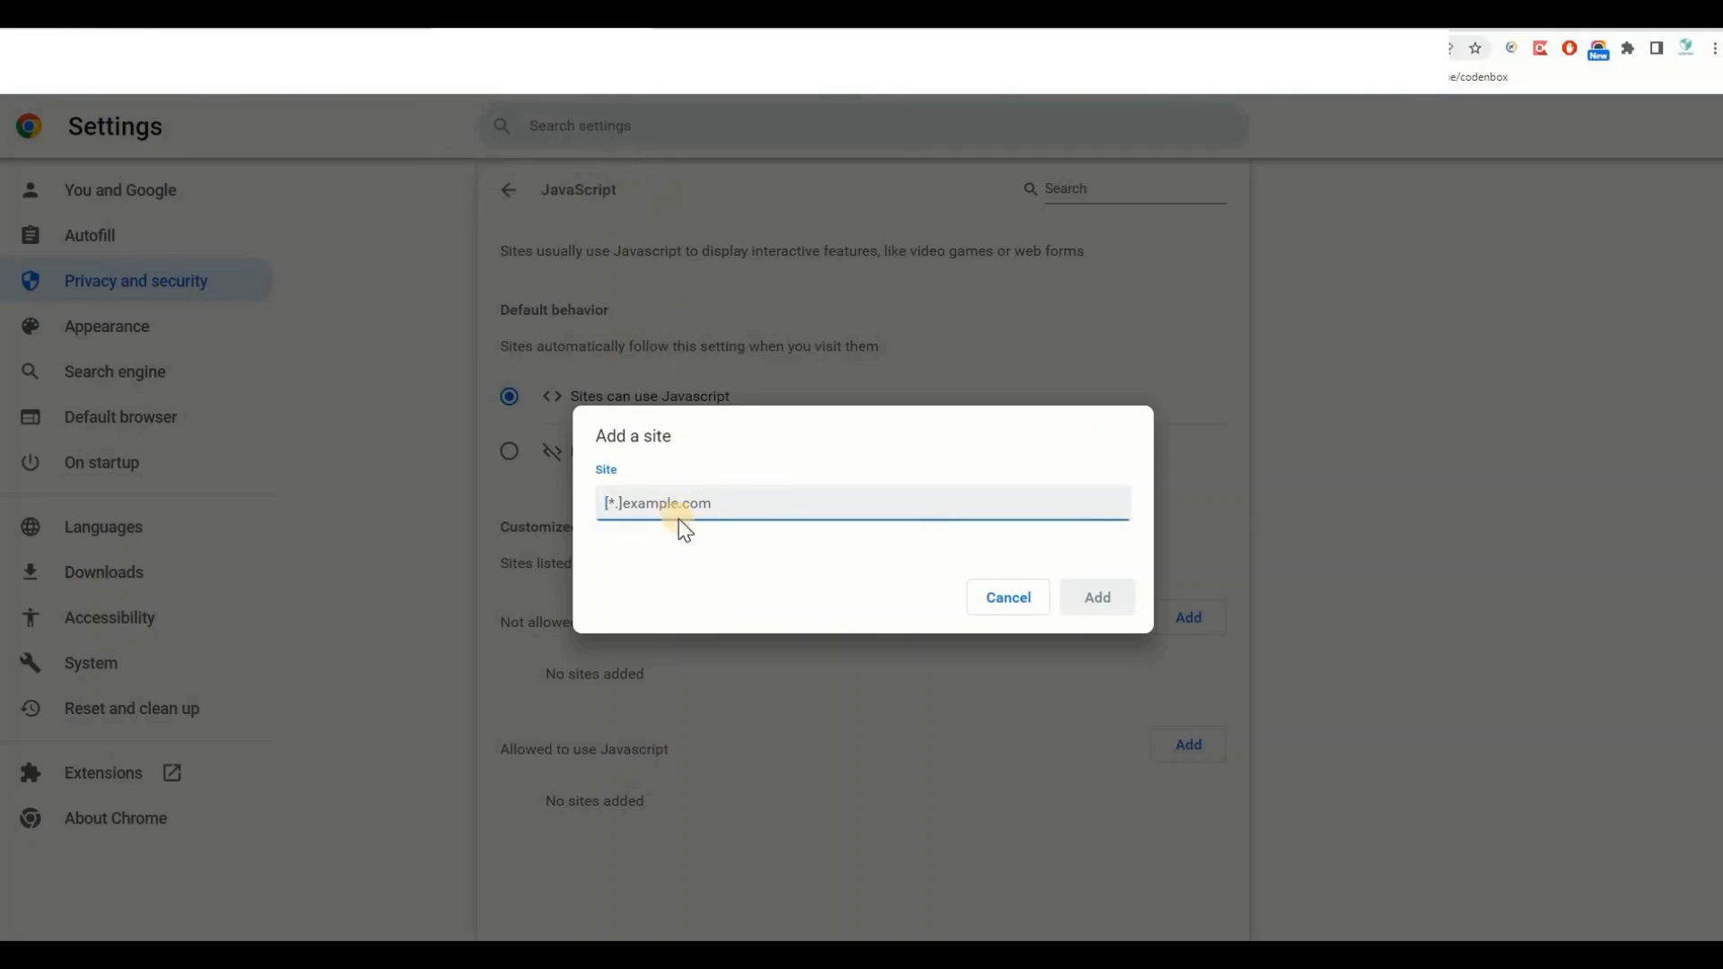
pyautogui.write('zzes/34080590-scrum-master-free-assessment-40-questions-with-explanations')
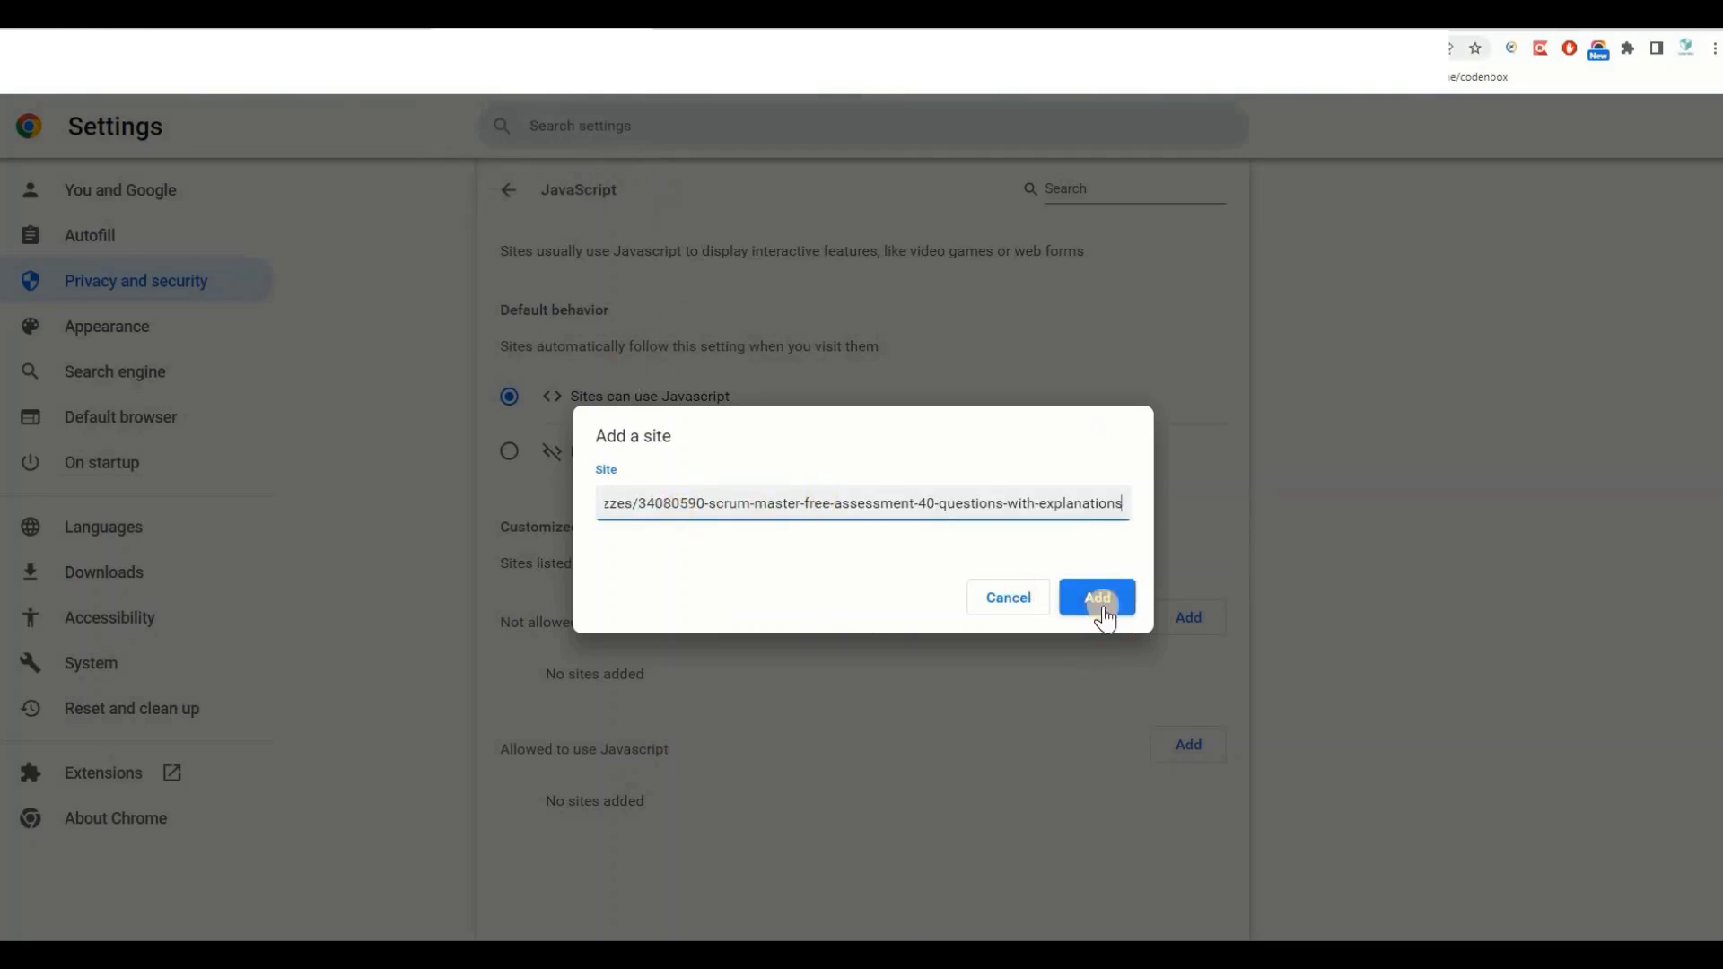
pyautogui.click(1095, 596)
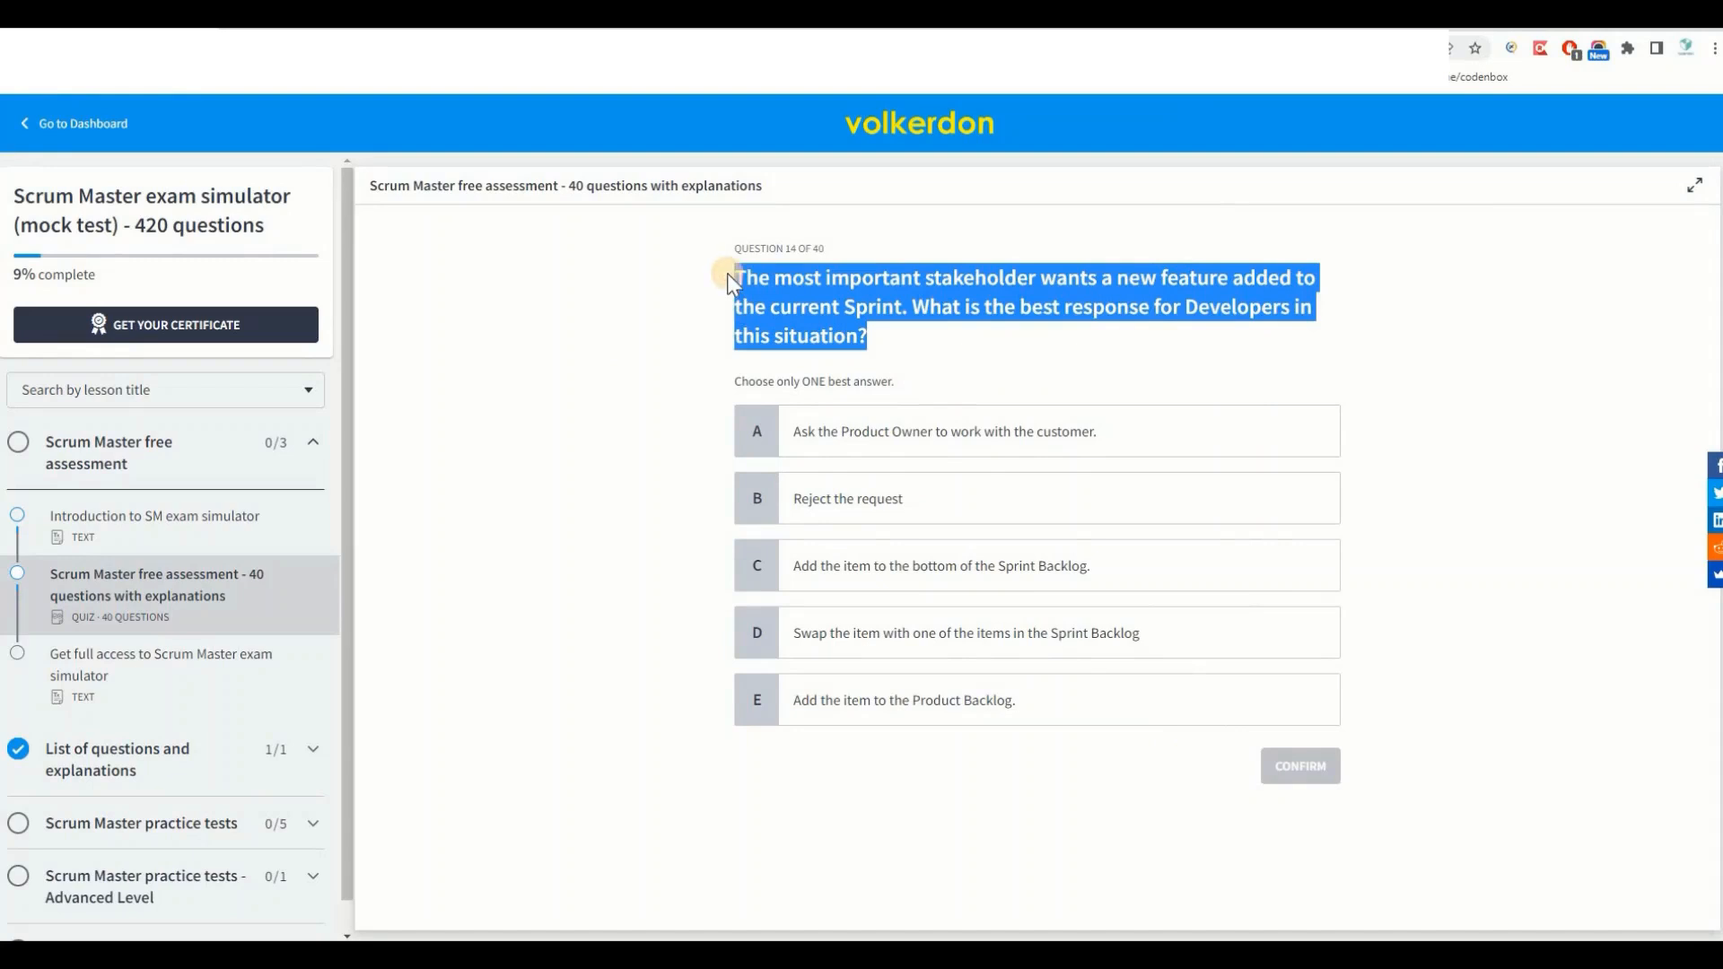
pyautogui.press('ctrl+c')
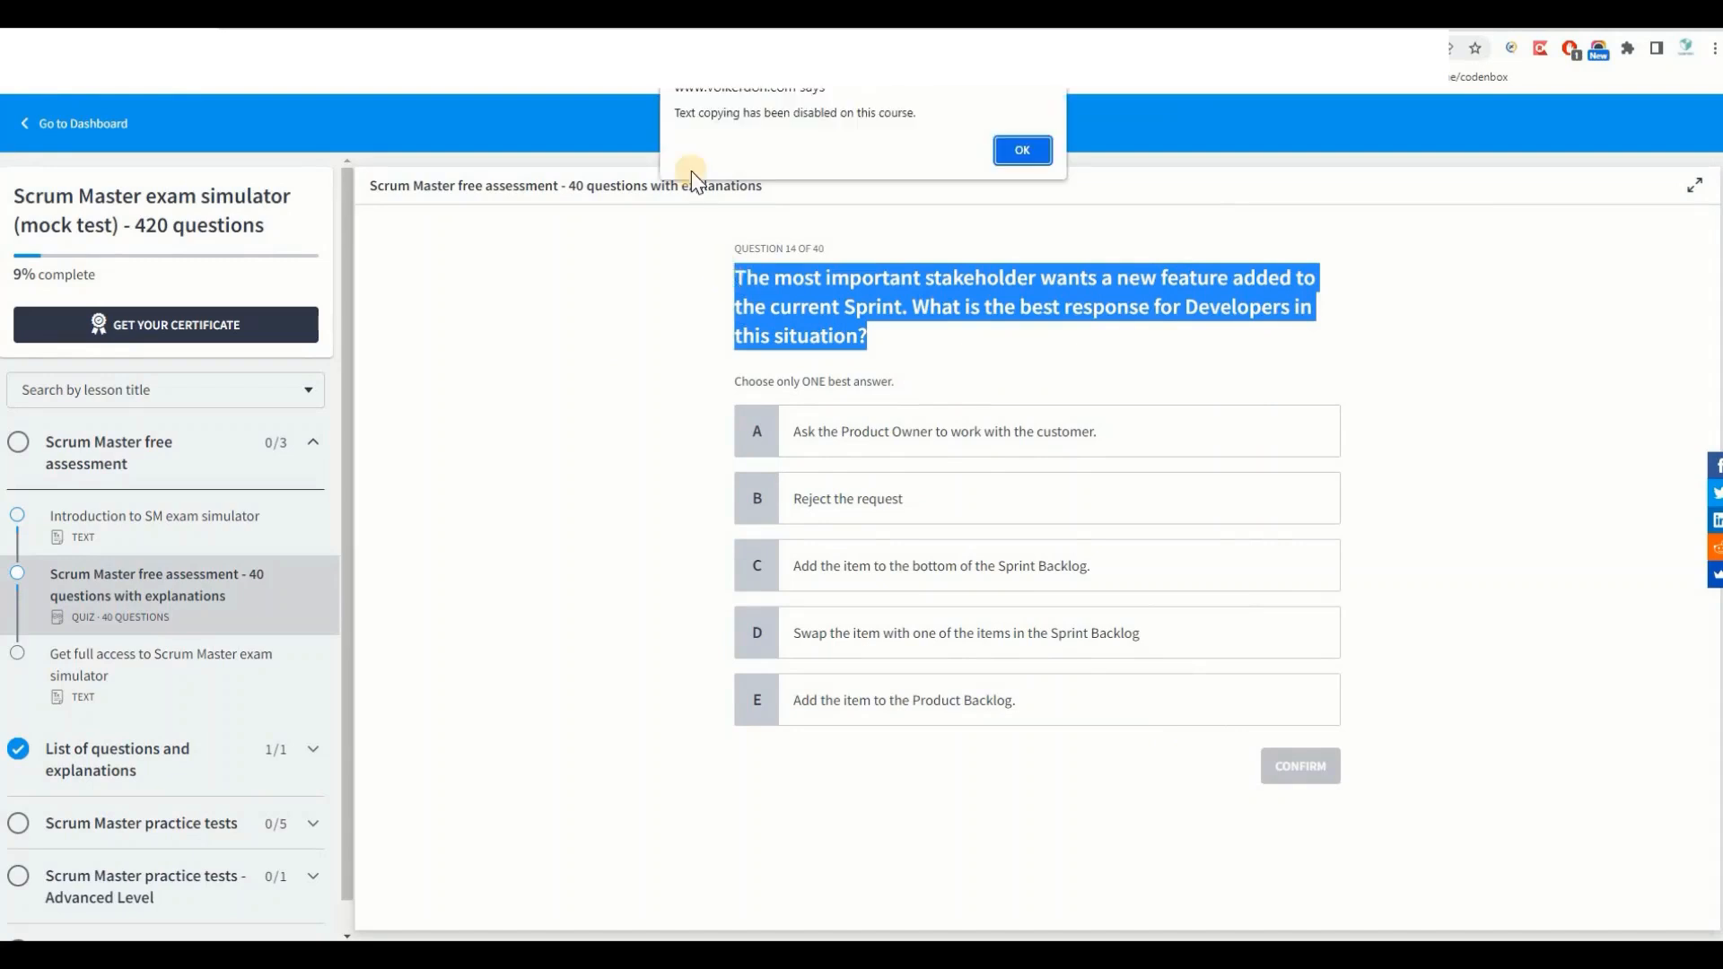
pyautogui.moveTo(767, 131)
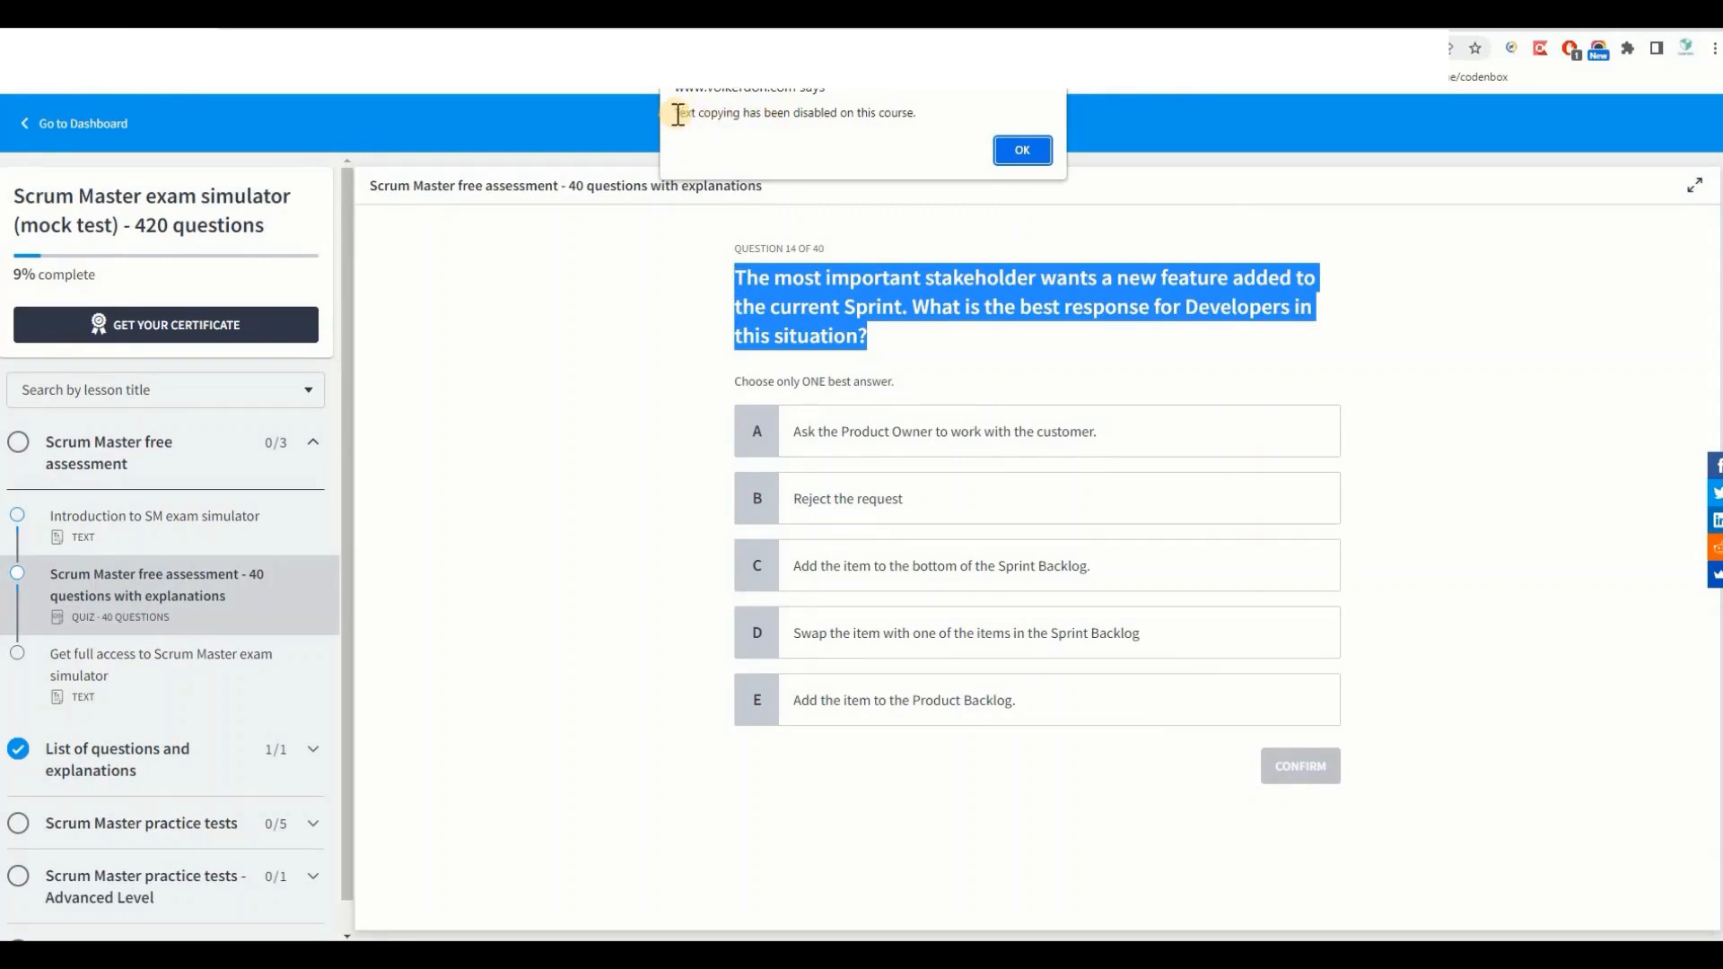
pyautogui.moveTo(761, 144)
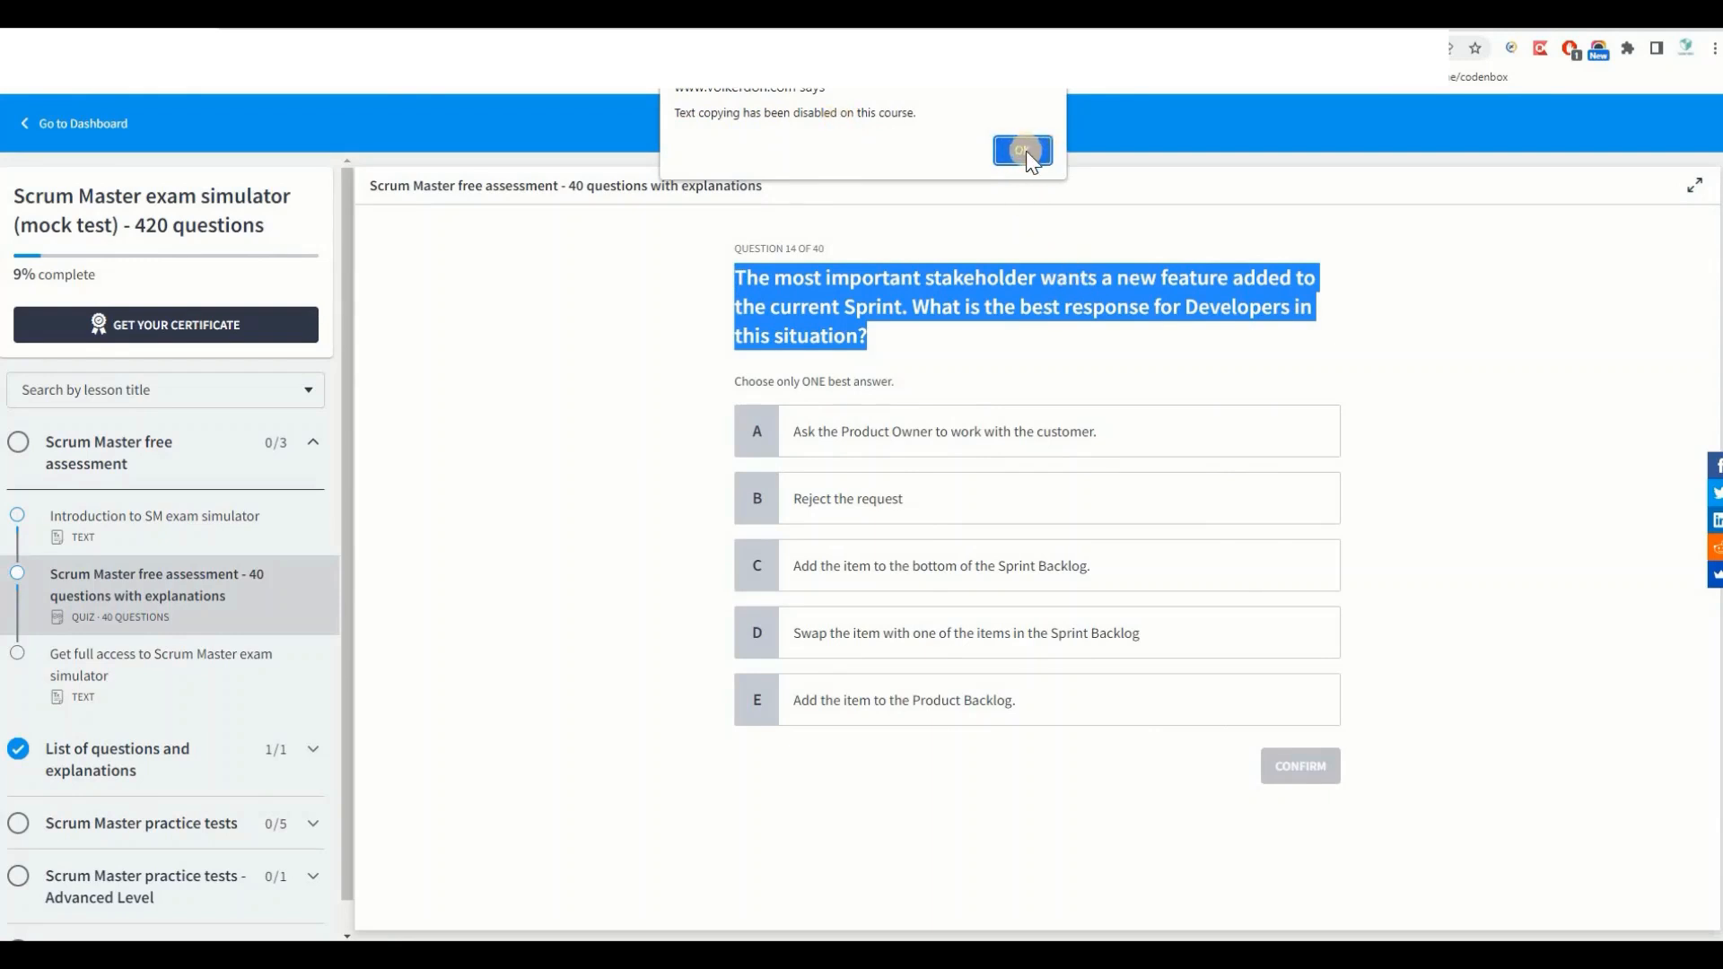
pyautogui.click(1022, 151)
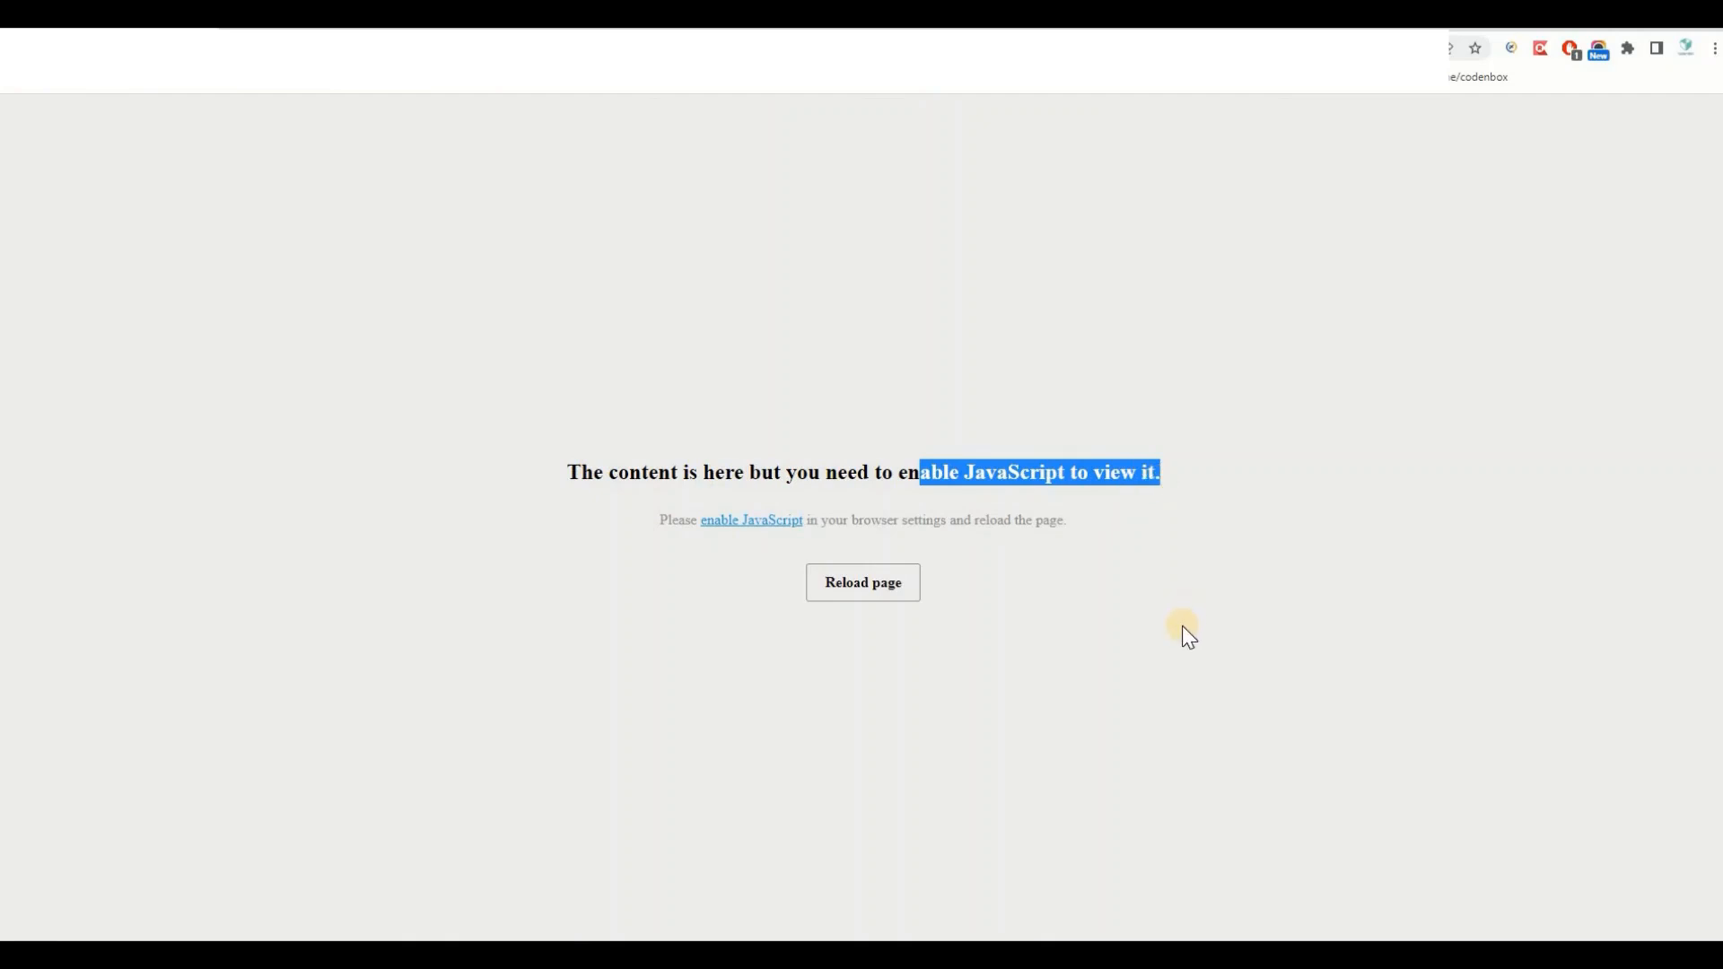
pyautogui.moveTo(1174, 639)
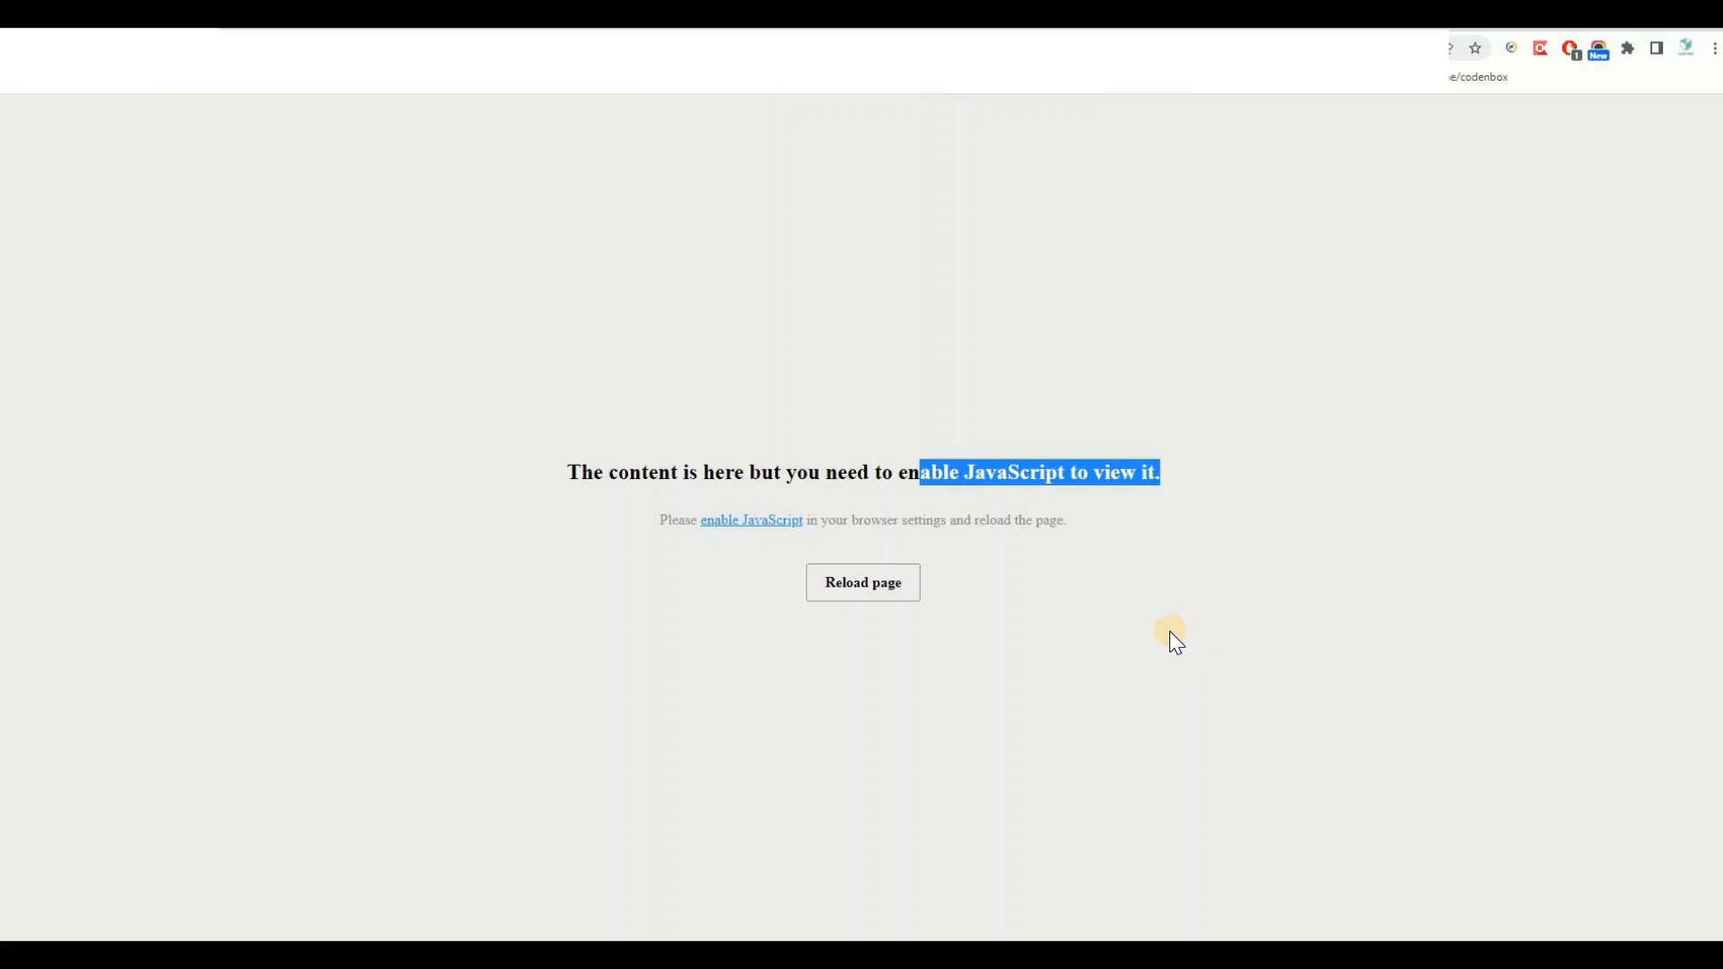
pyautogui.moveTo(1167, 640)
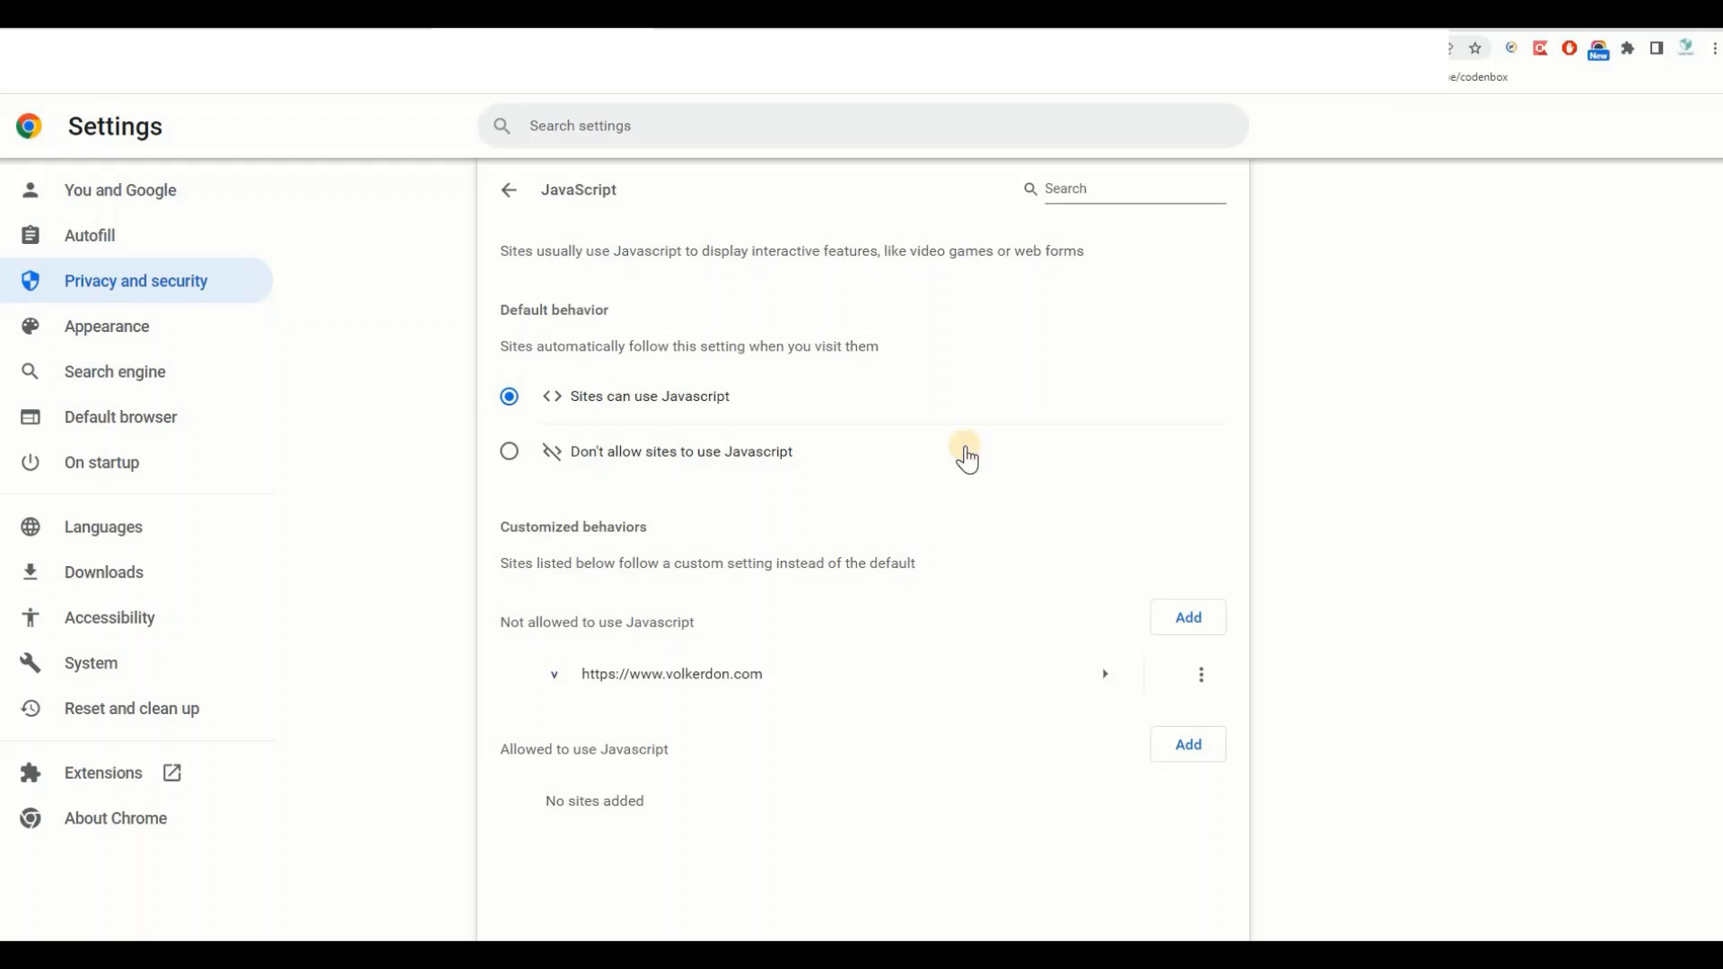
pyautogui.moveTo(1201, 673)
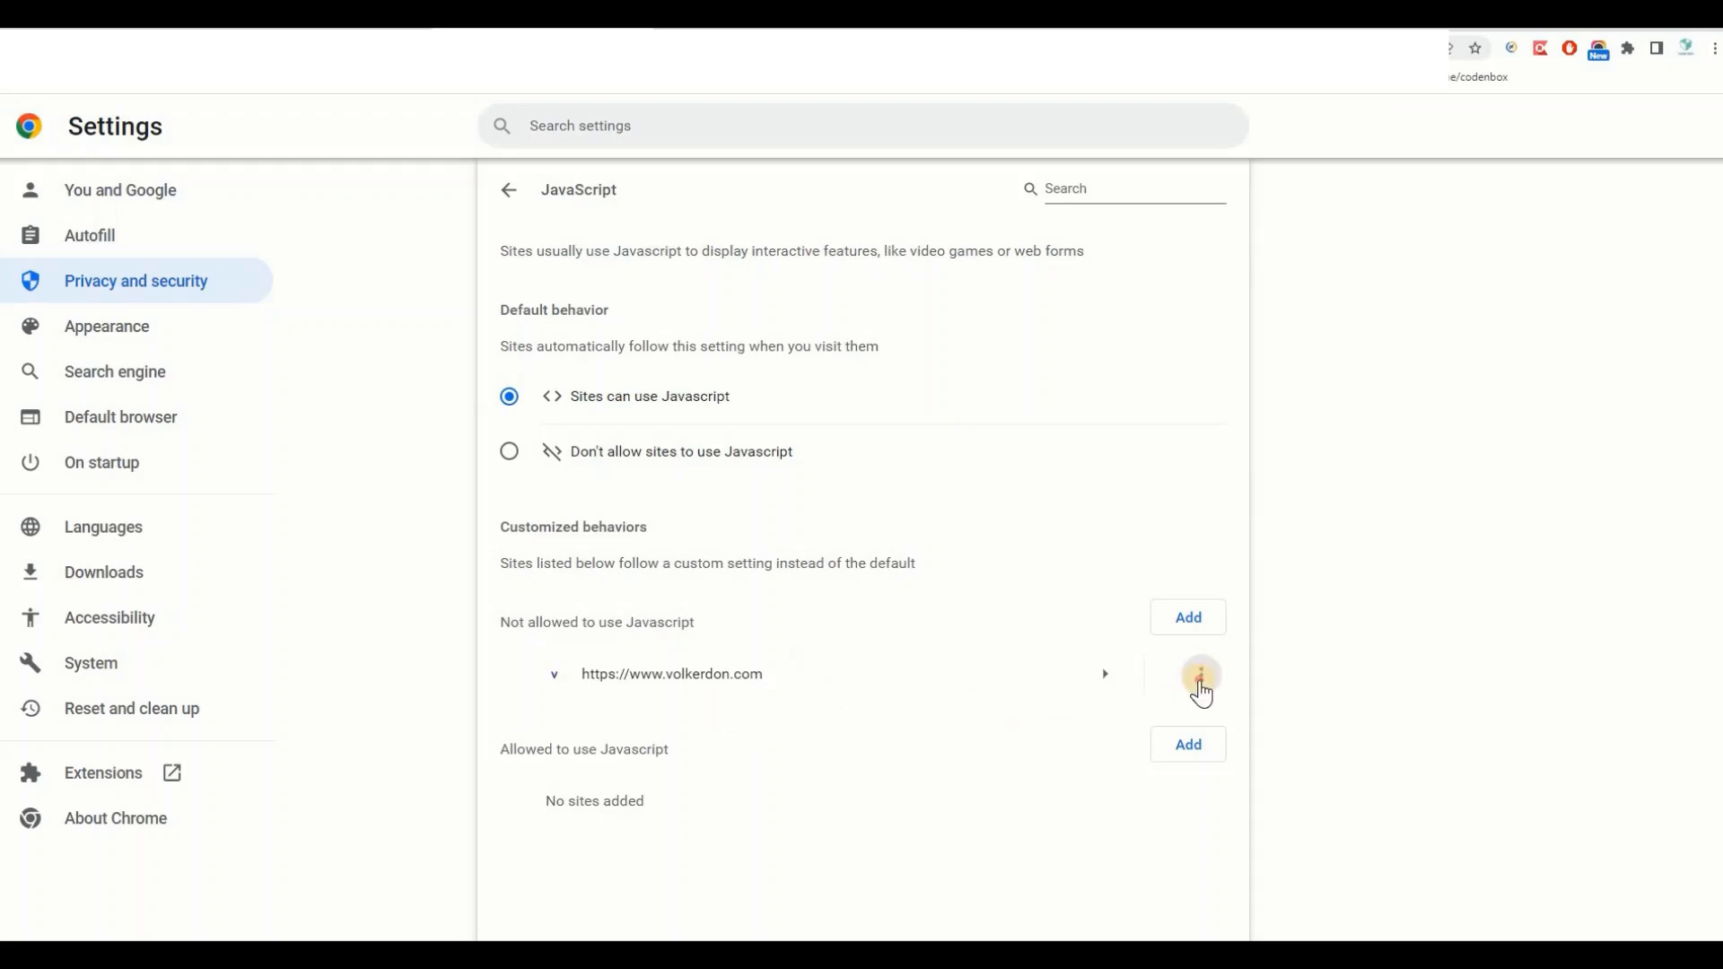
pyautogui.click(1201, 673)
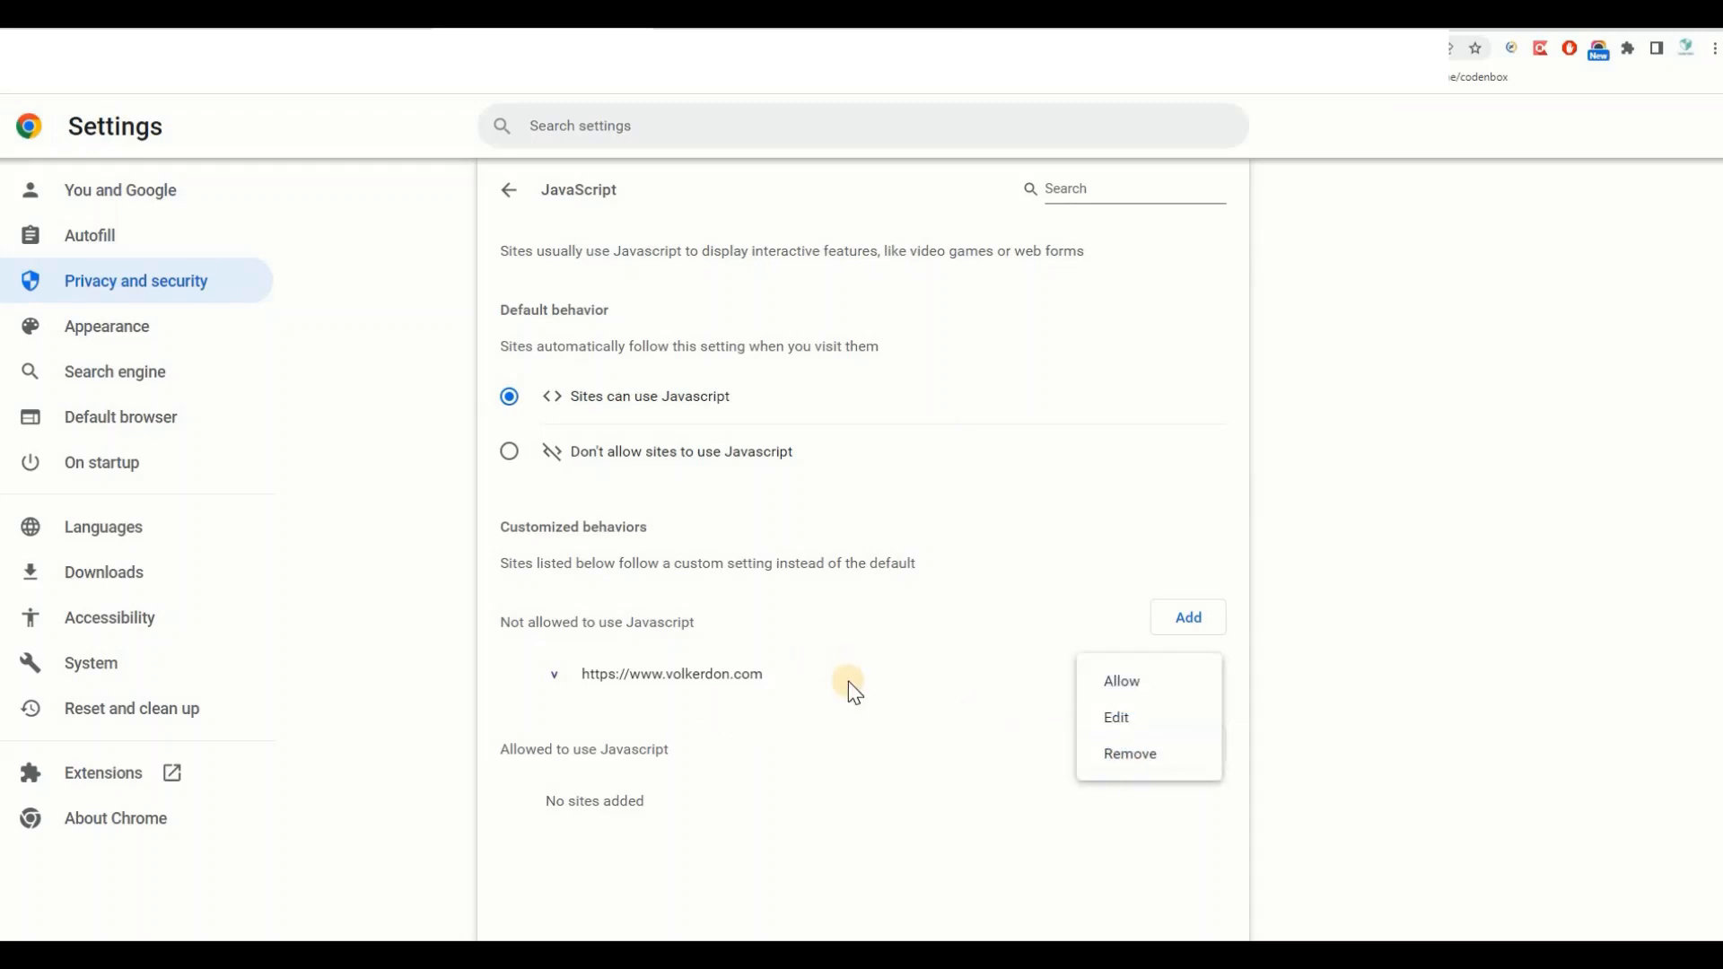
pyautogui.click(1129, 753)
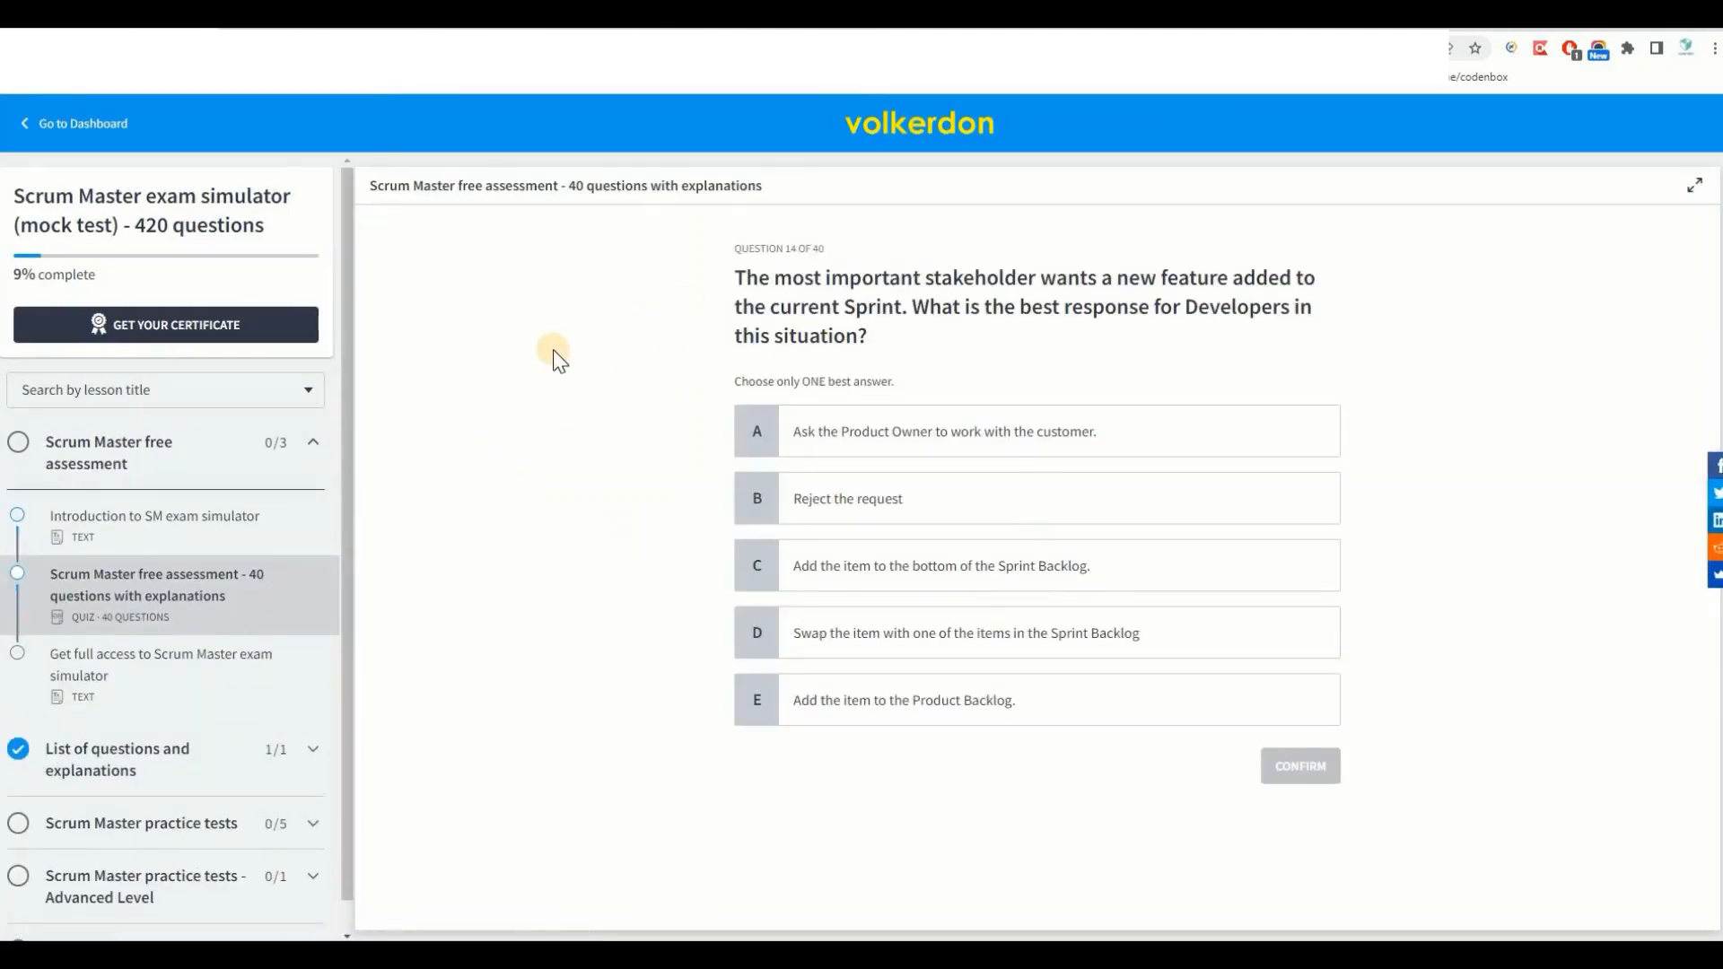
pyautogui.moveTo(1448, 664)
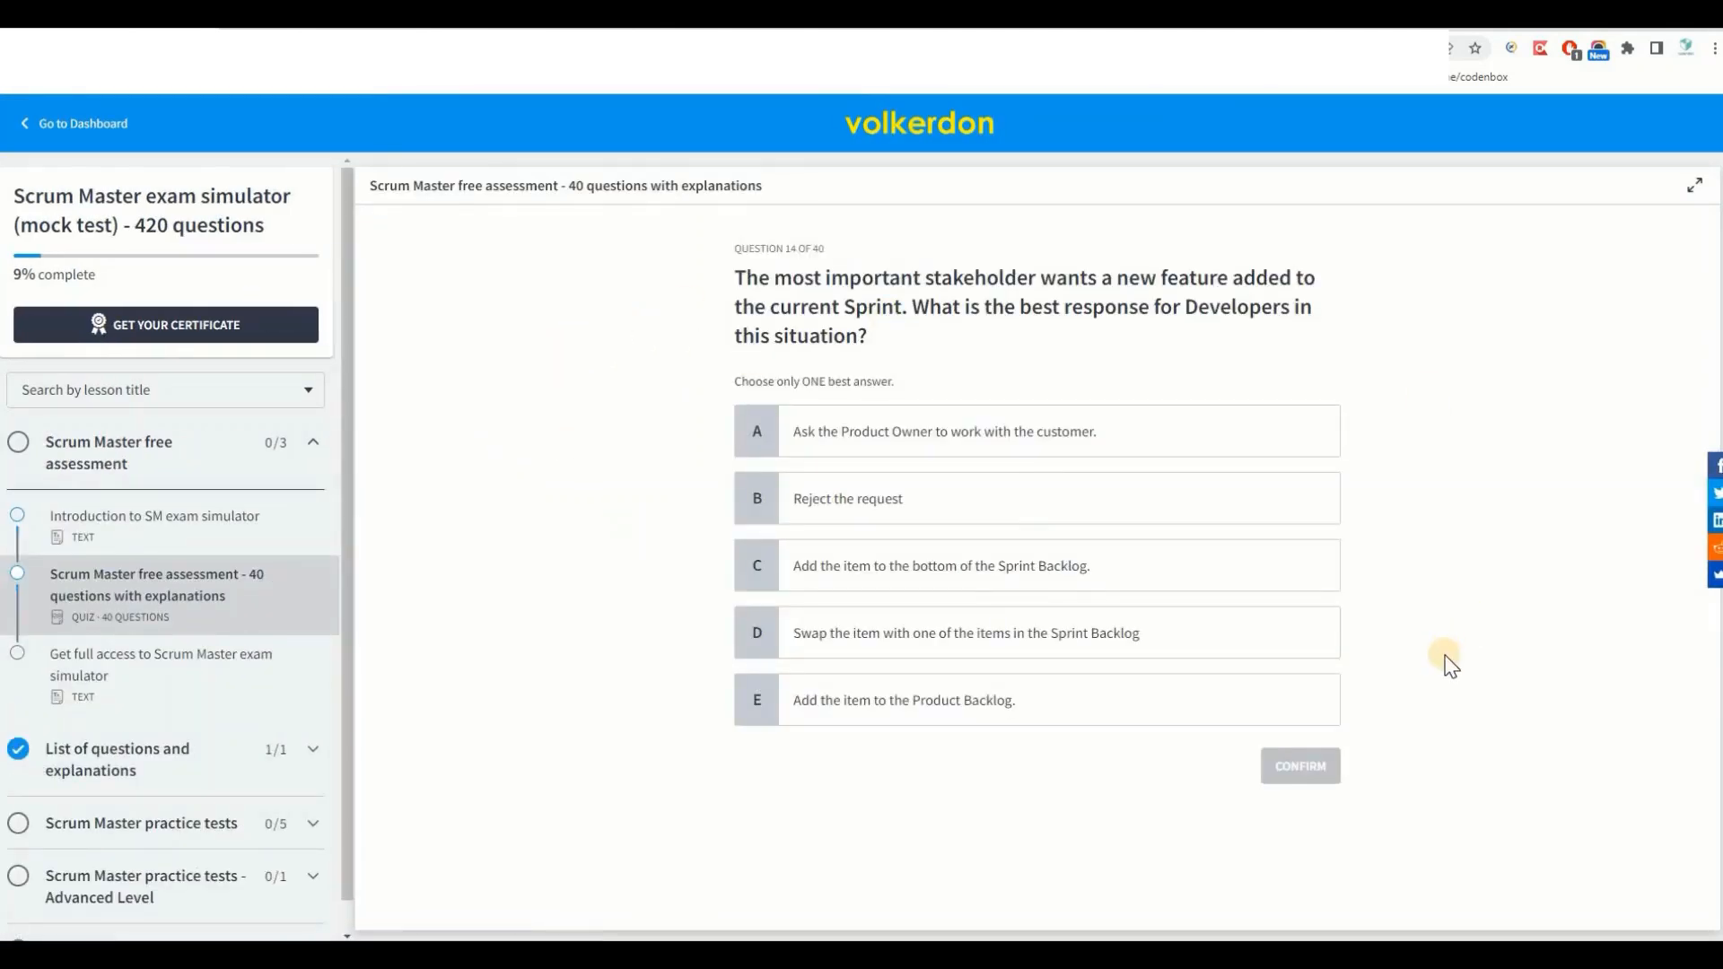
pyautogui.moveTo(642, 307)
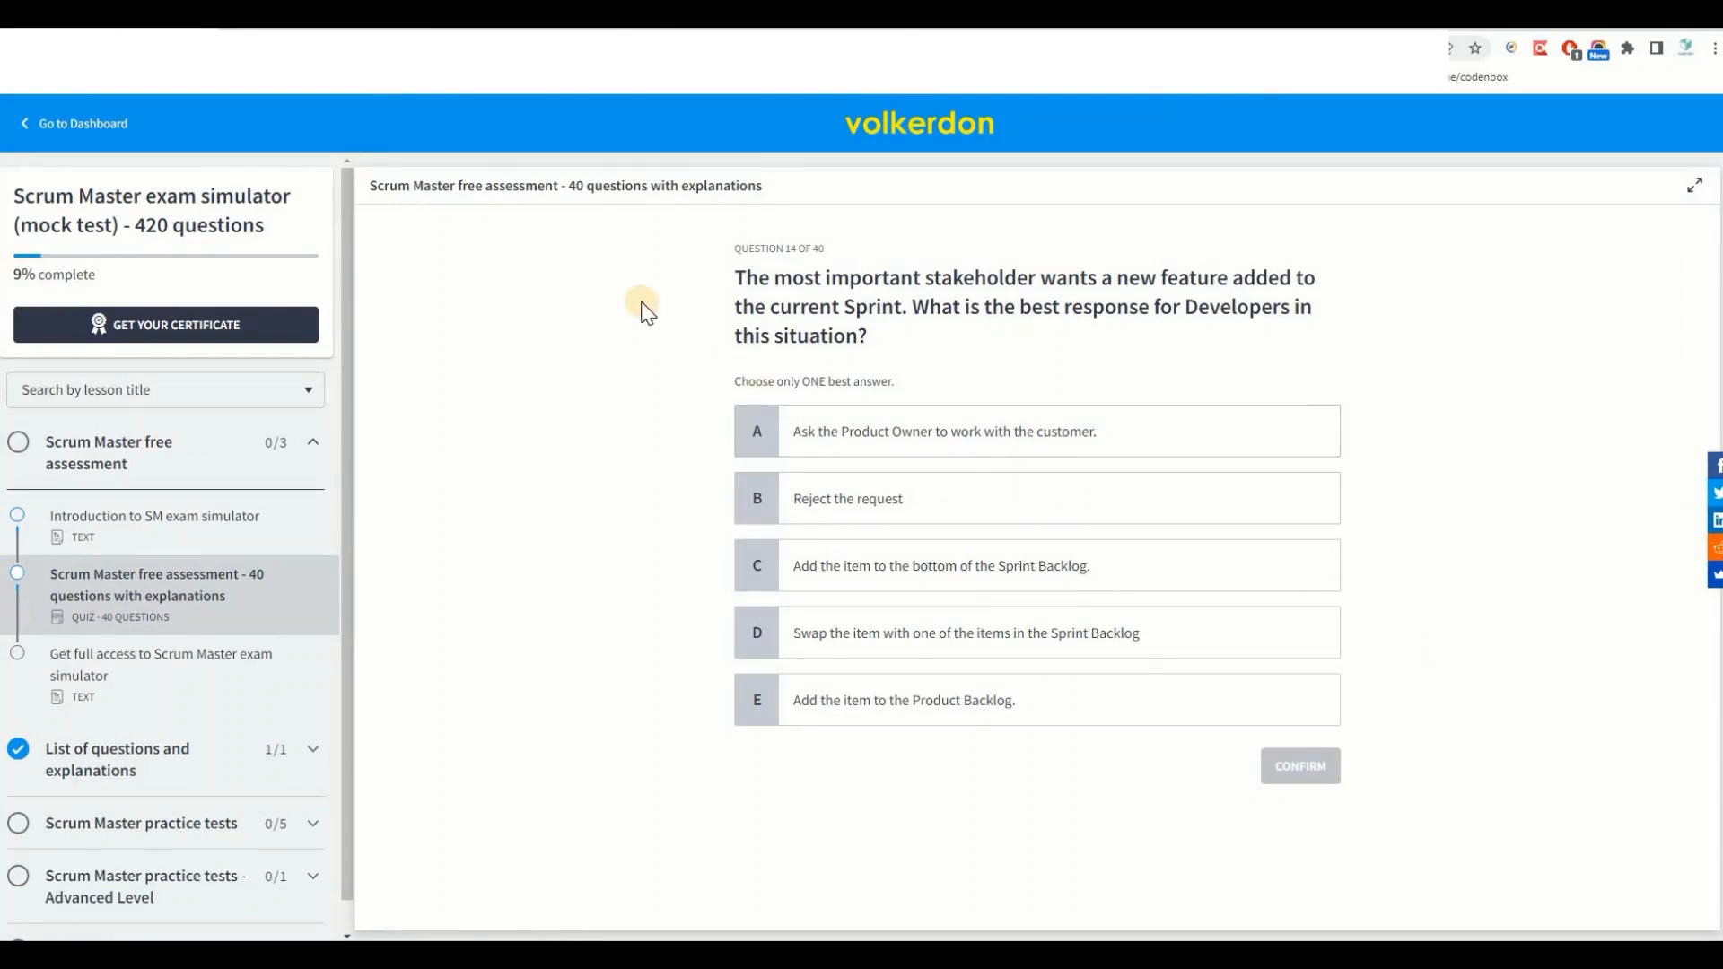
pyautogui.moveTo(800, 244)
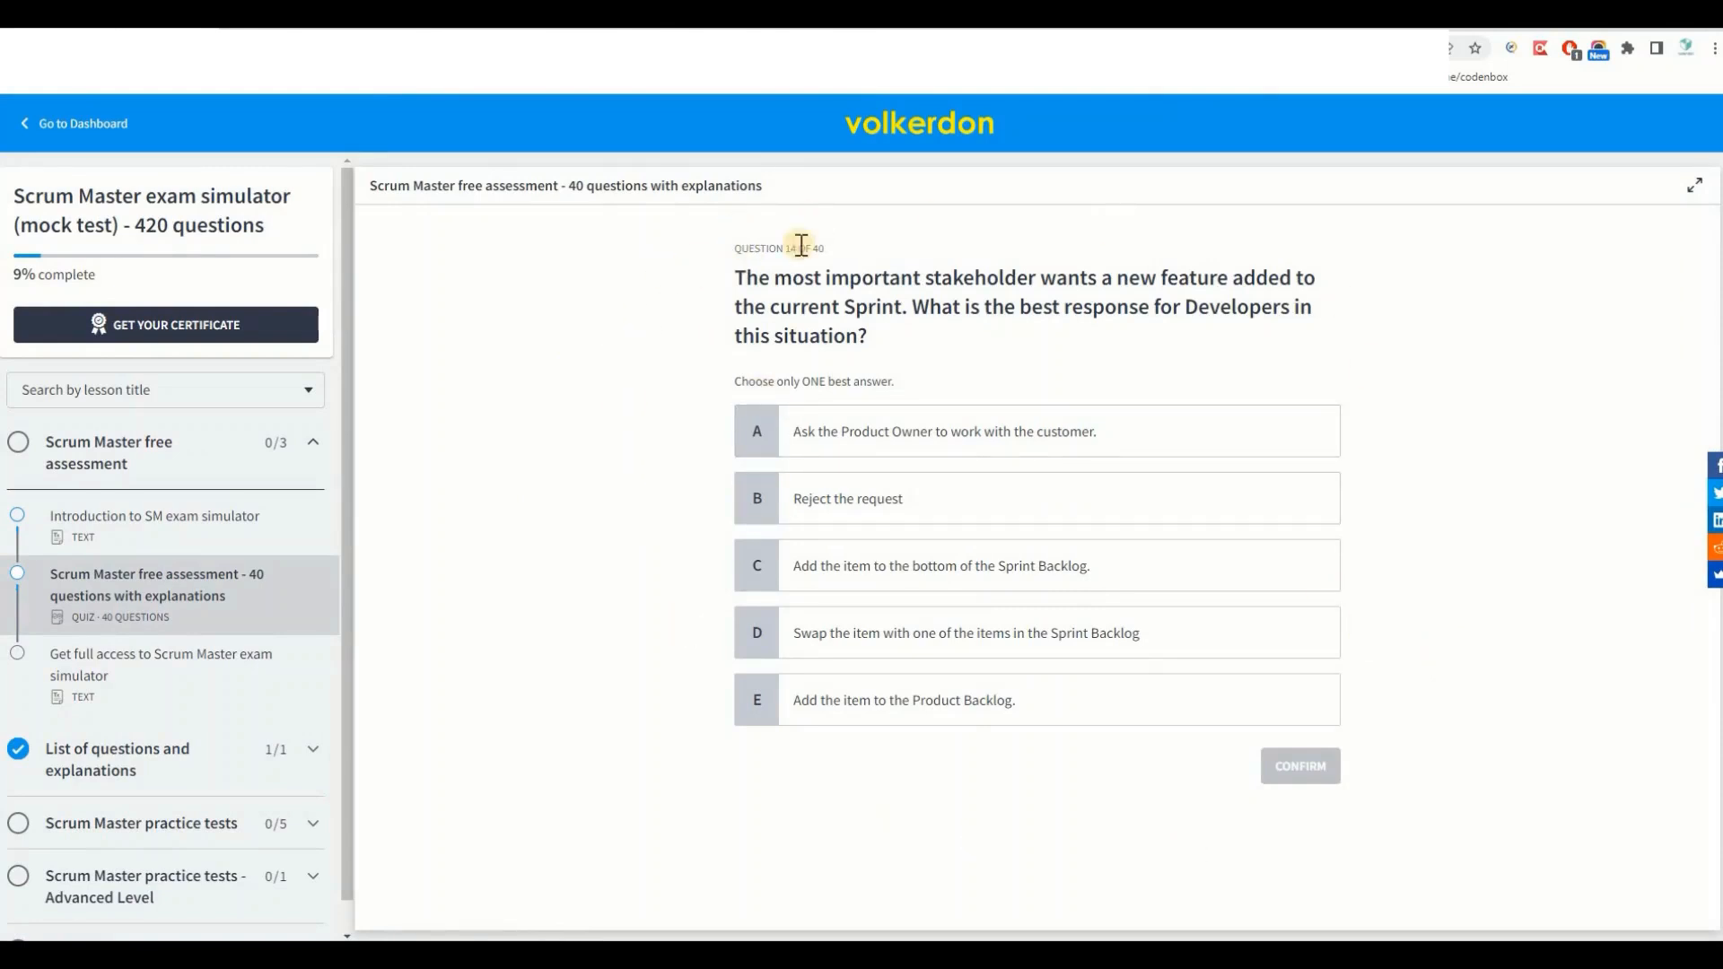
pyautogui.moveTo(549, 275)
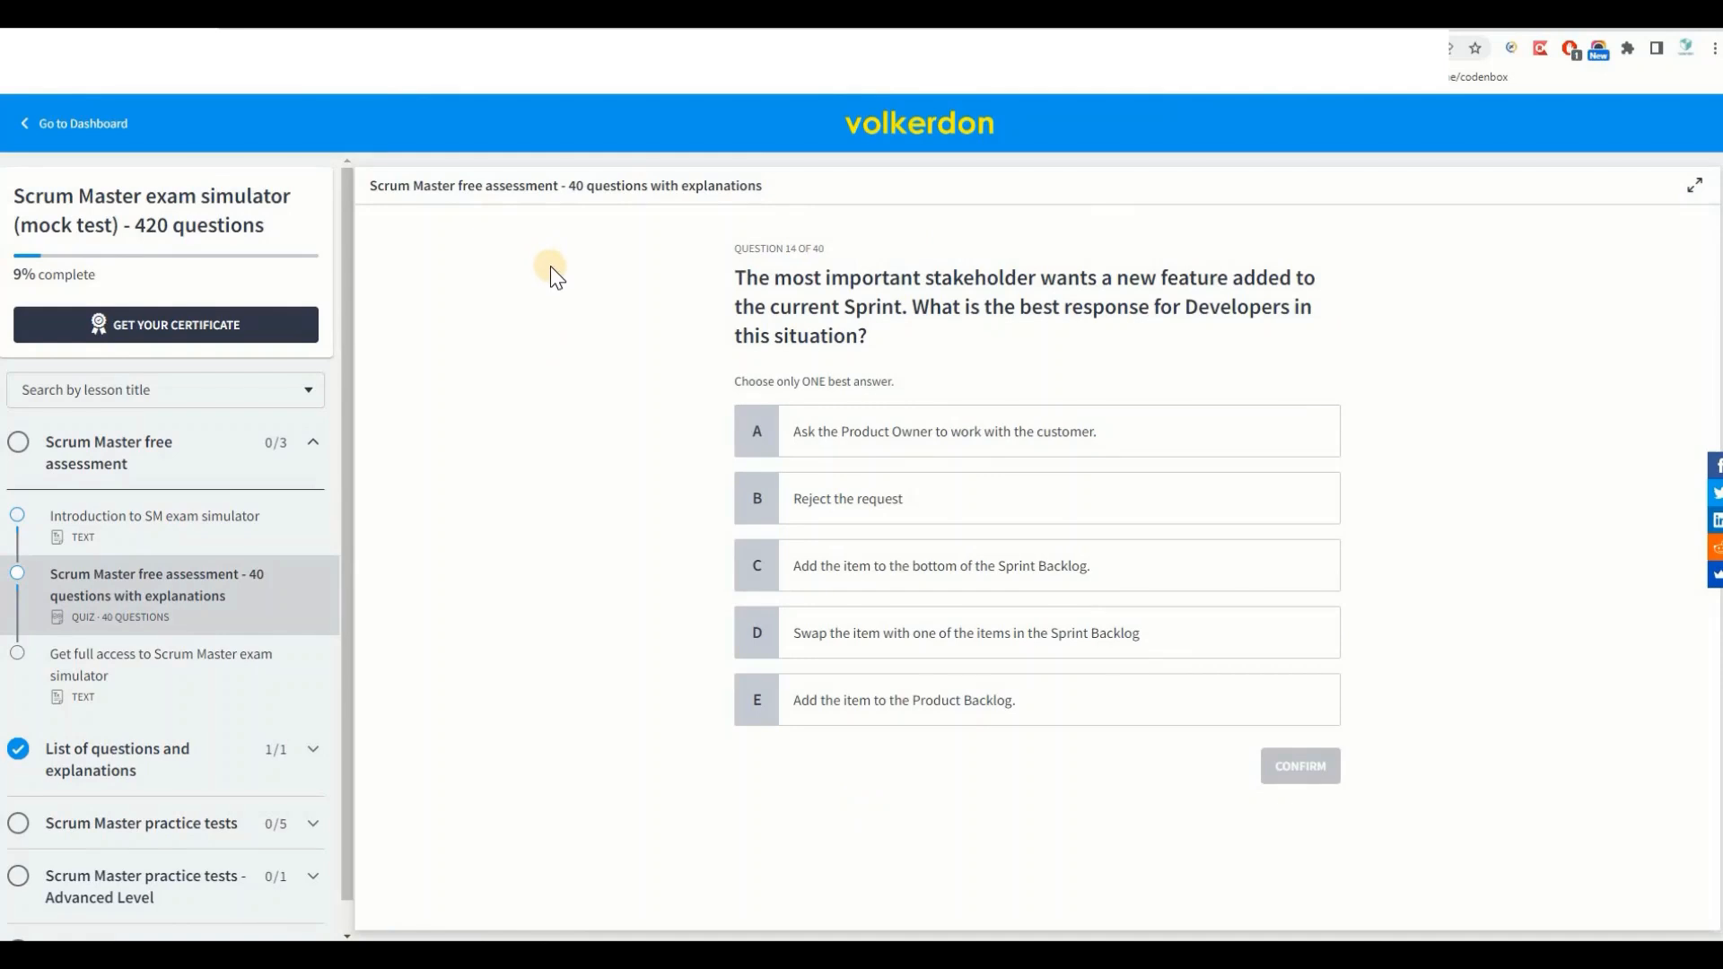
pyautogui.moveTo(547, 325)
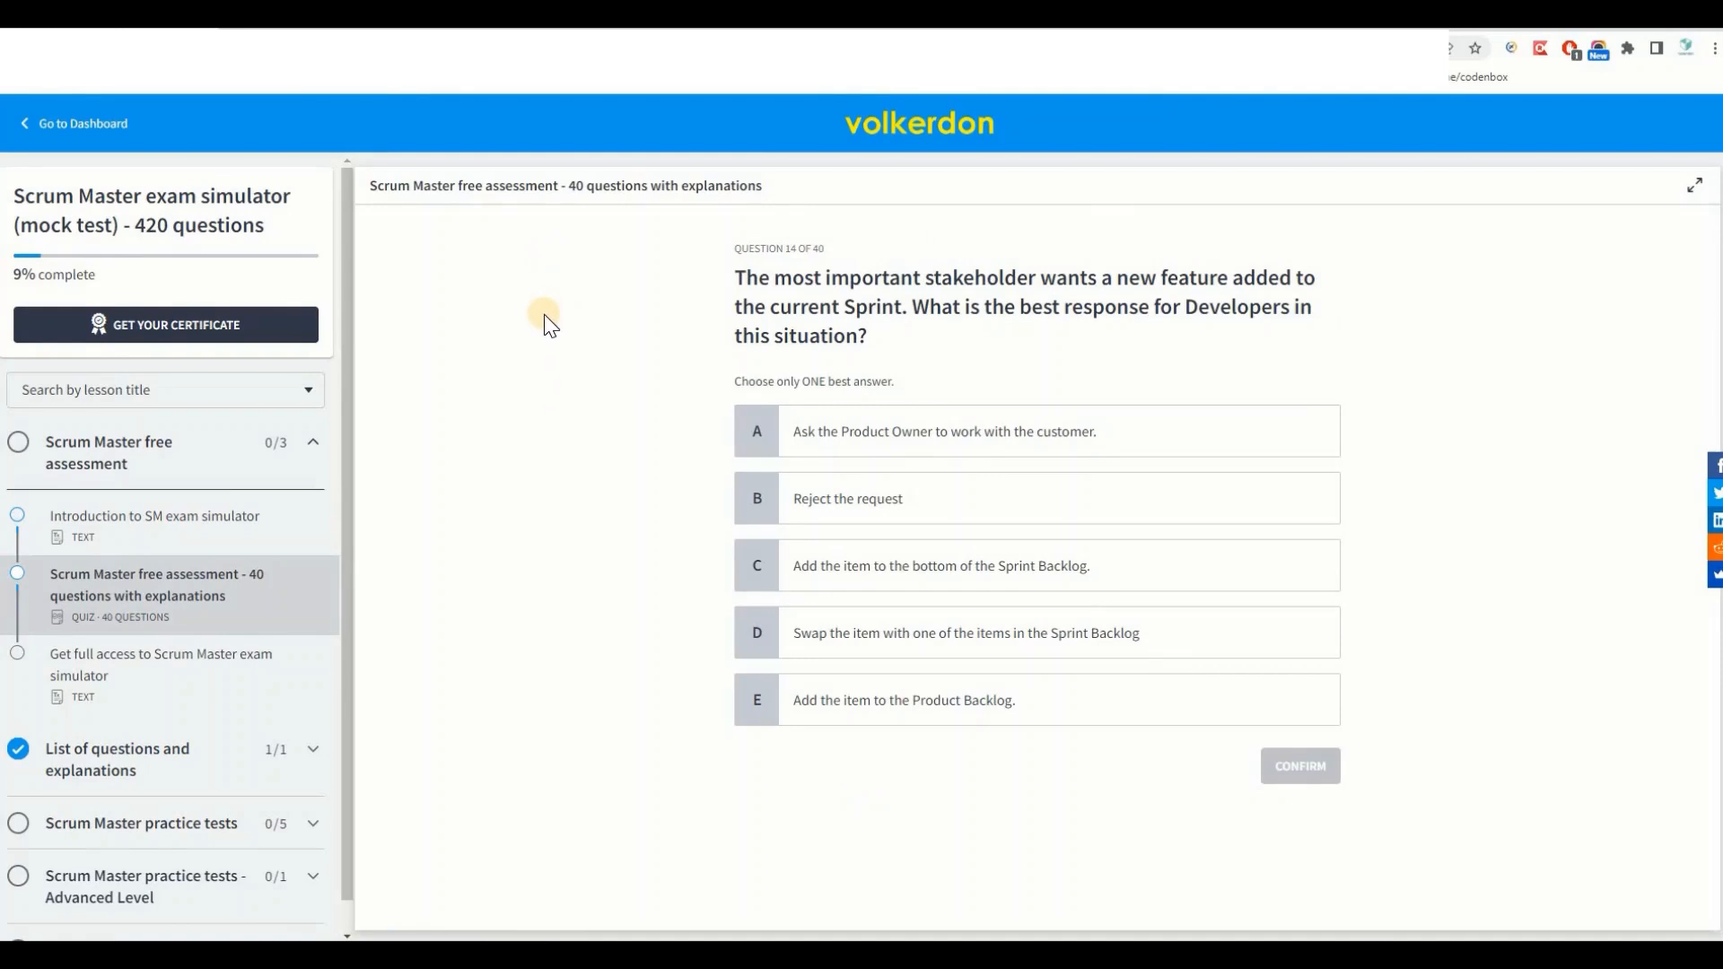
pyautogui.moveTo(1326, 244)
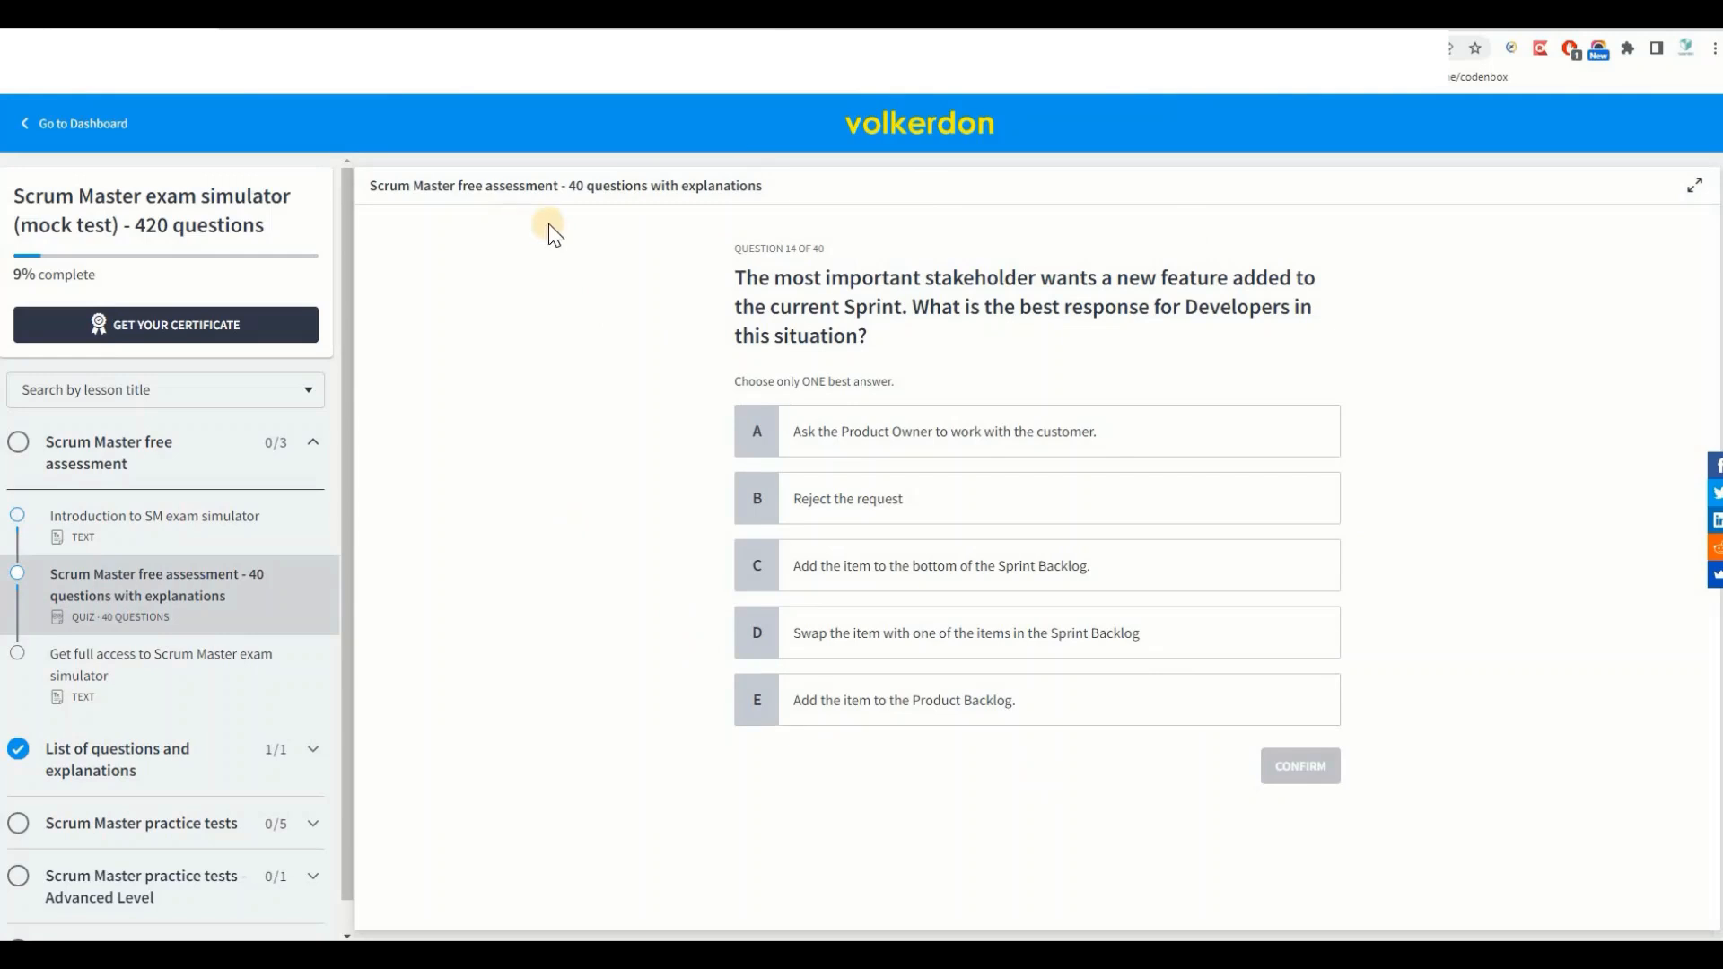
pyautogui.moveTo(562, 257)
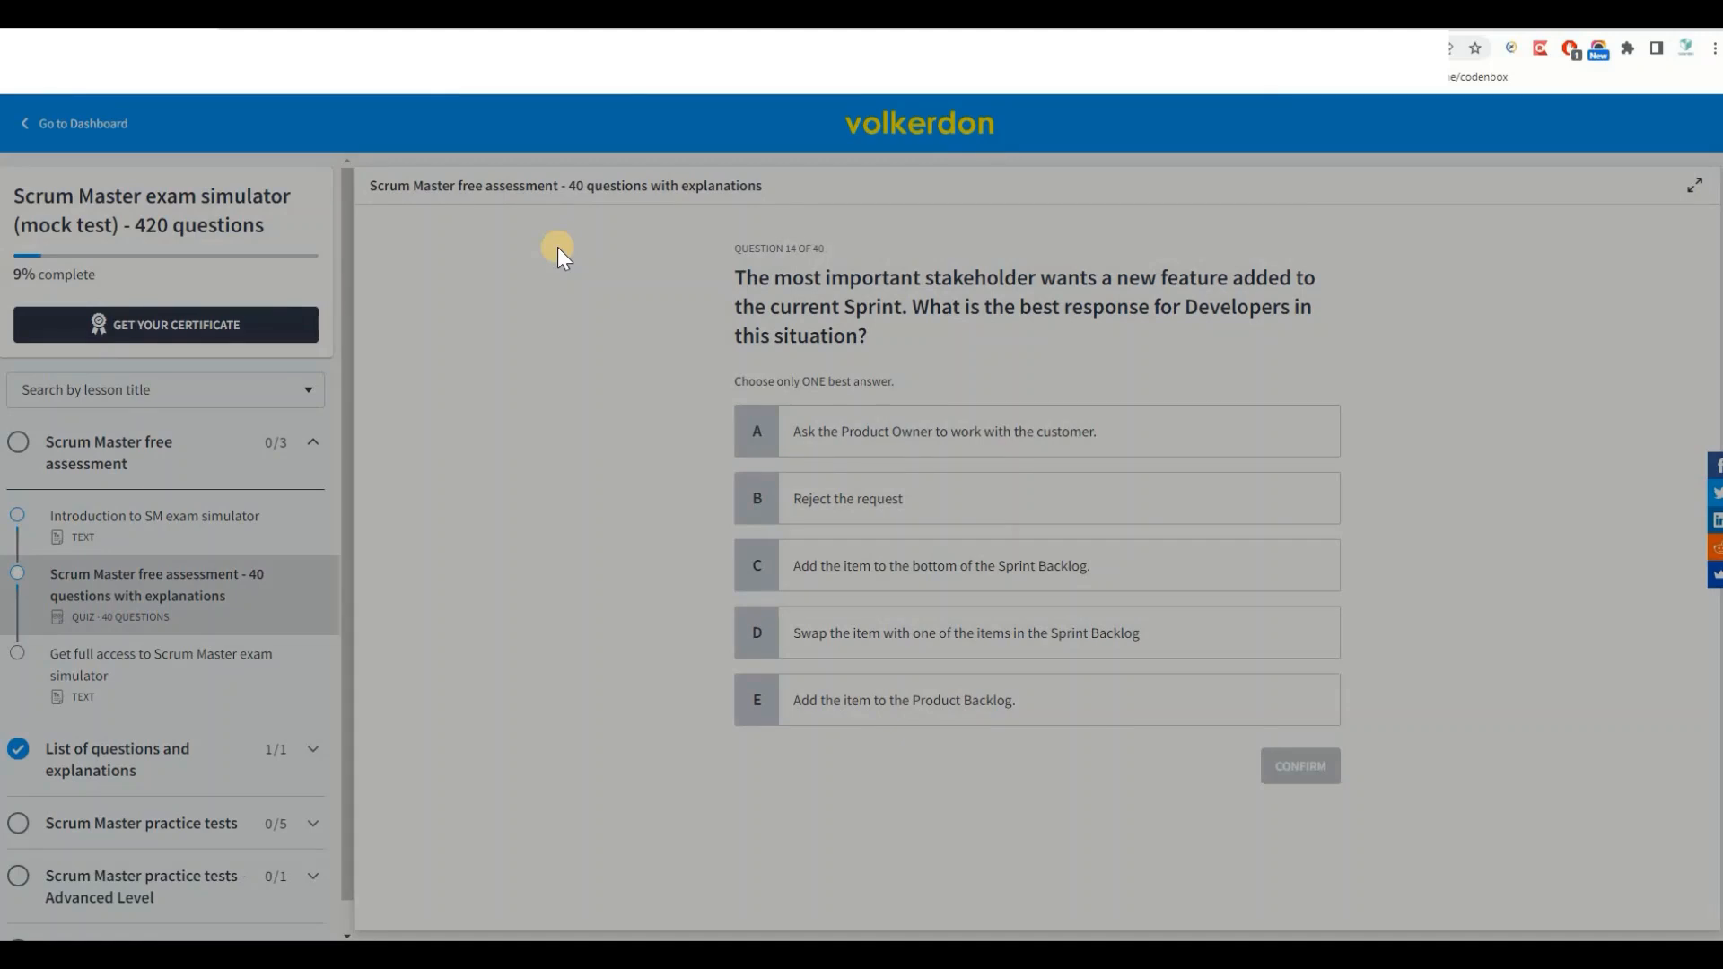
pyautogui.moveTo(628, 226)
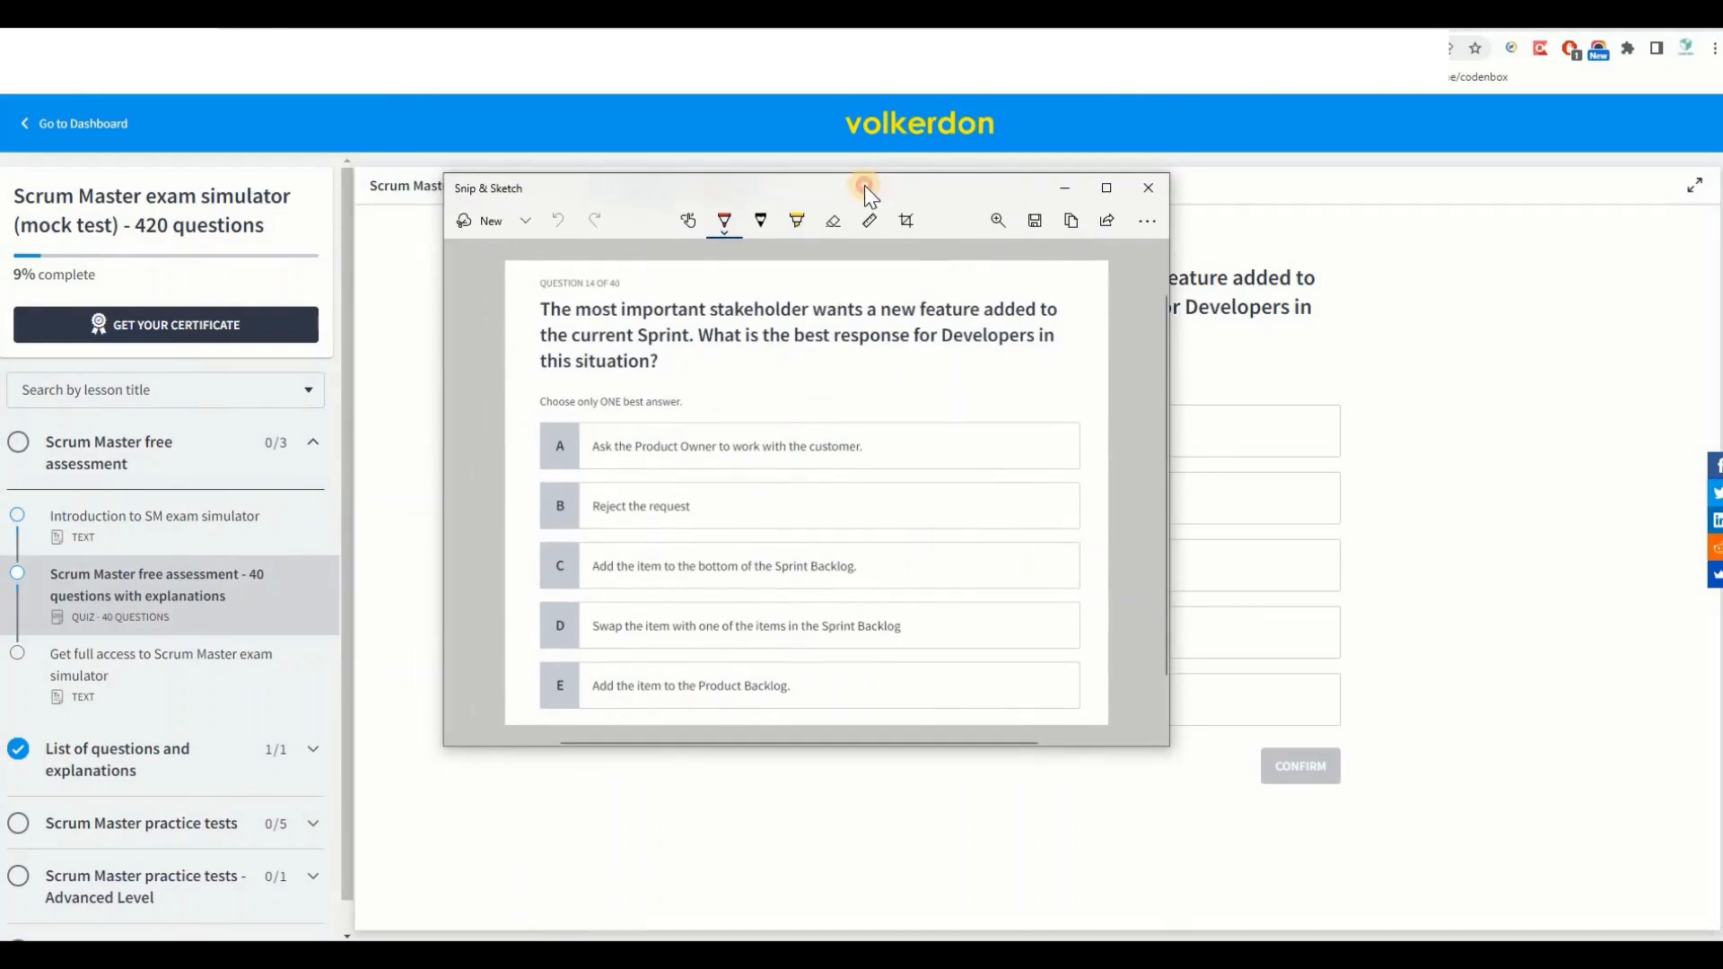
pyautogui.moveTo(797, 280)
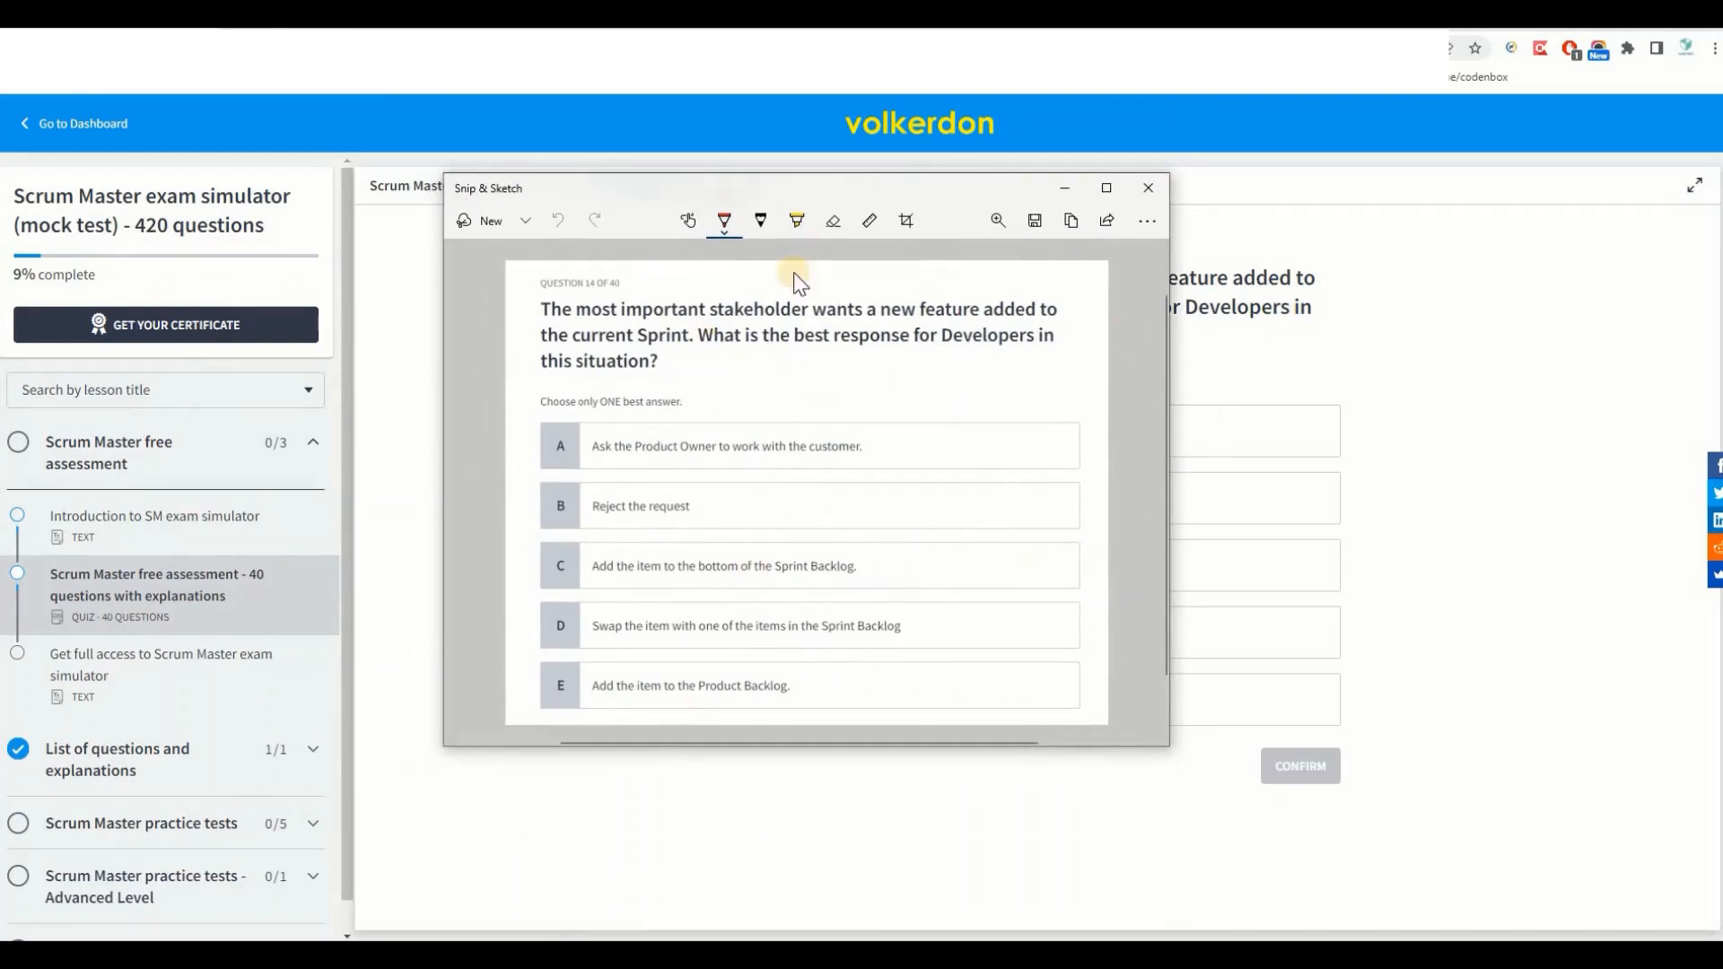
pyautogui.moveTo(983, 544)
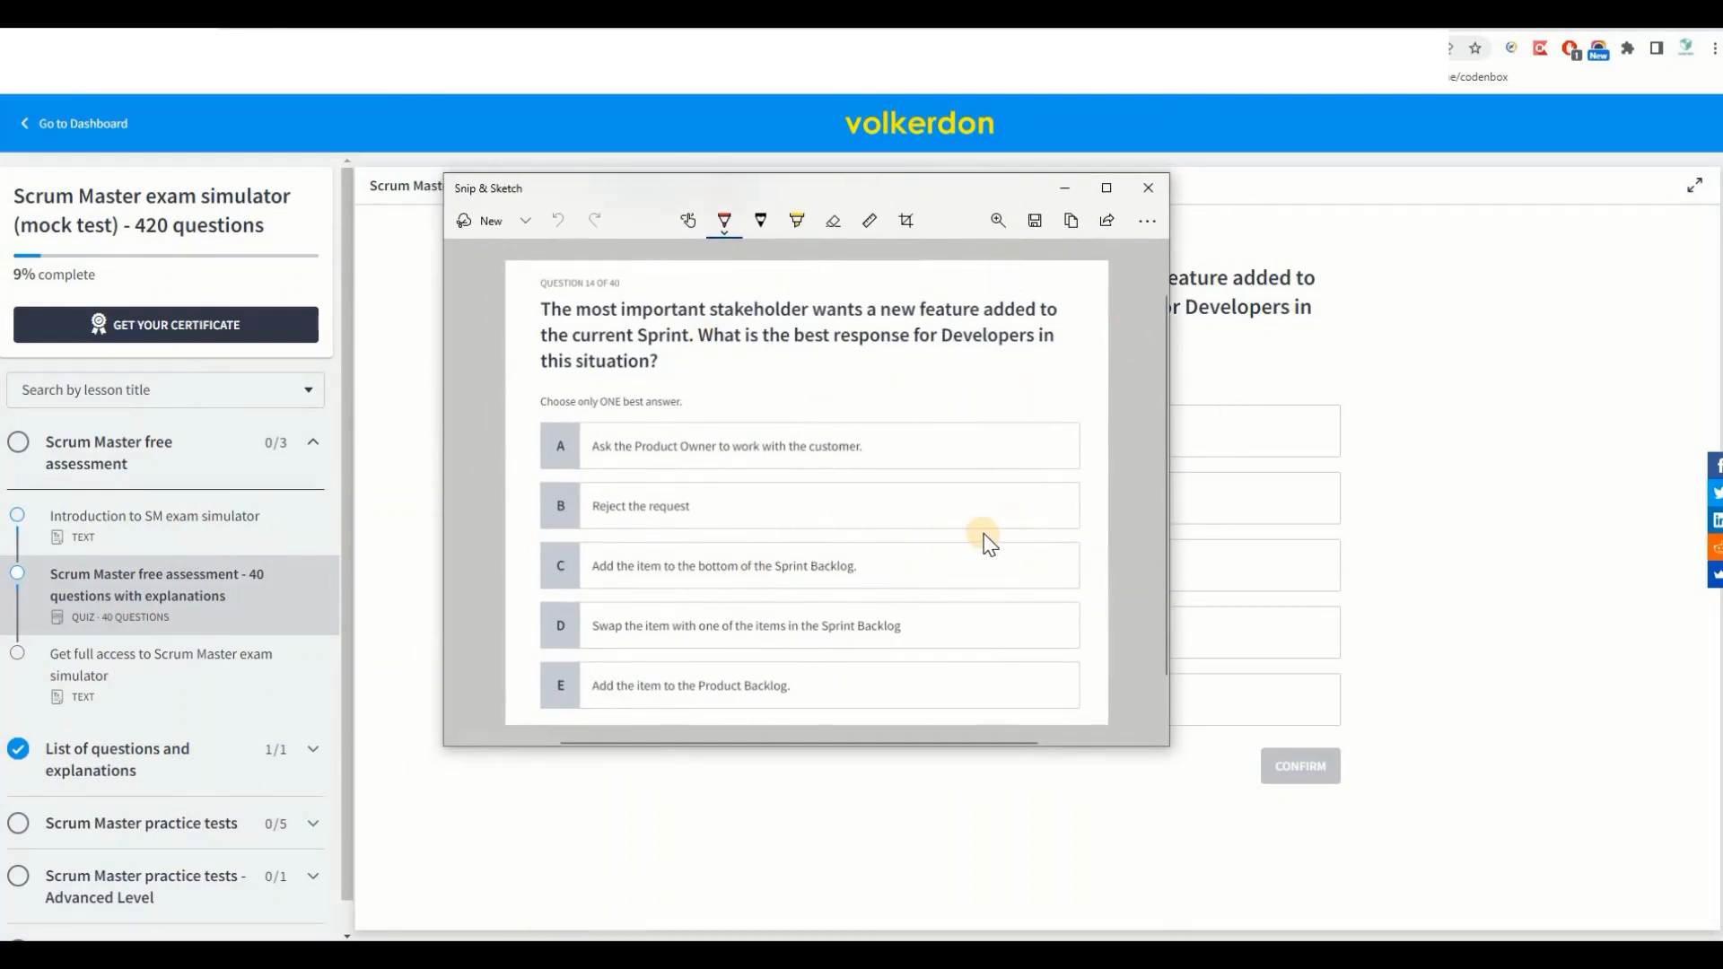
pyautogui.moveTo(901, 581)
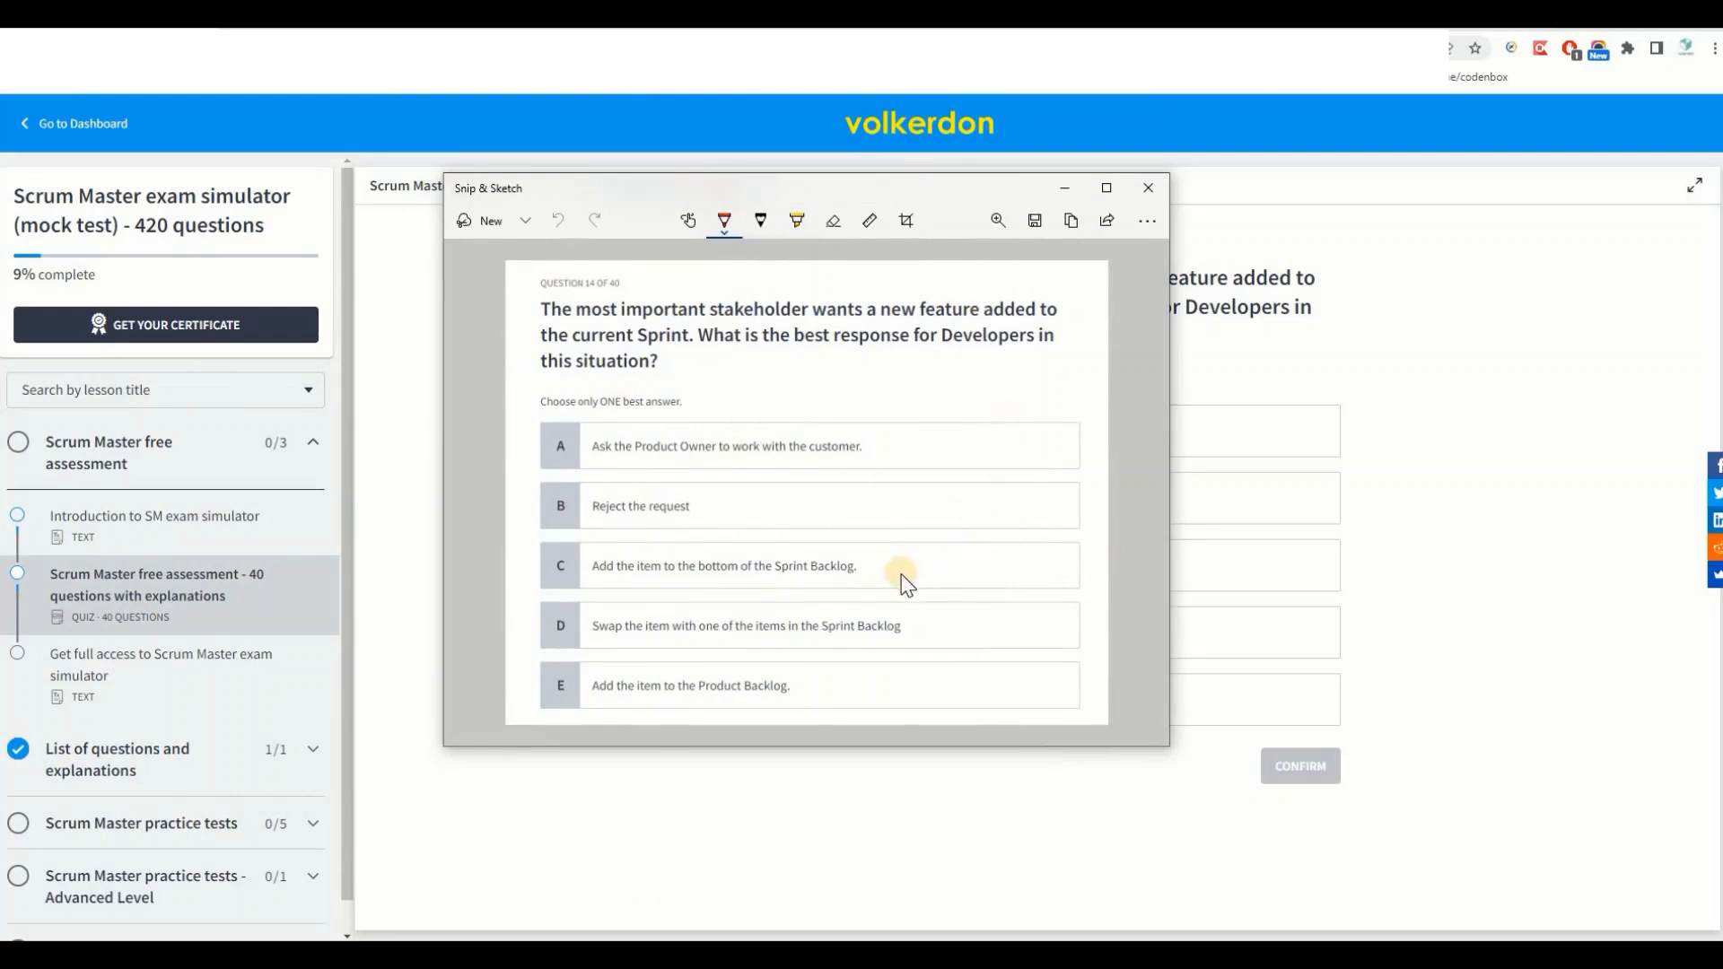
pyautogui.moveTo(880, 421)
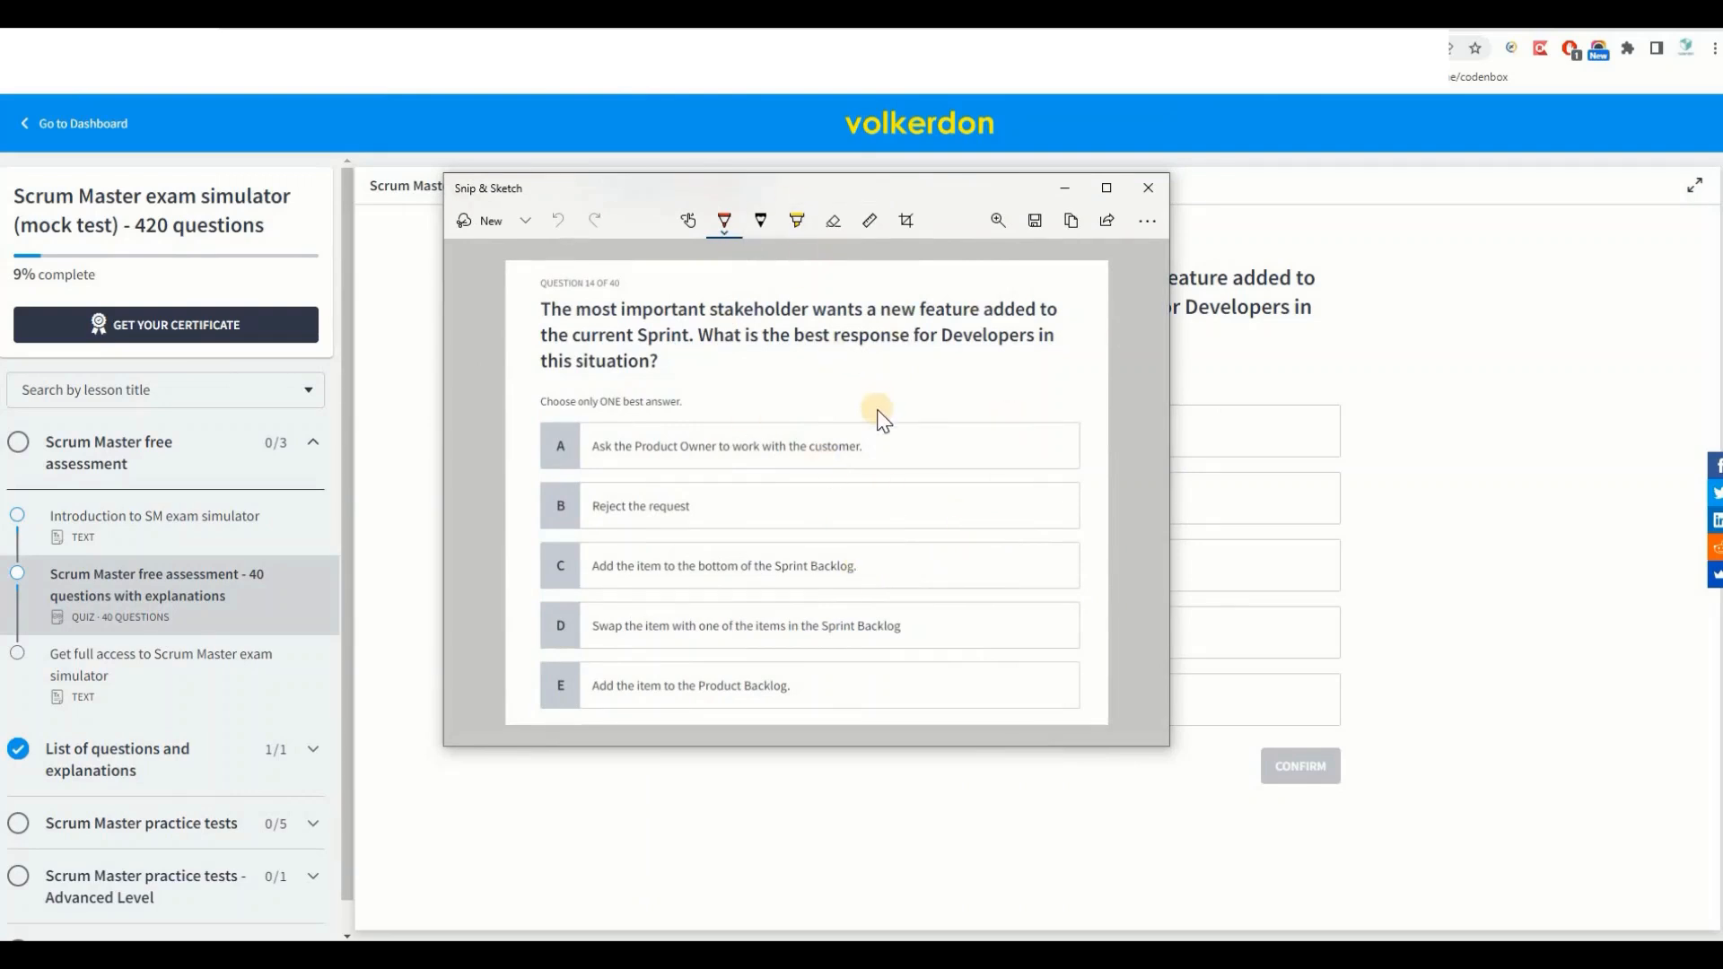
pyautogui.moveTo(883, 432)
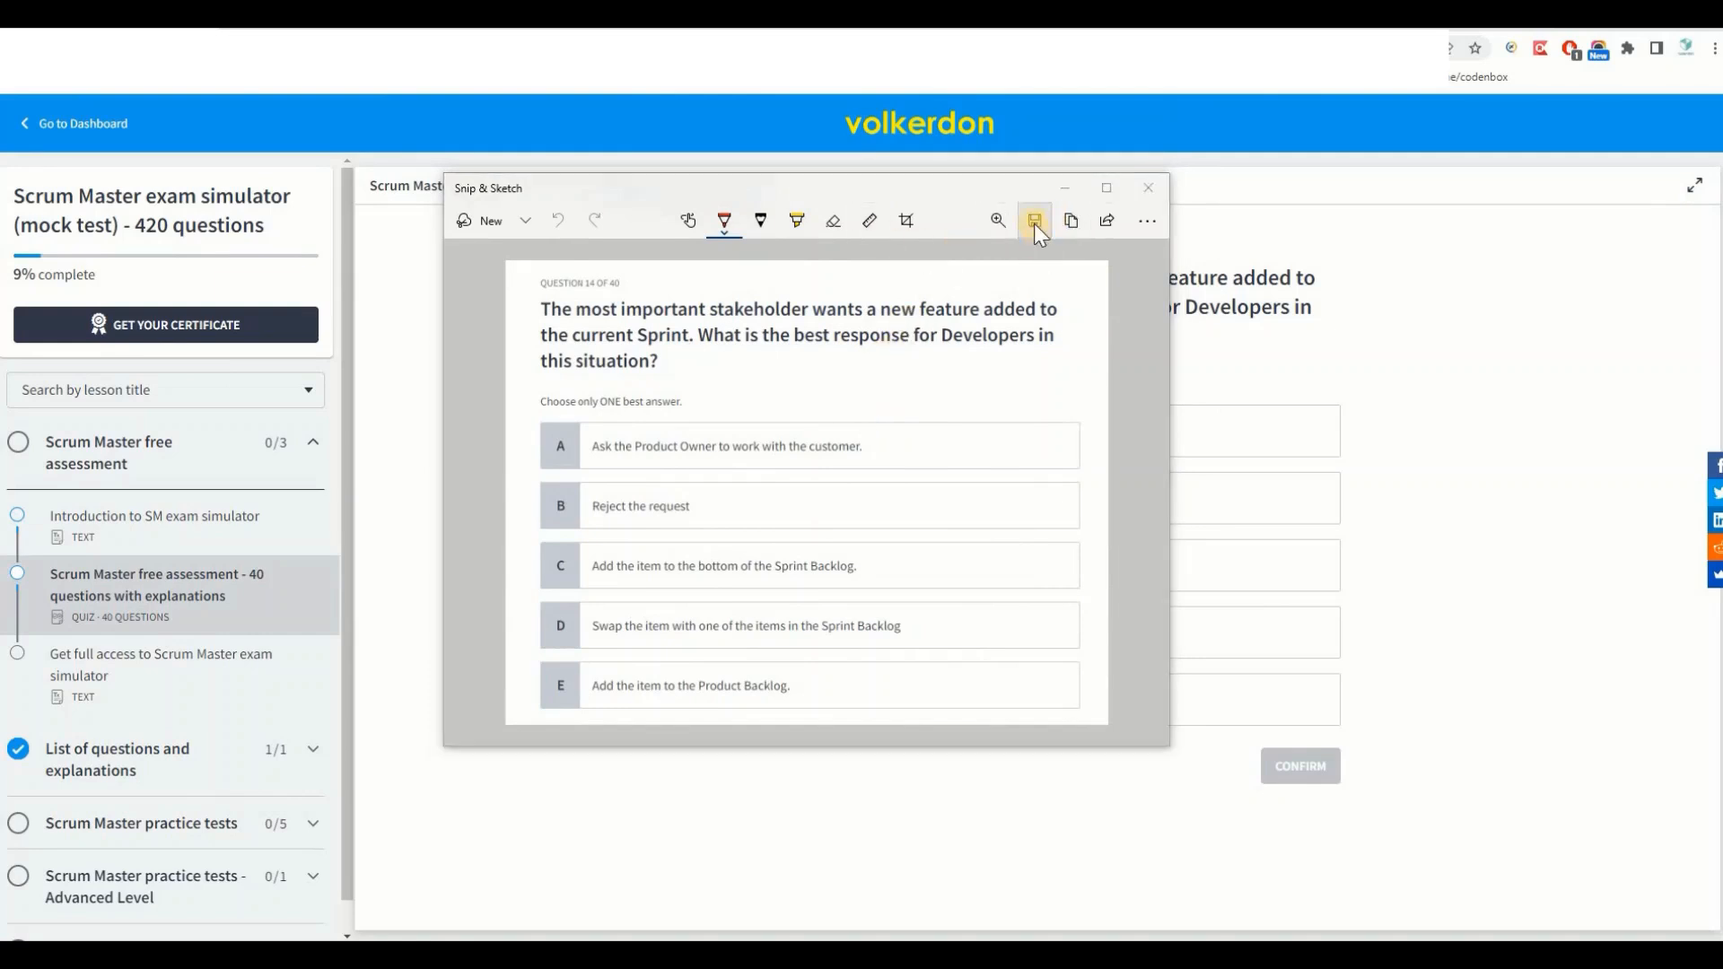
# Save the question 14 snip as a PNG named 'copy' and close Snip & Sketch.
pyautogui.click(1034, 221)
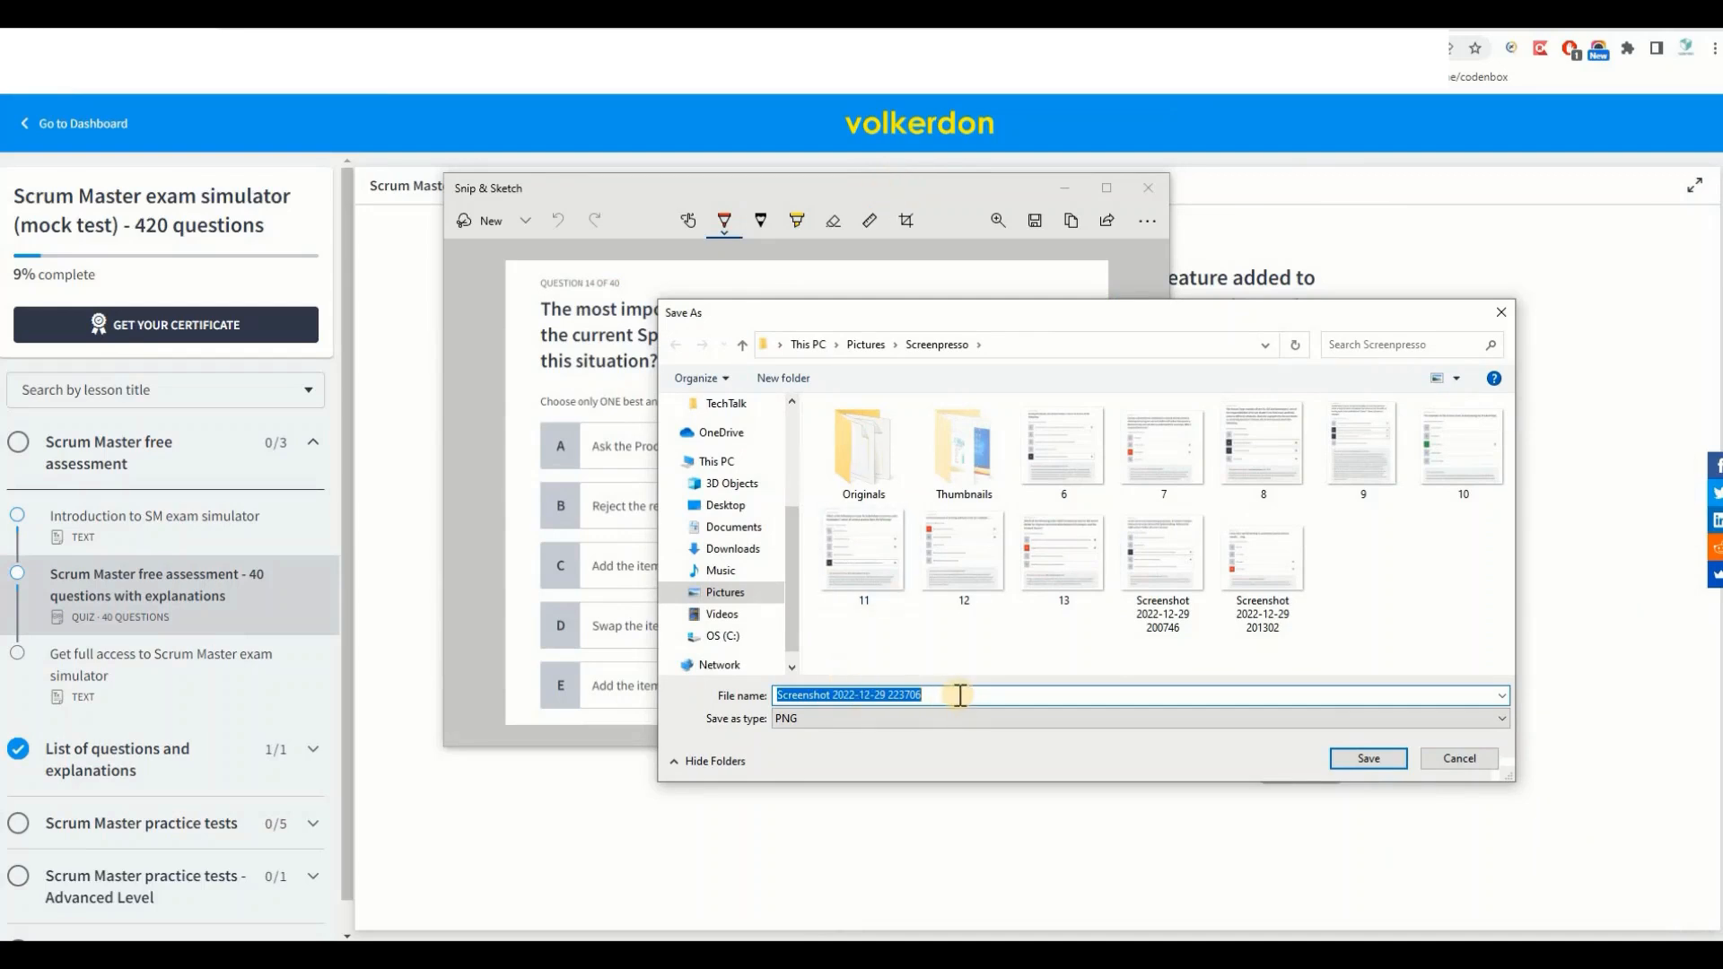
pyautogui.write('copy')
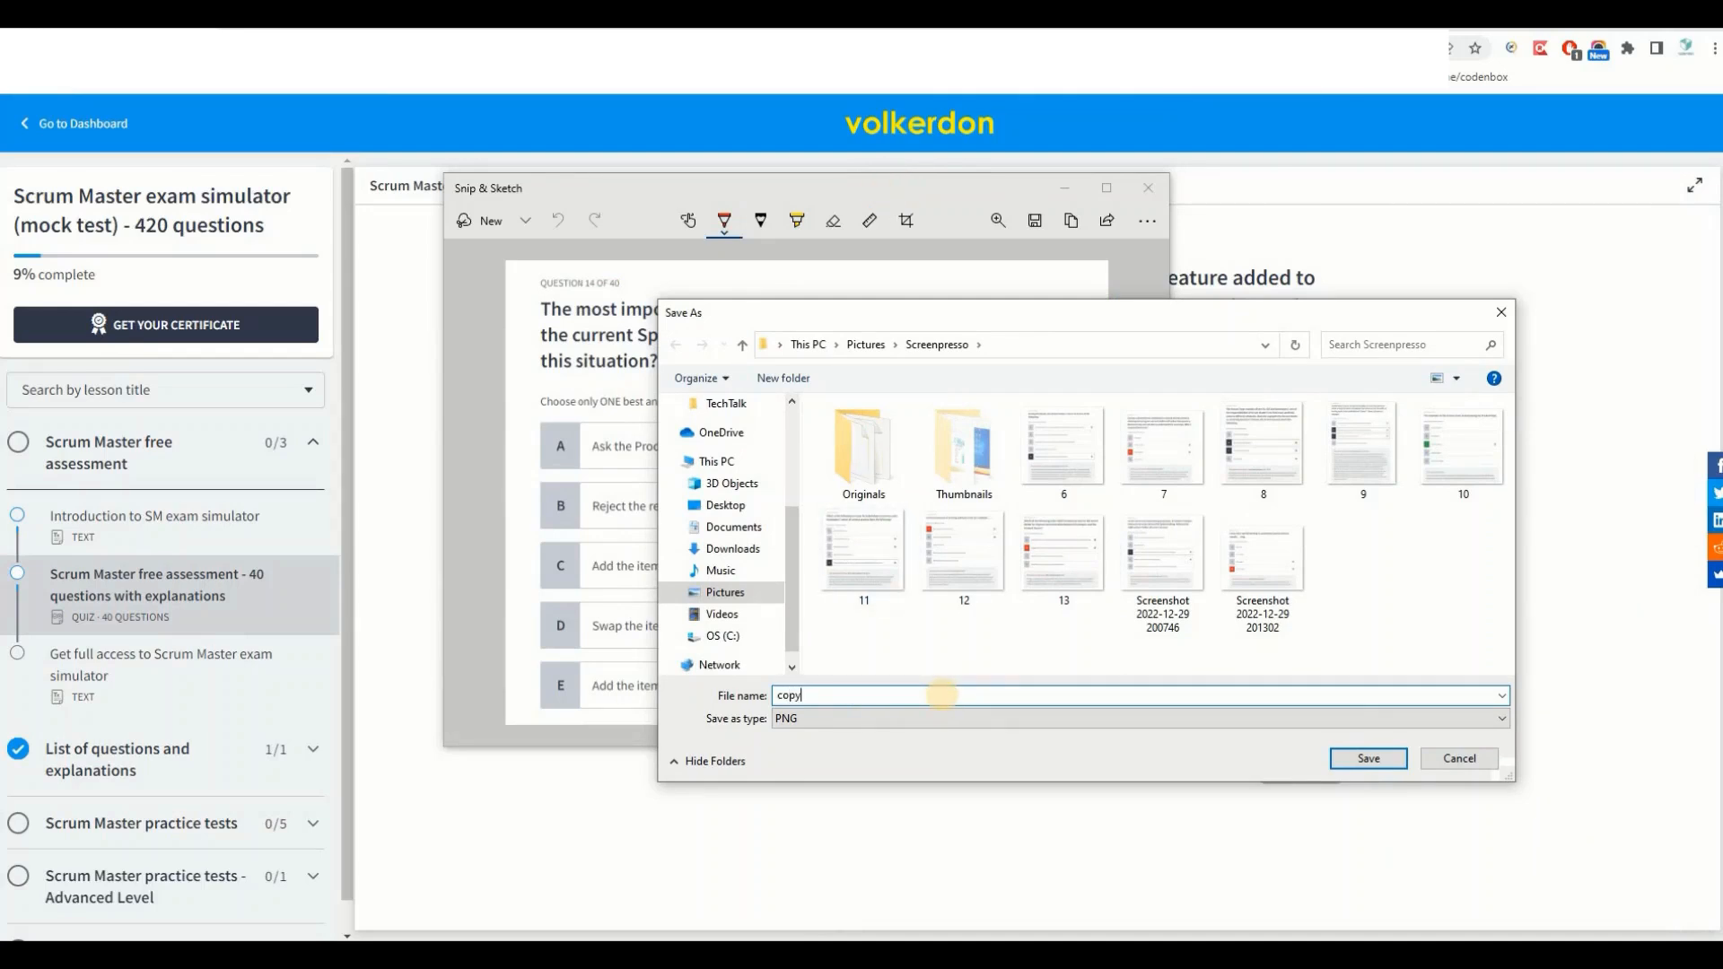
pyautogui.moveTo(971, 383)
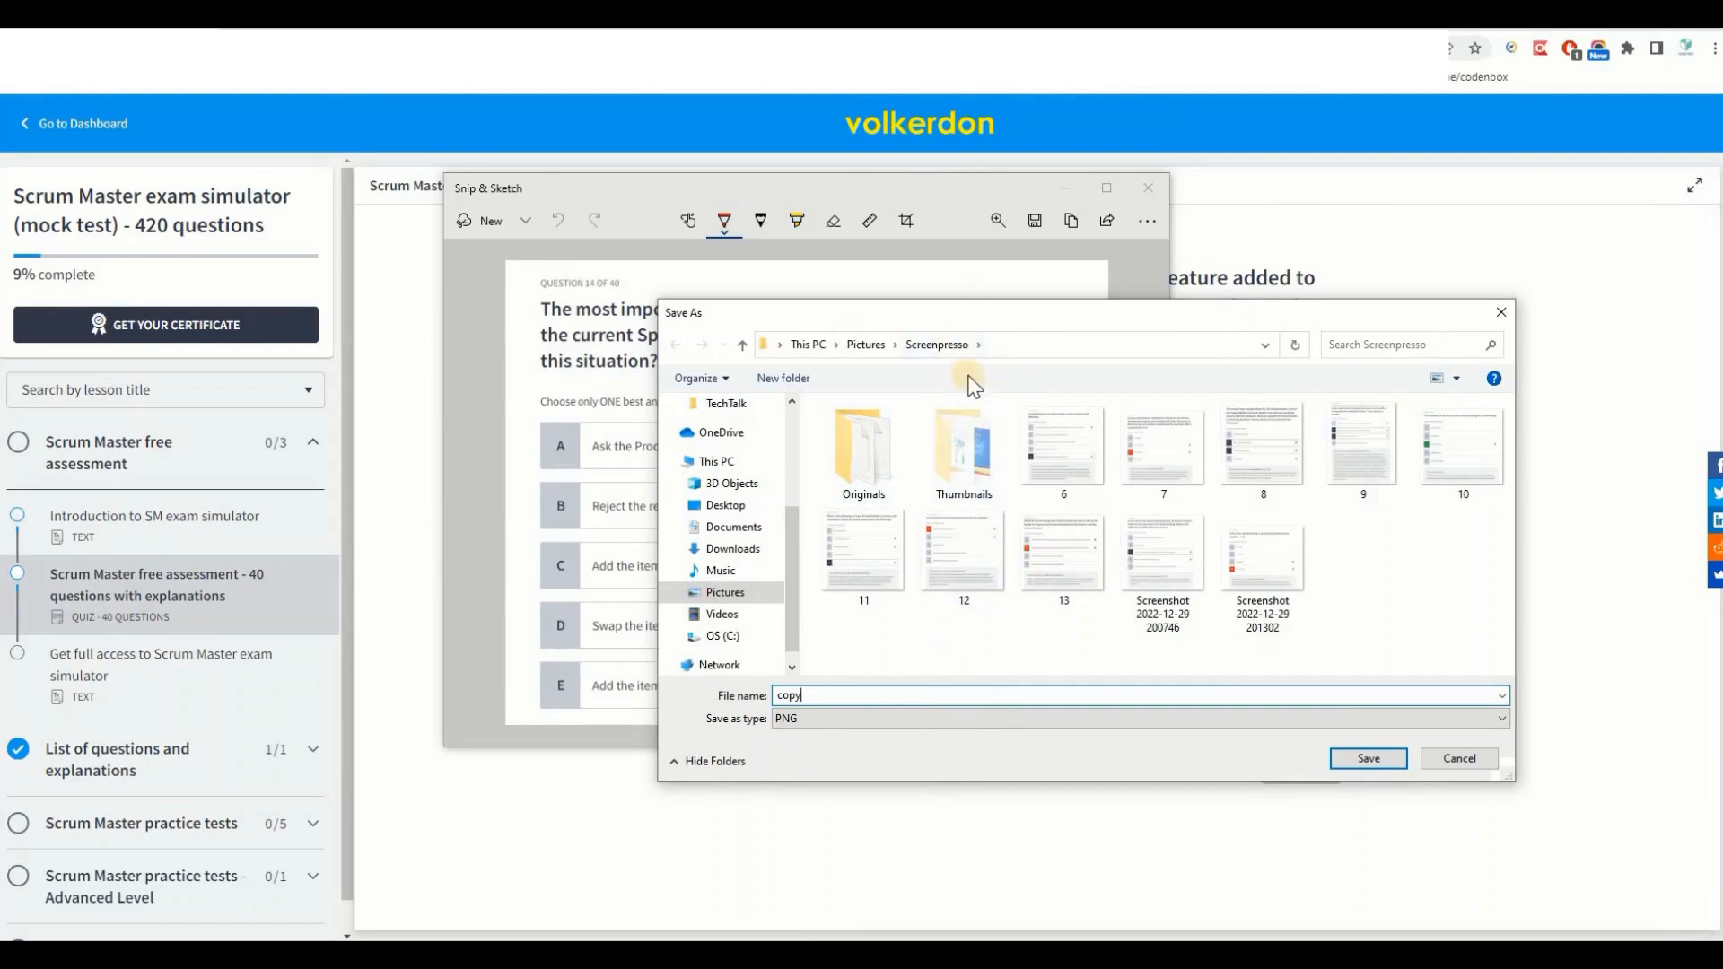
pyautogui.moveTo(865, 345)
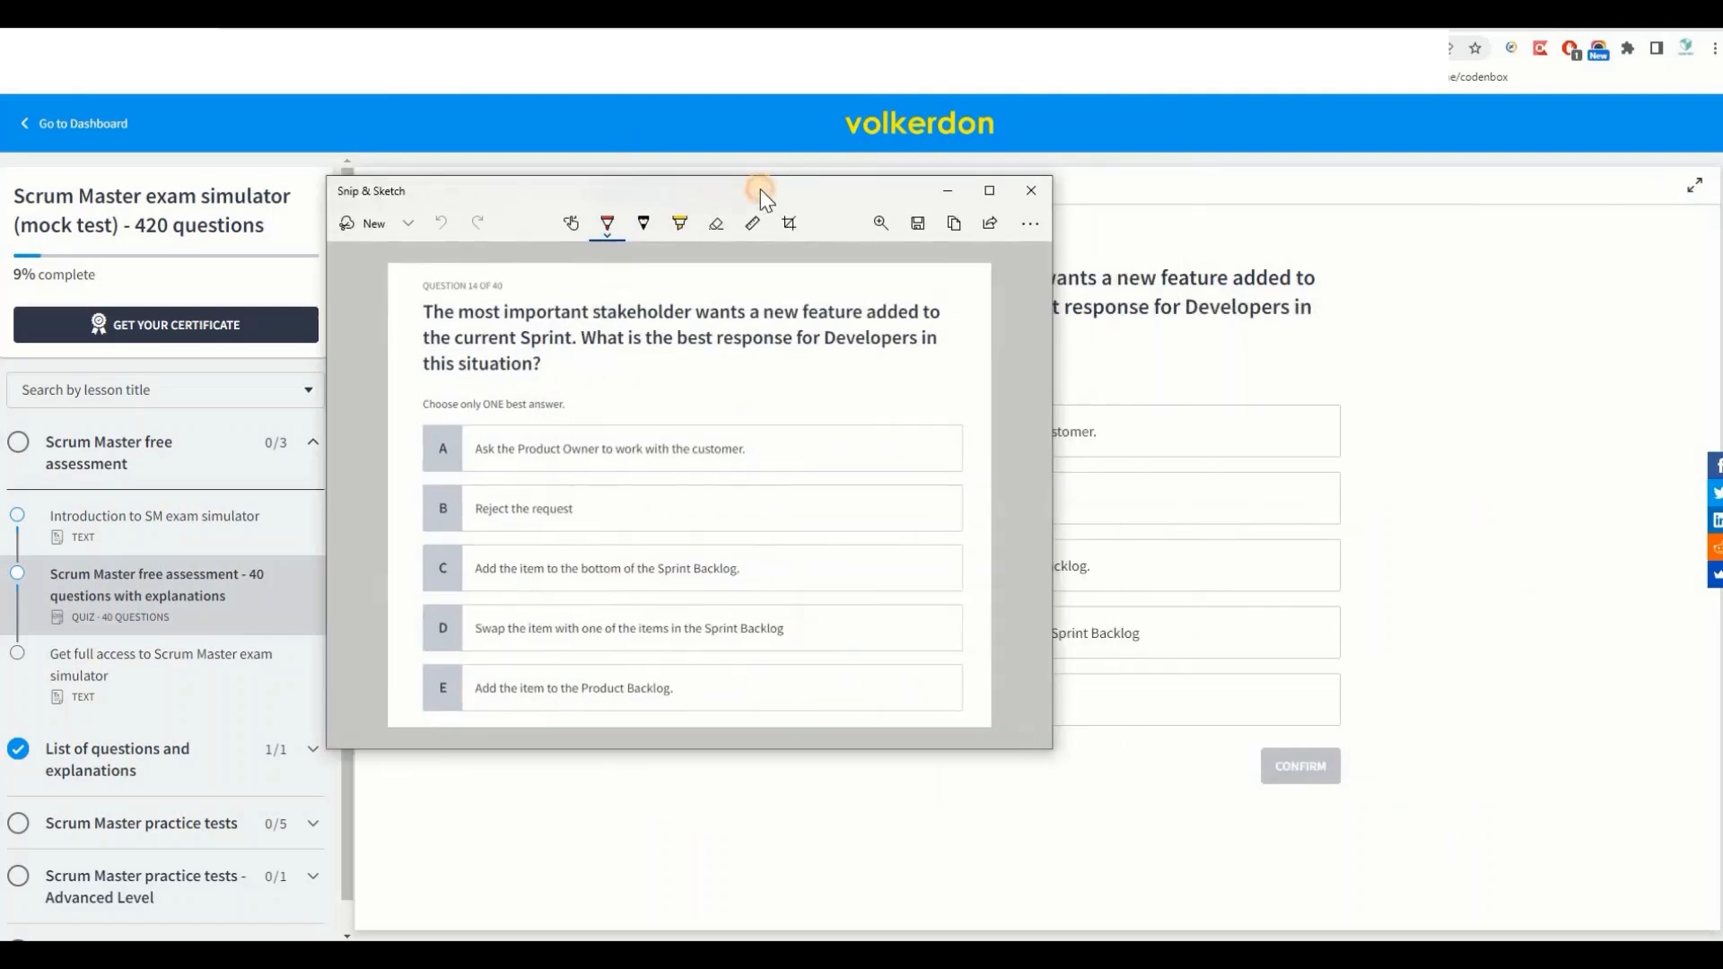
pyautogui.moveTo(812, 204)
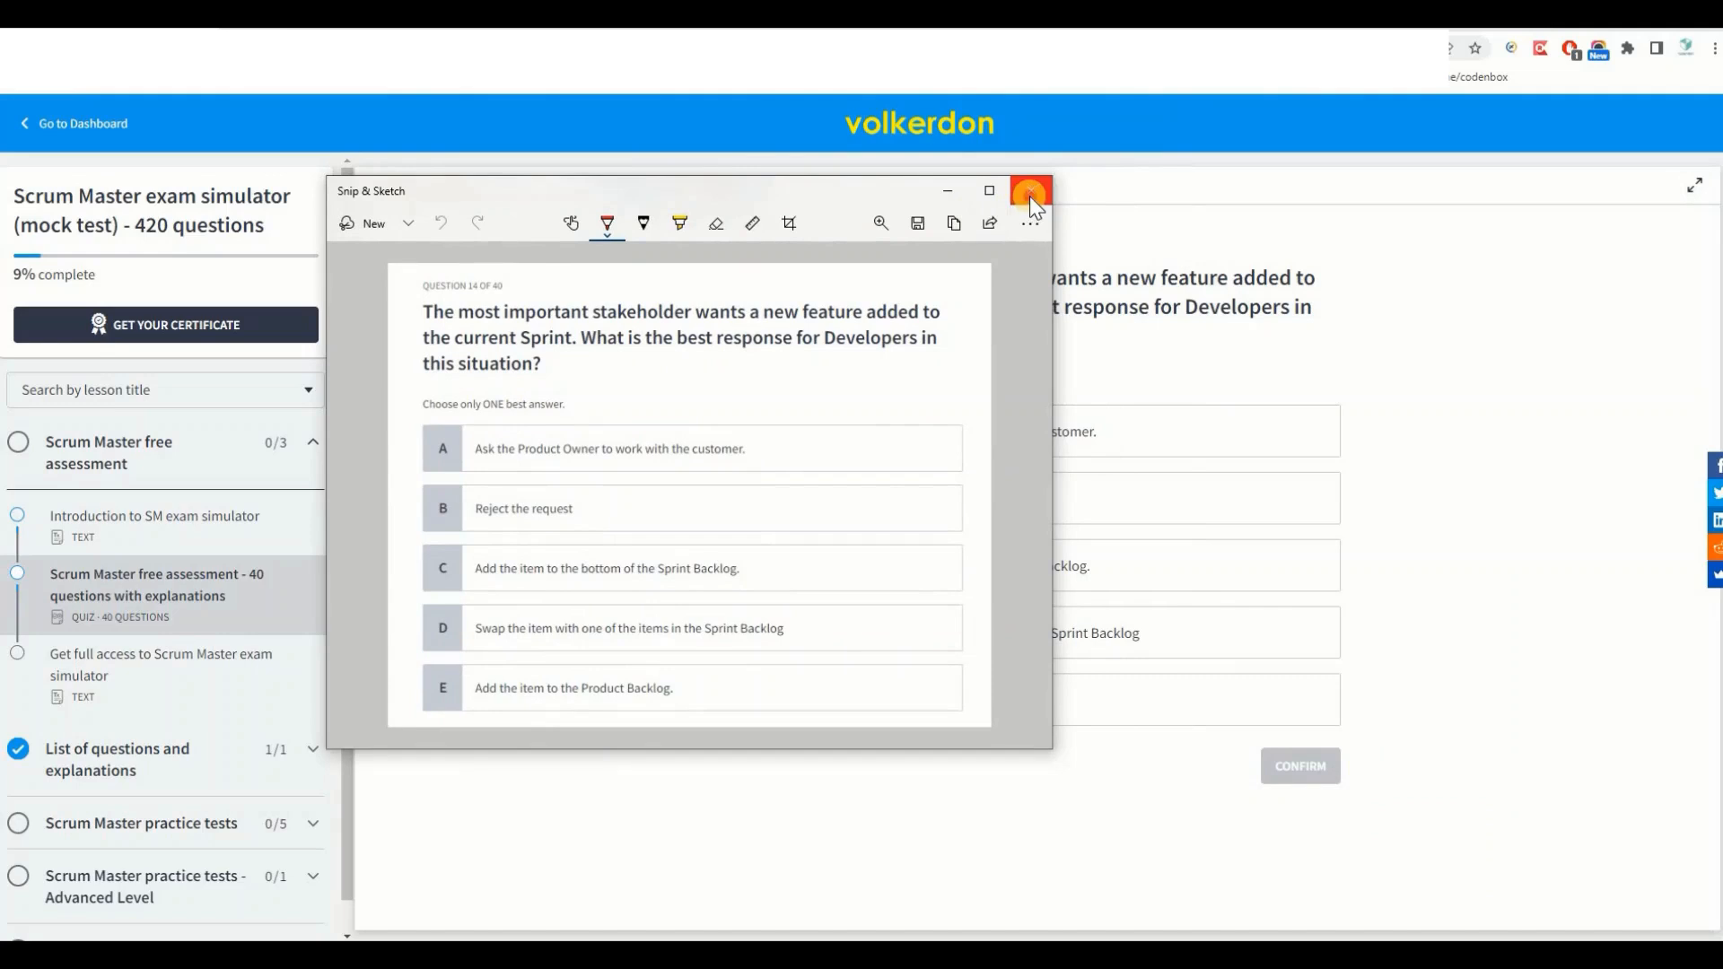
pyautogui.click(1030, 190)
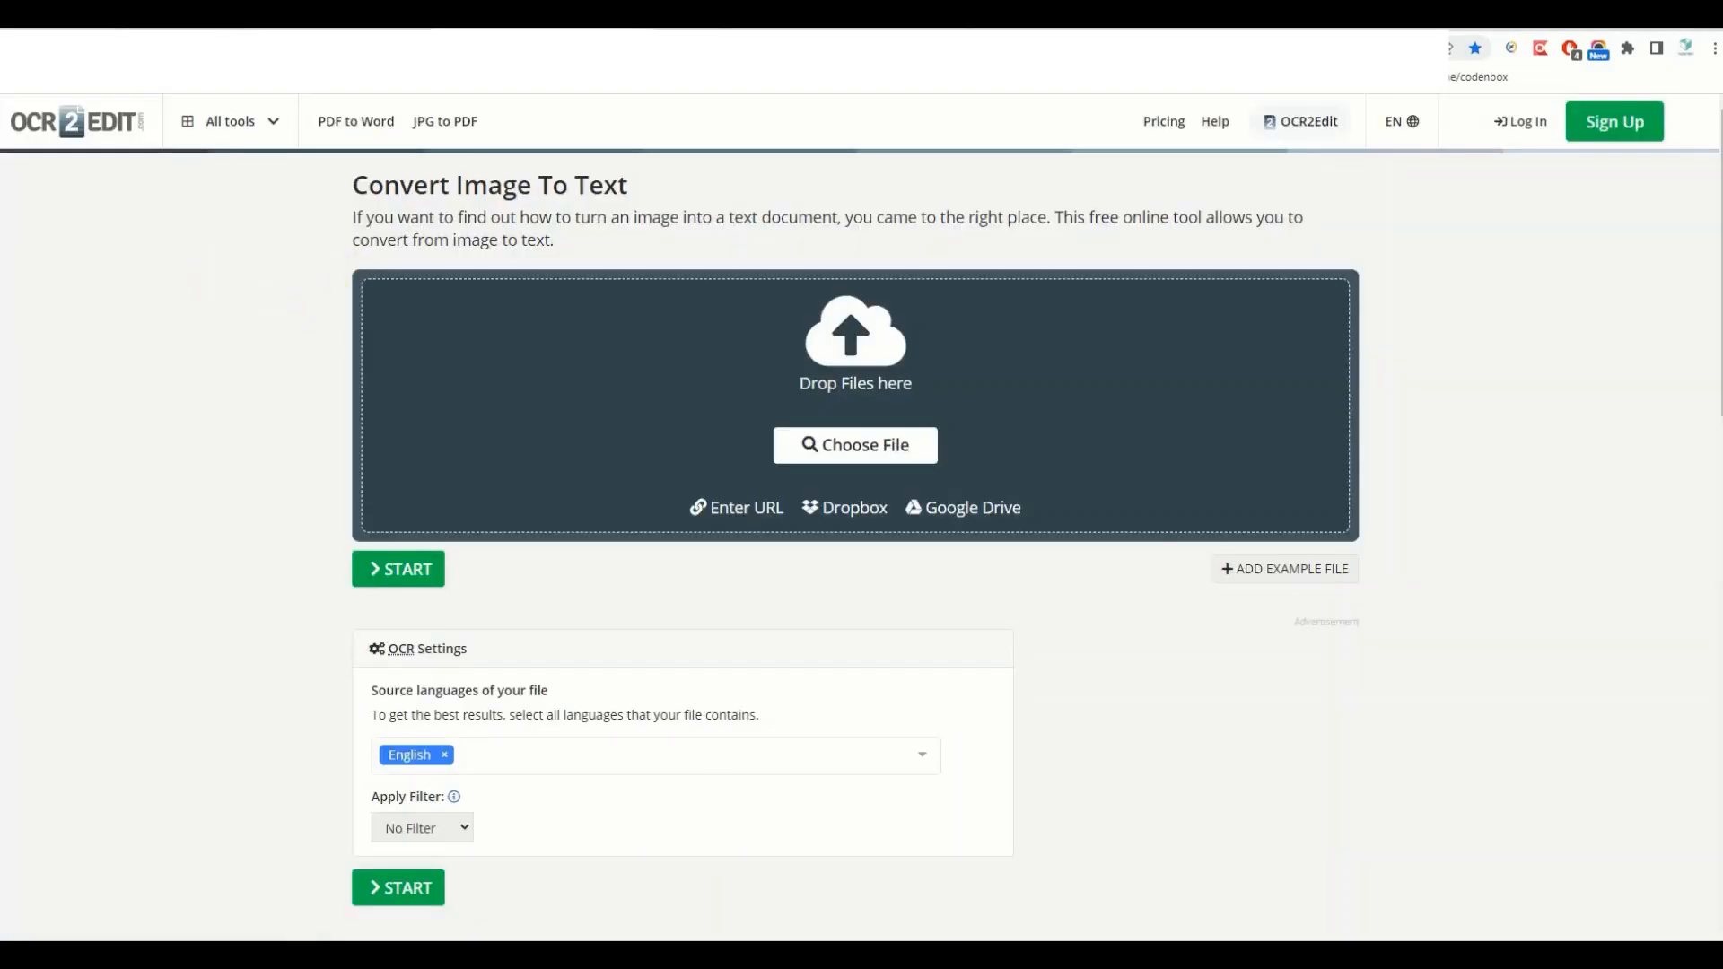
pyautogui.moveTo(242, 94)
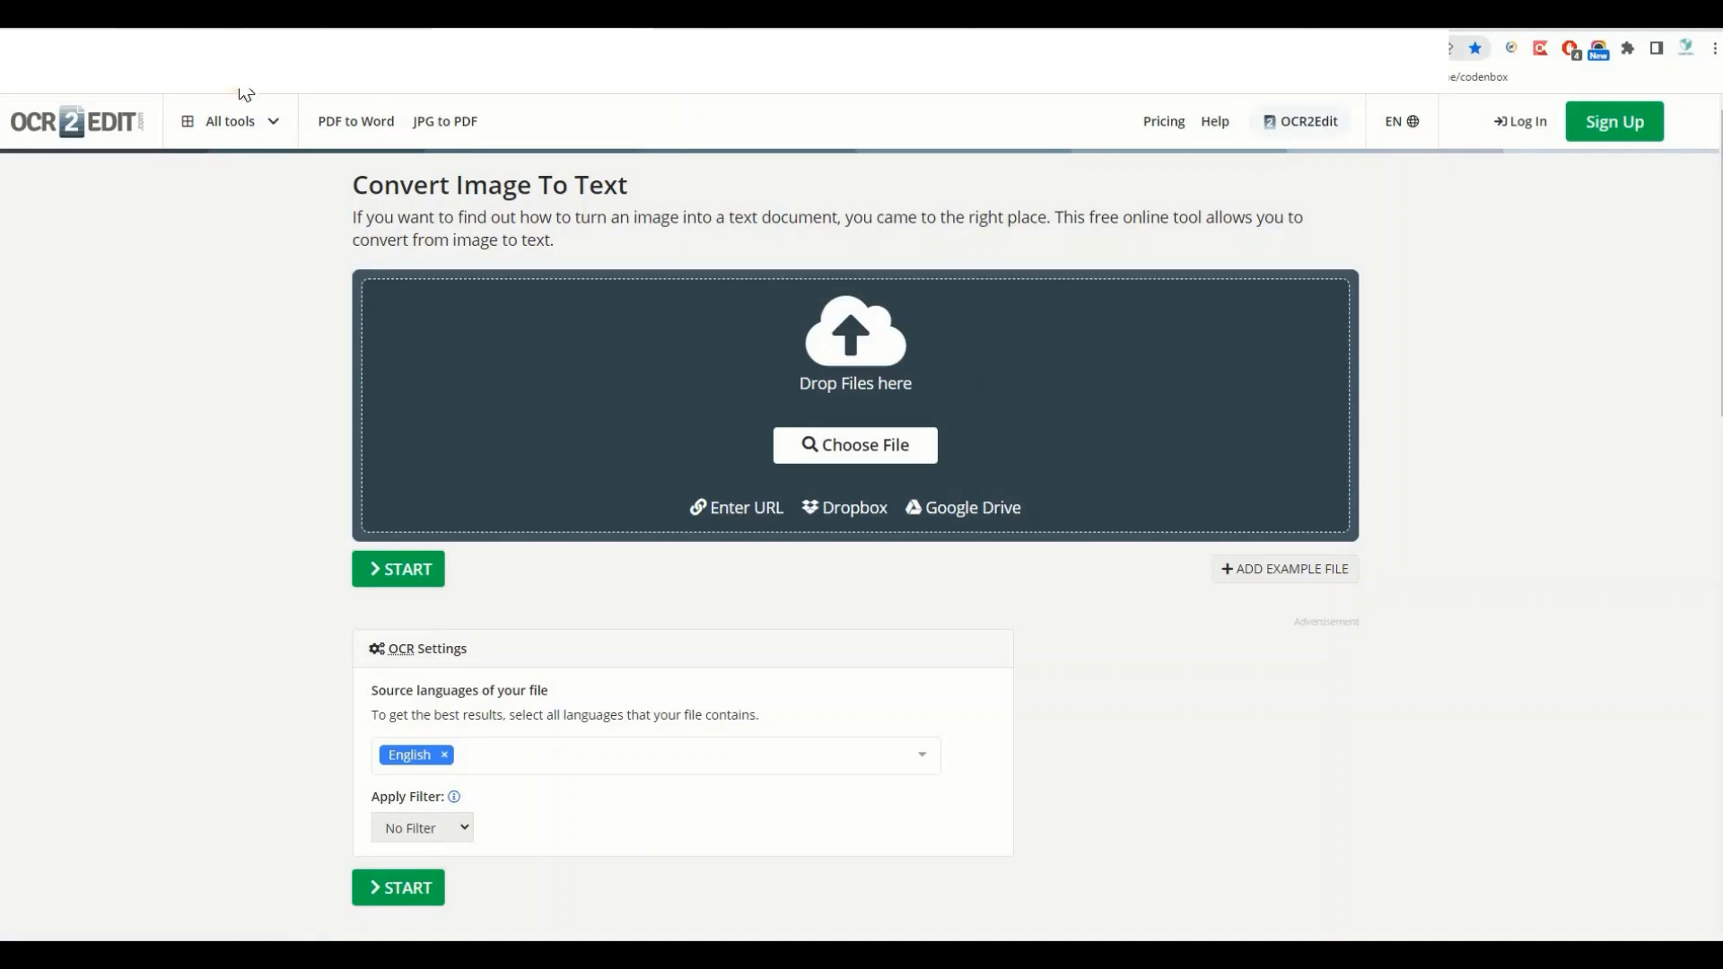
pyautogui.moveTo(271, 264)
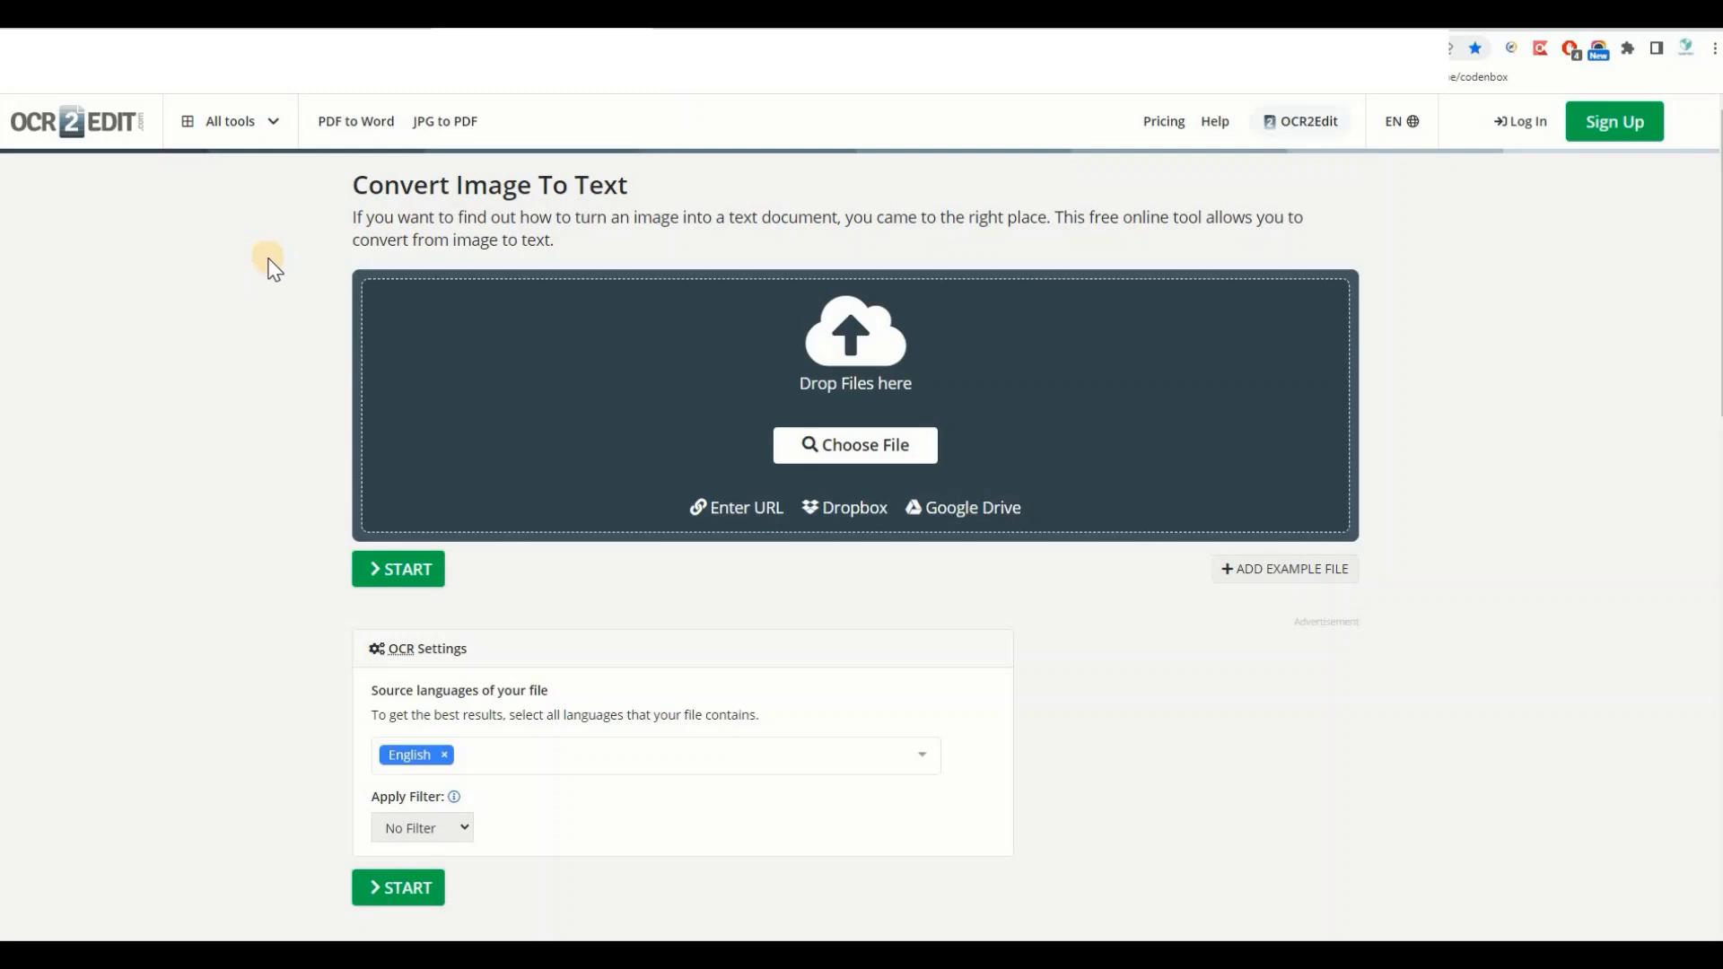
pyautogui.moveTo(261, 330)
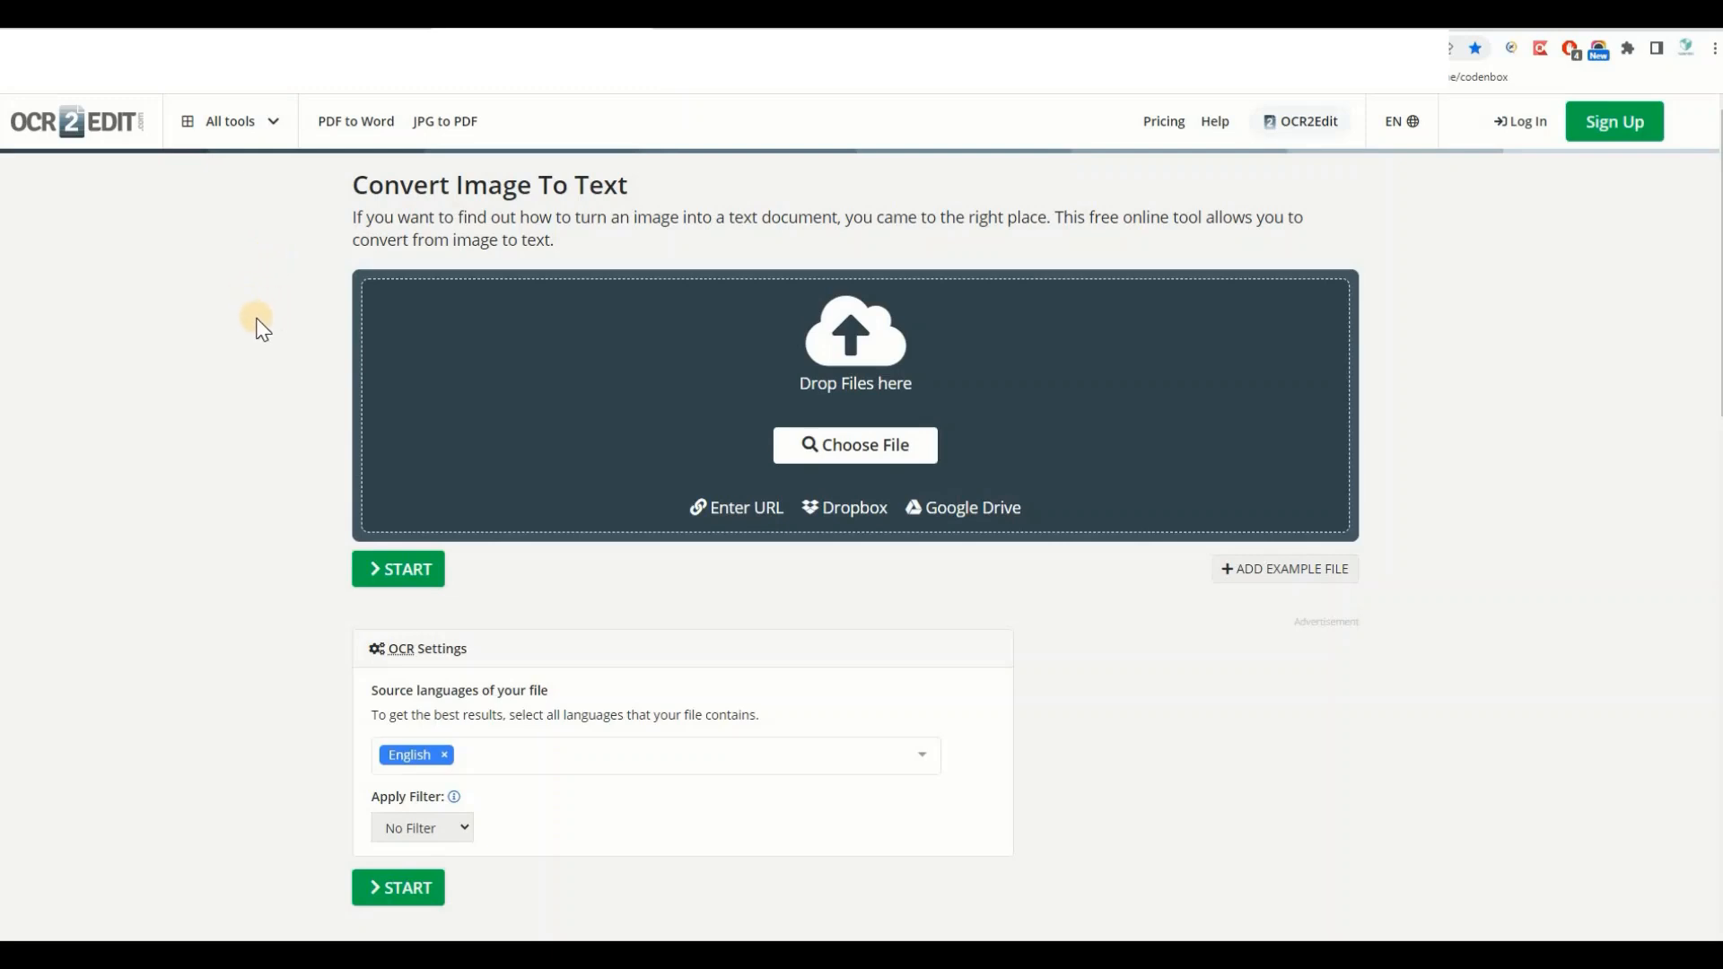
pyautogui.moveTo(253, 336)
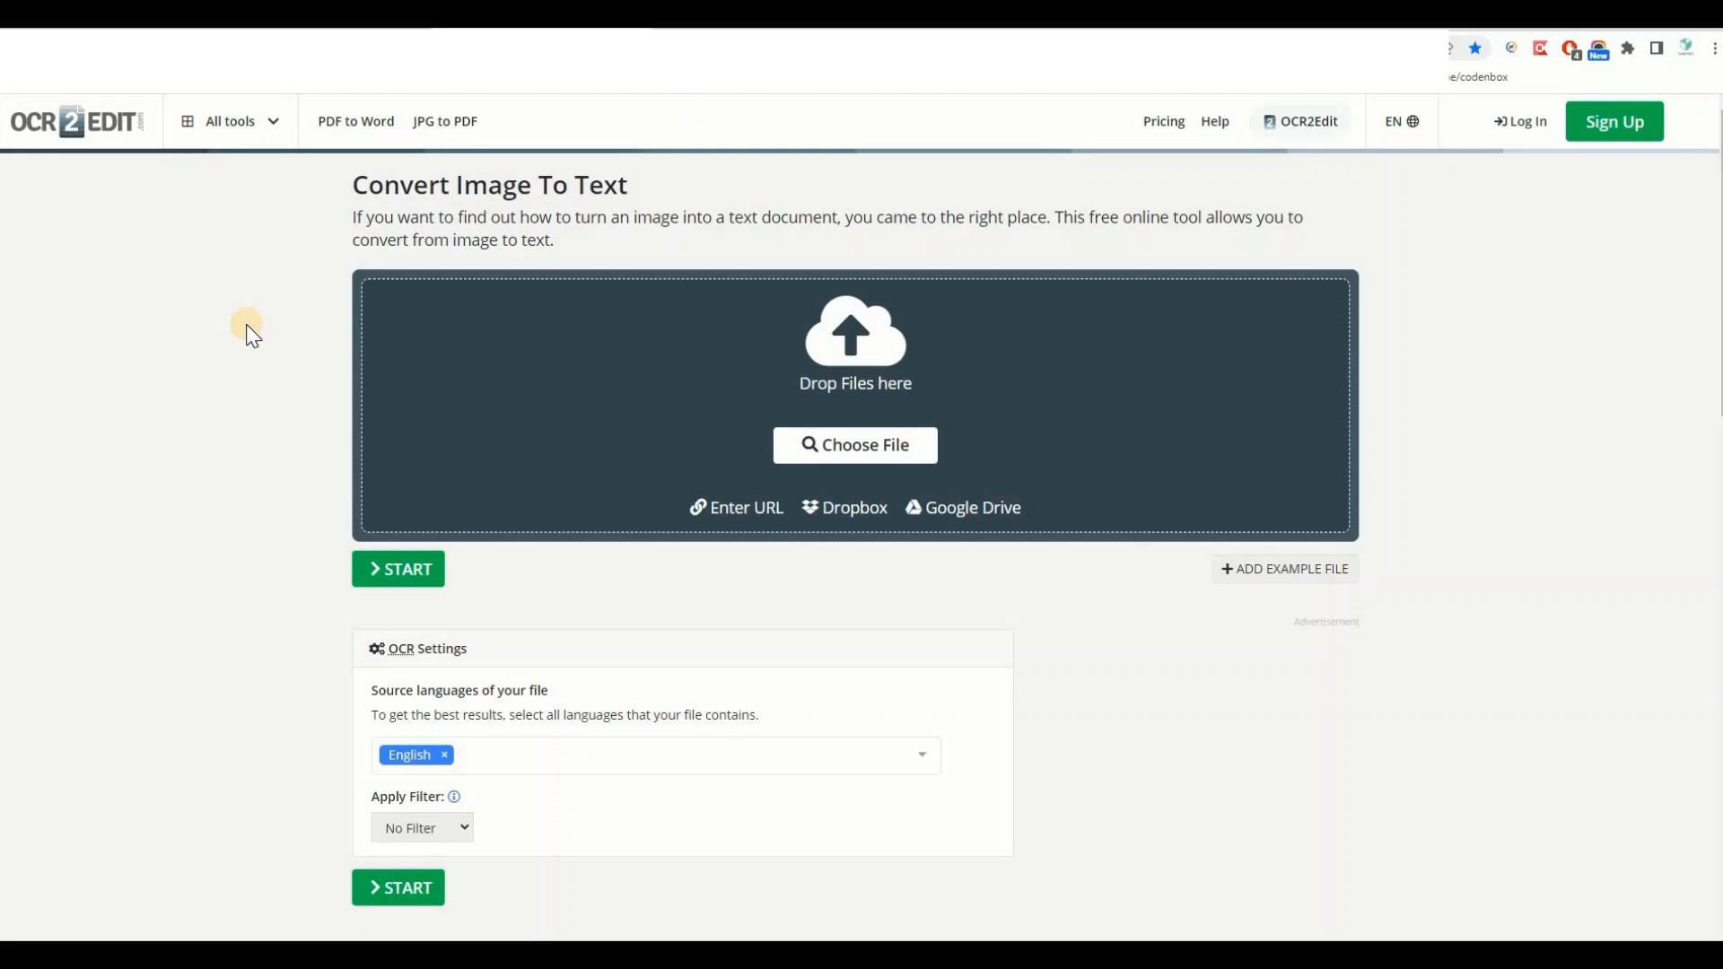
pyautogui.moveTo(1021, 131)
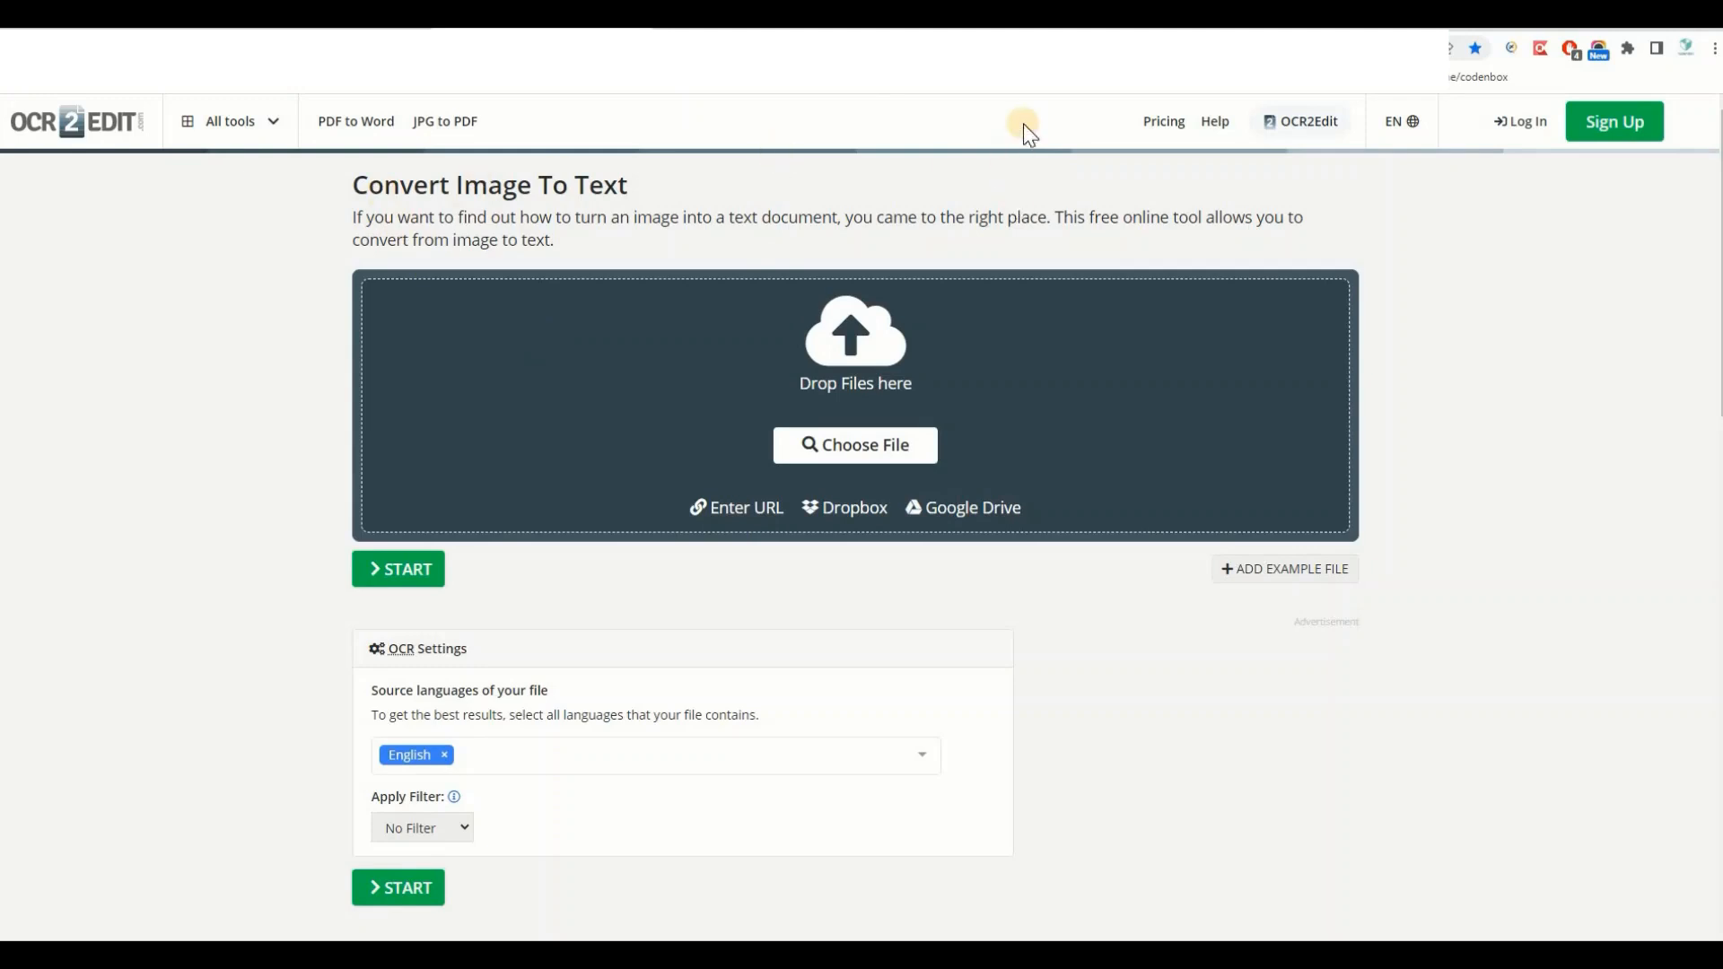
pyautogui.moveTo(1077, 212)
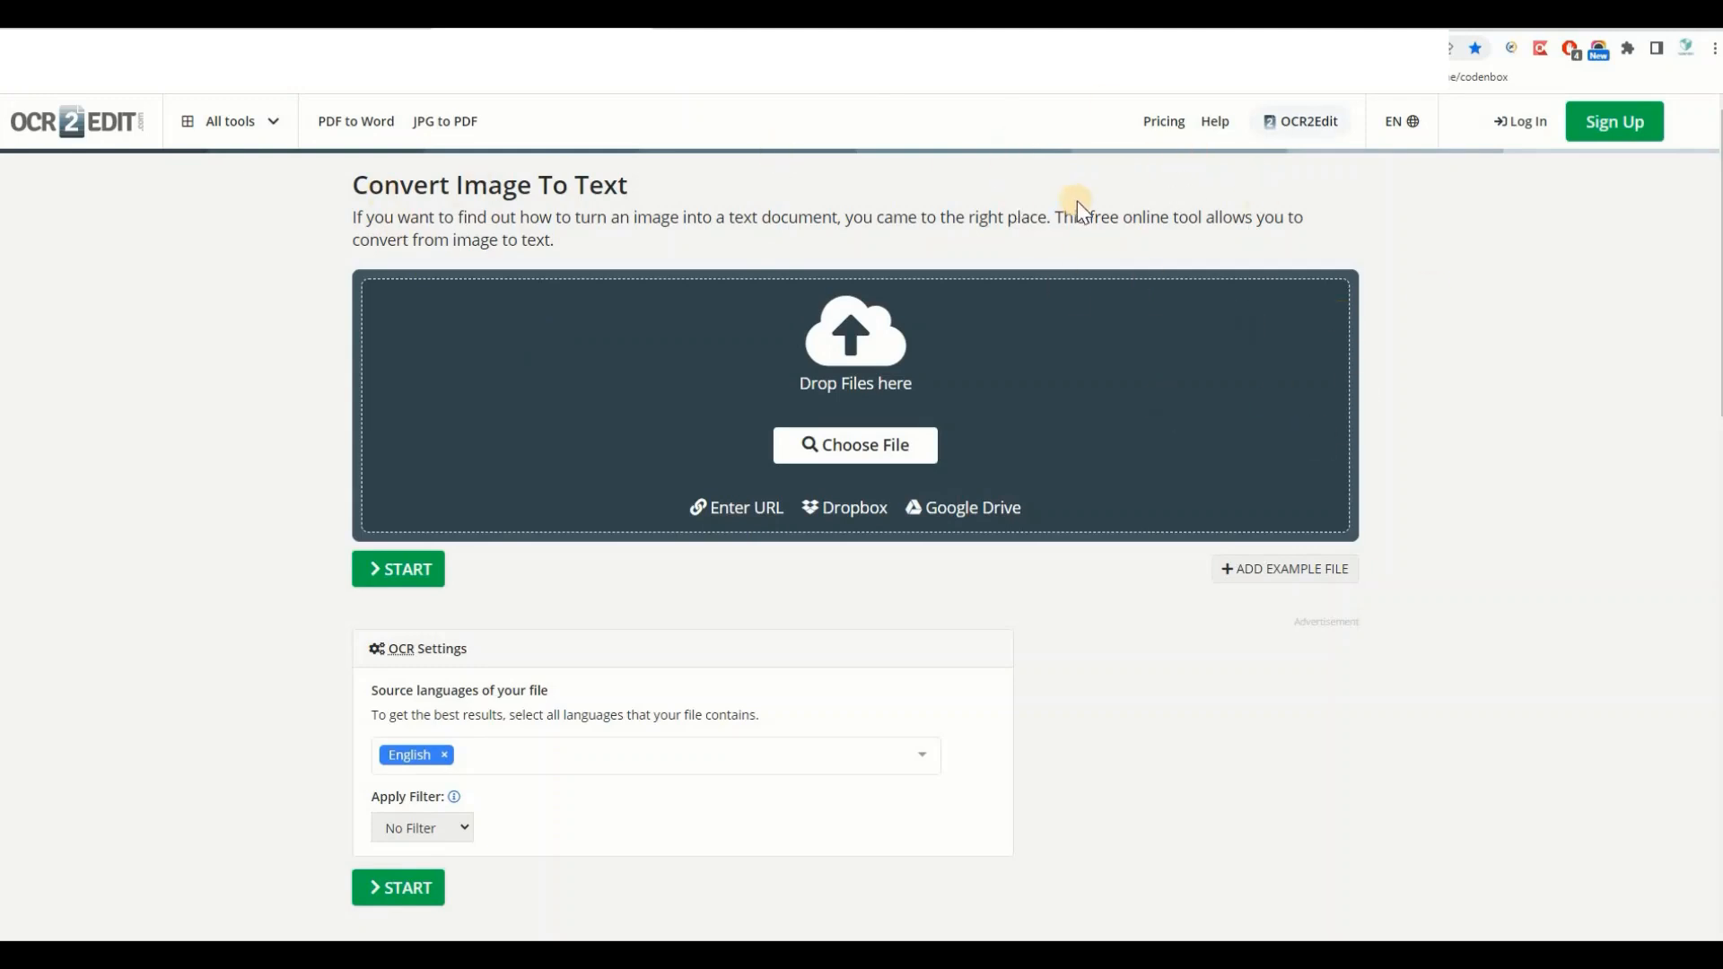
pyautogui.moveTo(855, 445)
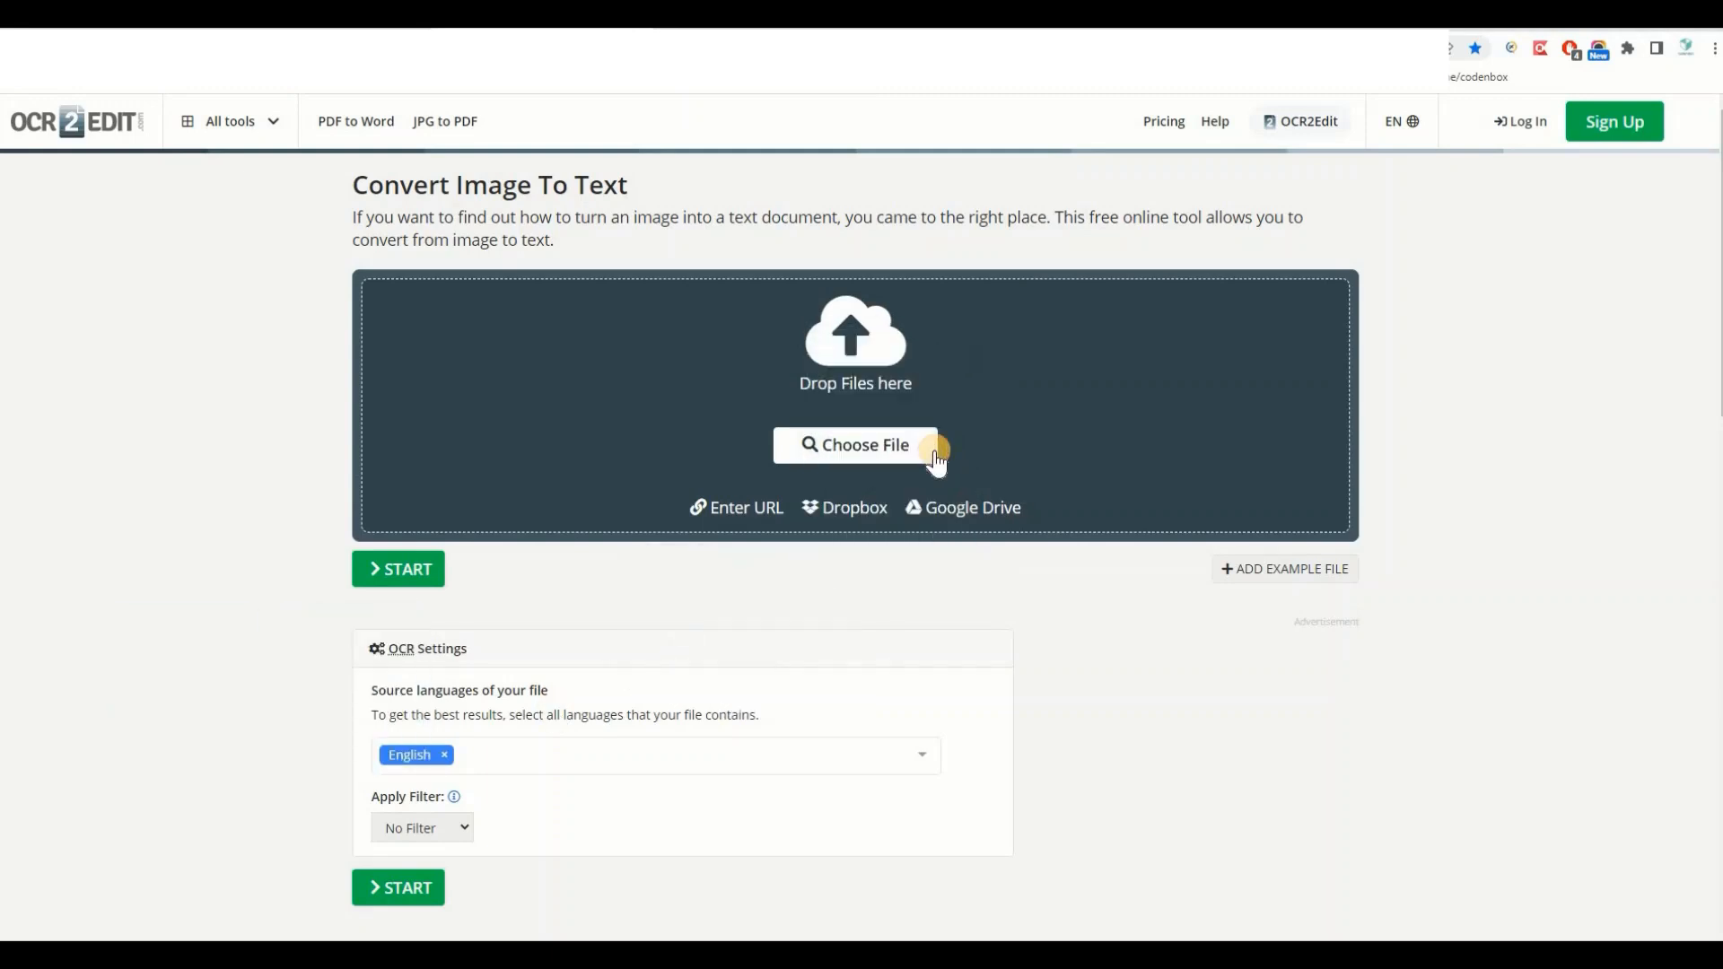
# Upload the 'copy' screenshot, run the image-to-text conversion and download the result.
pyautogui.click(855, 445)
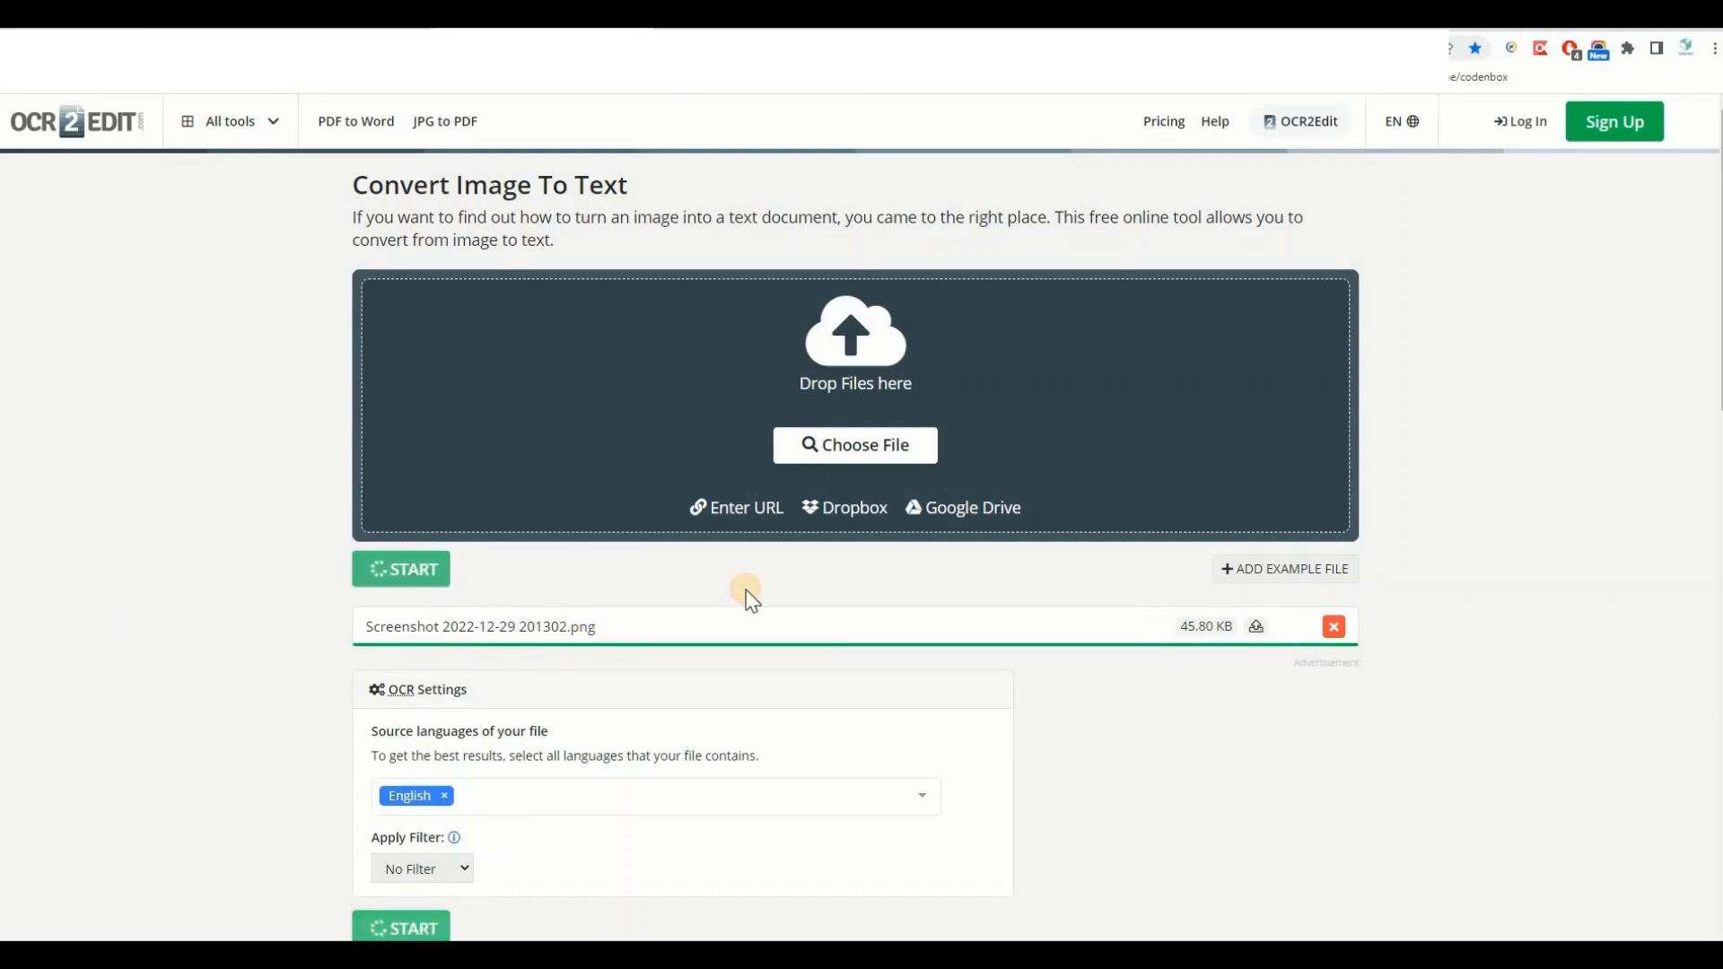
pyautogui.click(401, 569)
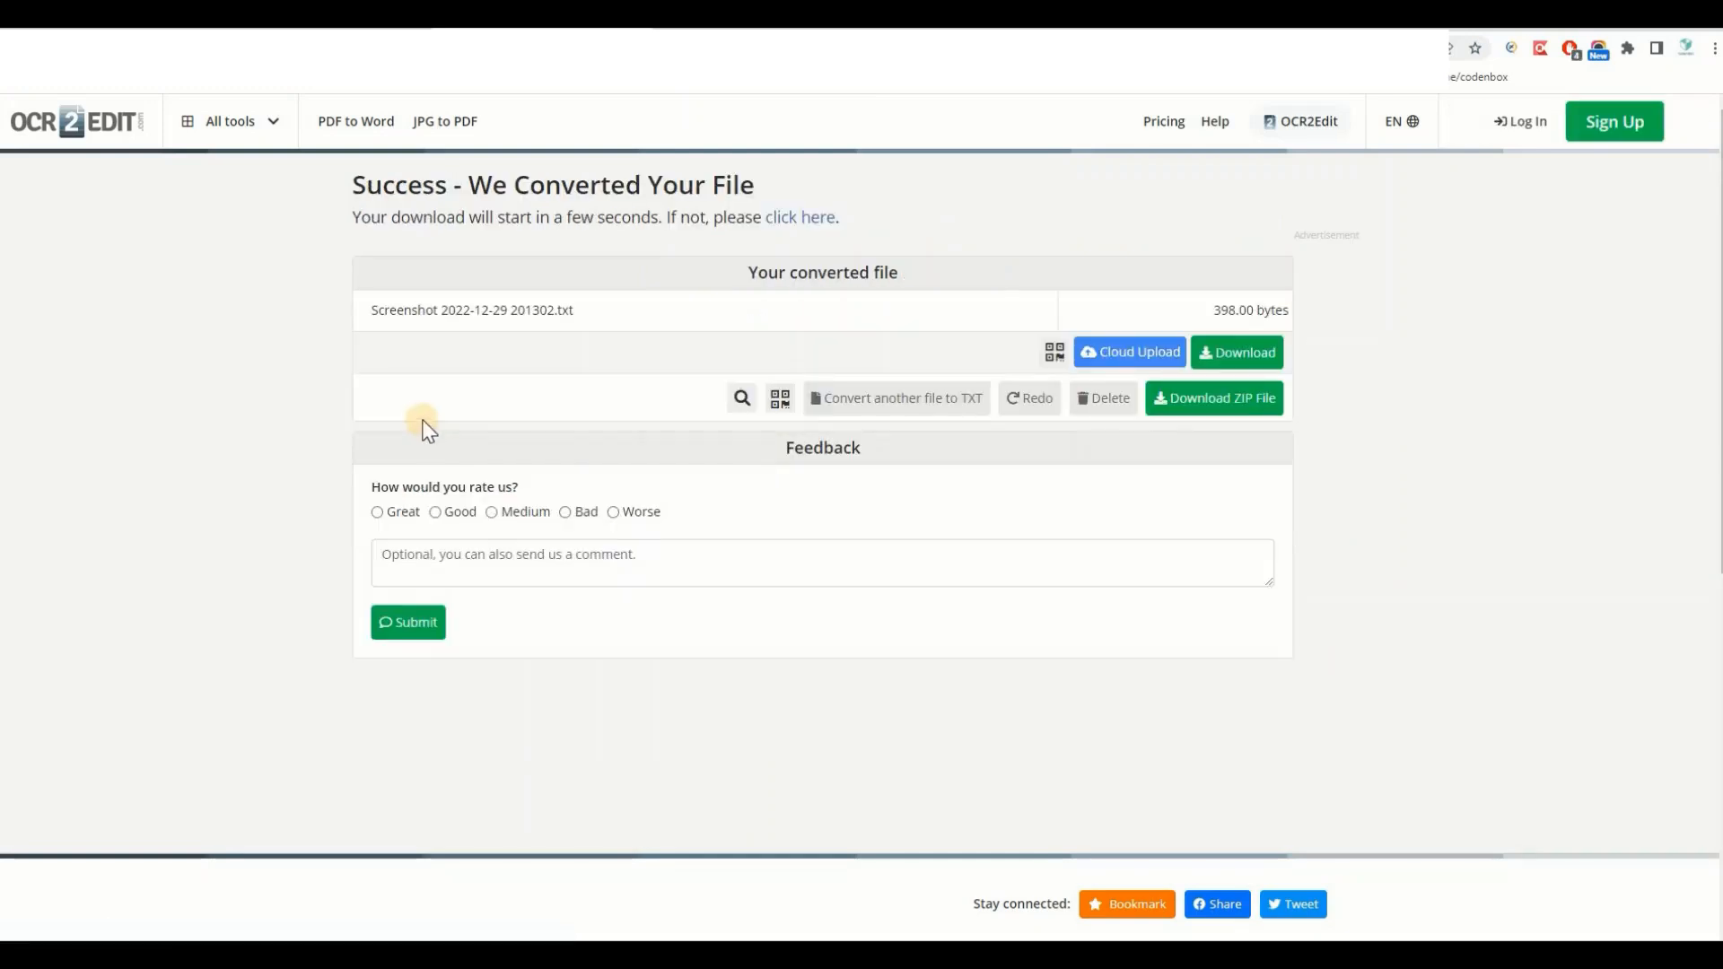
pyautogui.moveTo(585, 429)
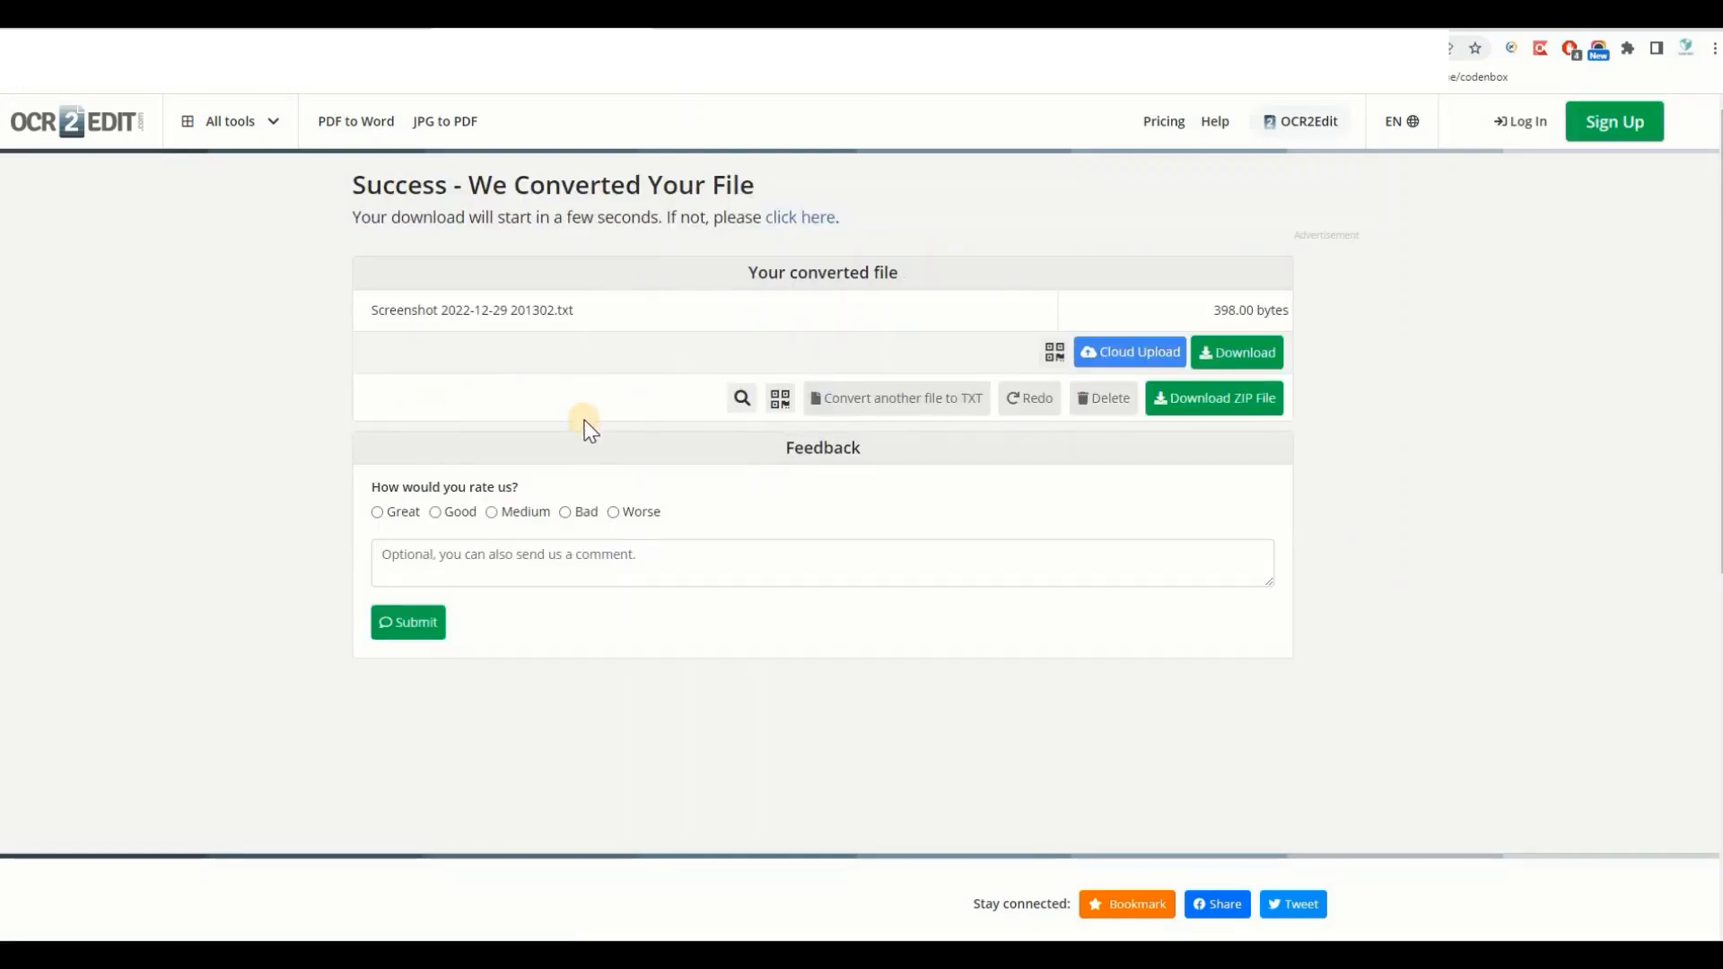
pyautogui.click(1237, 354)
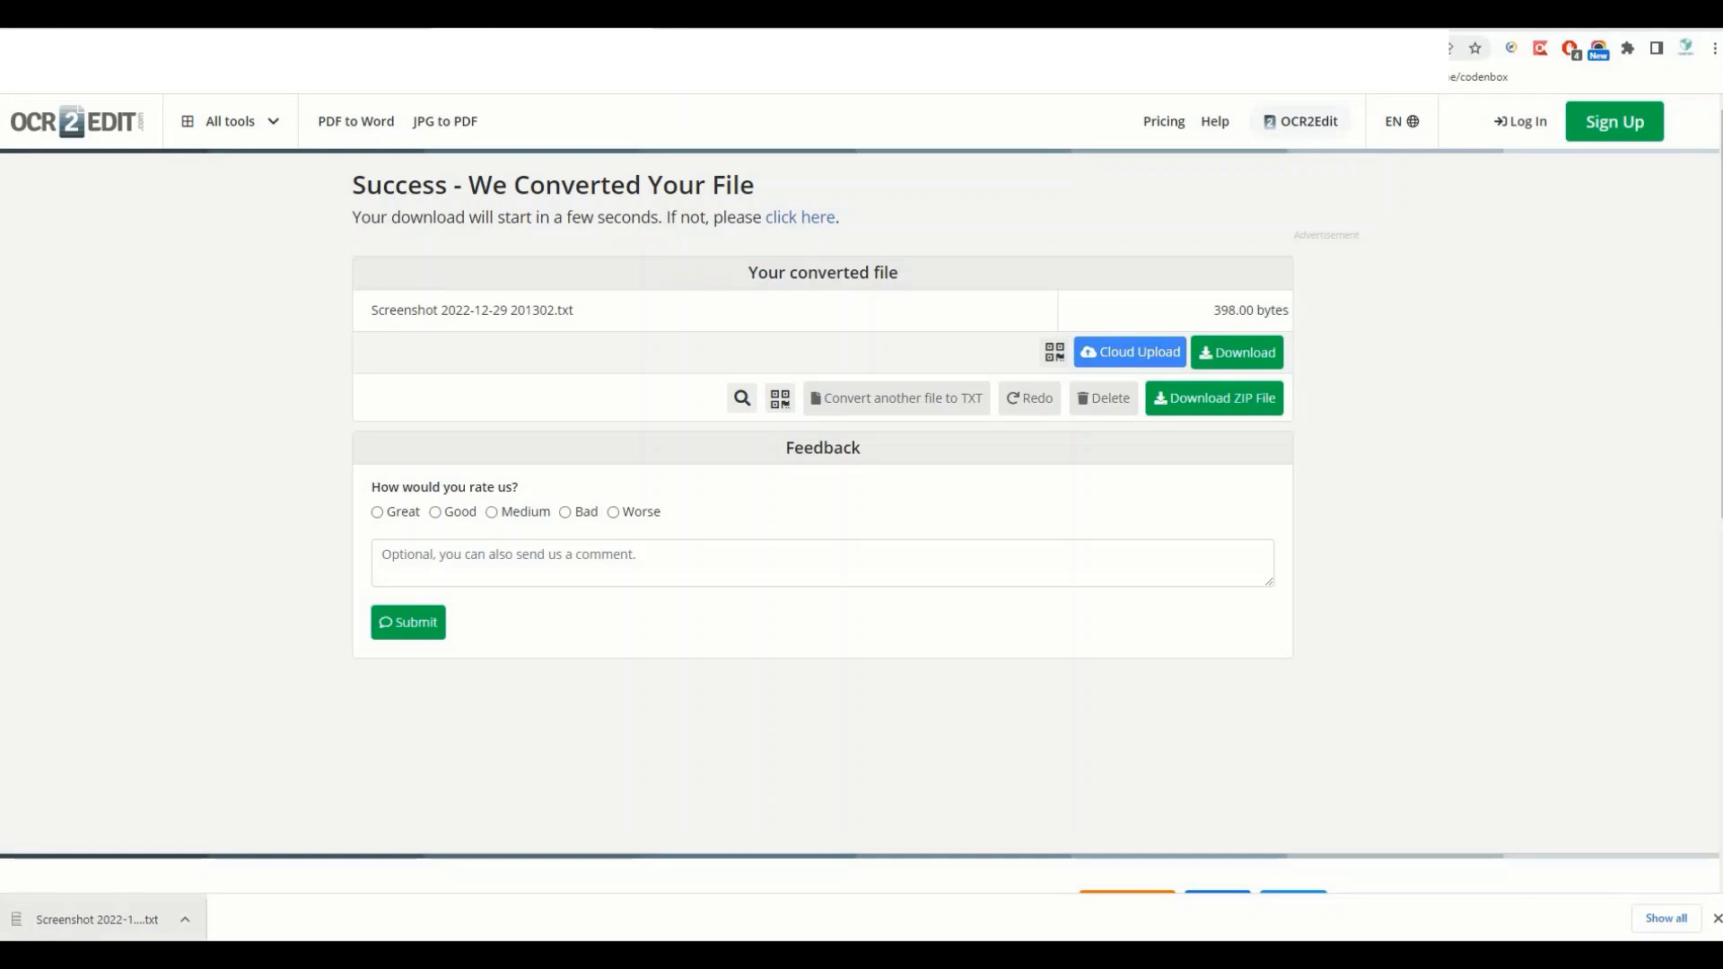
# Load the downloaded copy.txt in Notepad and select all the recognized question text.
pyautogui.click(97, 919)
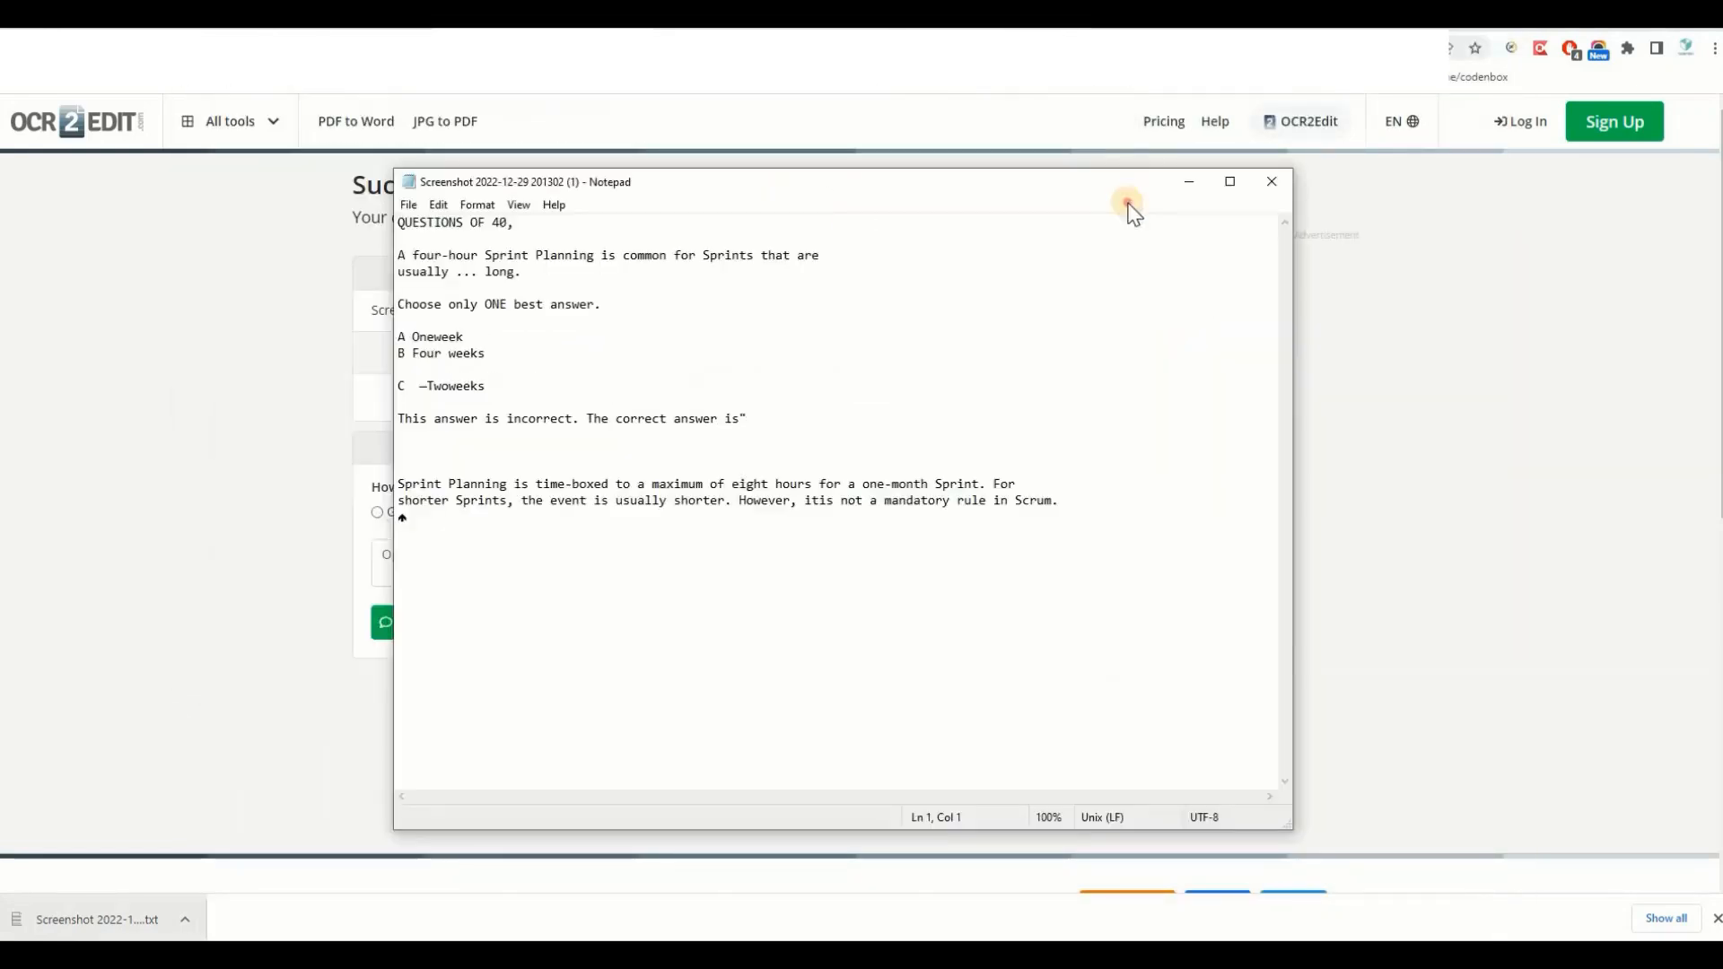
pyautogui.press('ctrl+a')
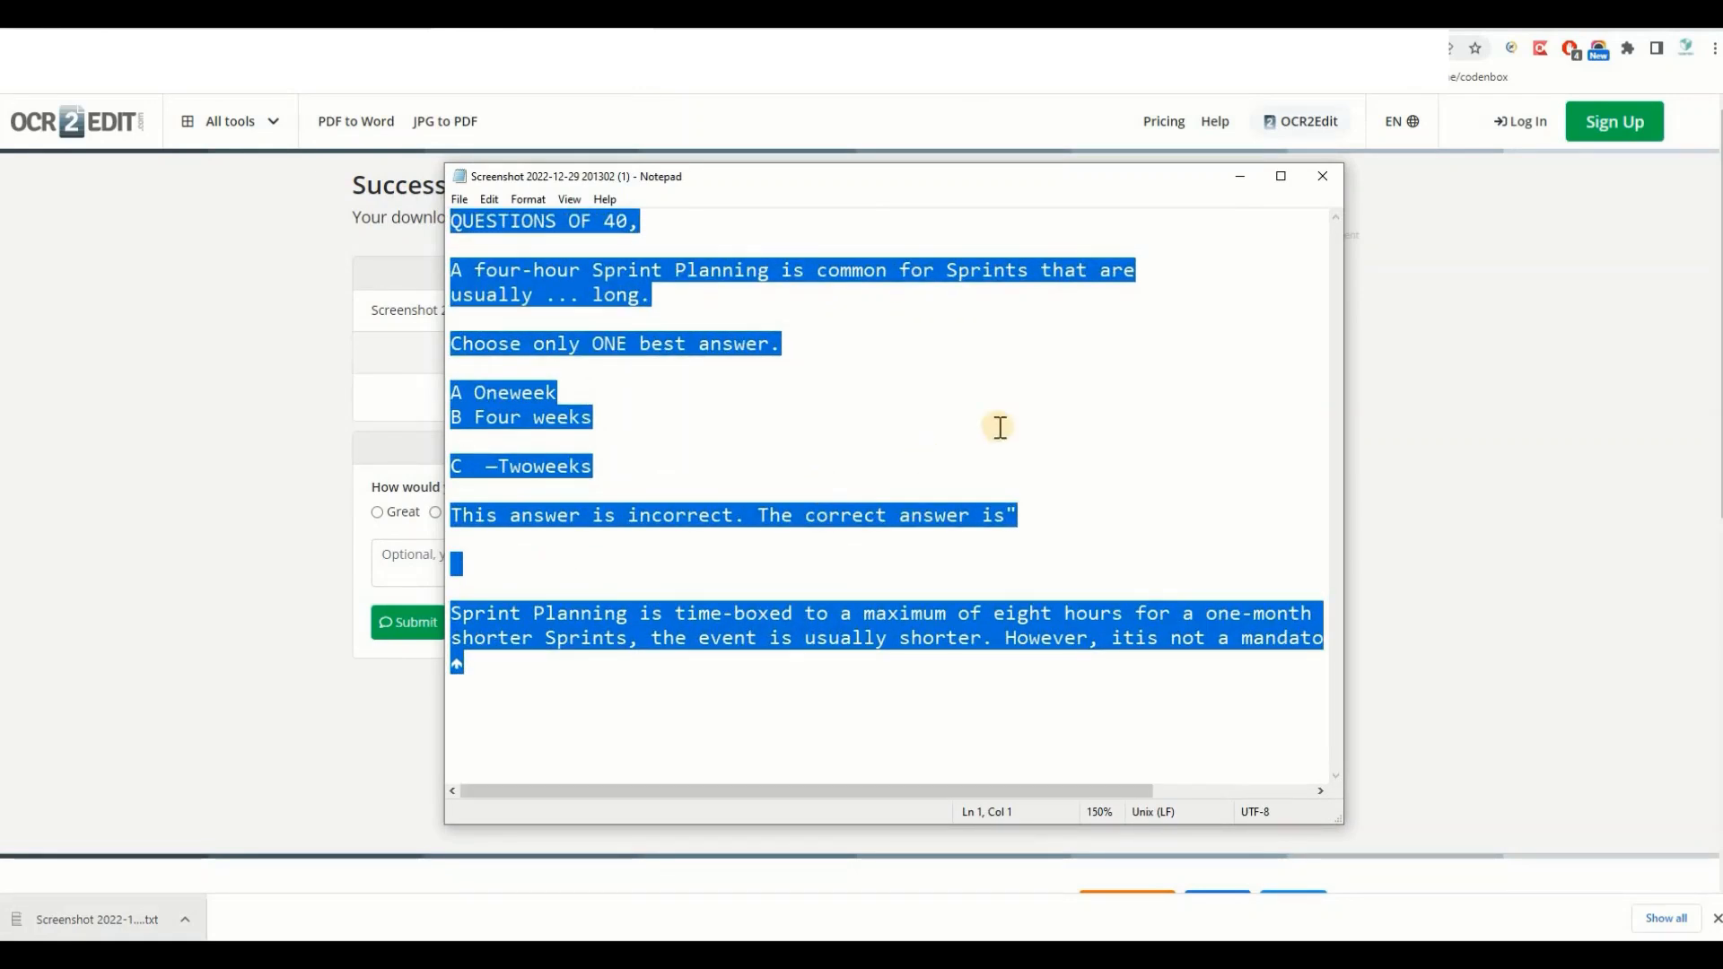
pyautogui.click(1323, 176)
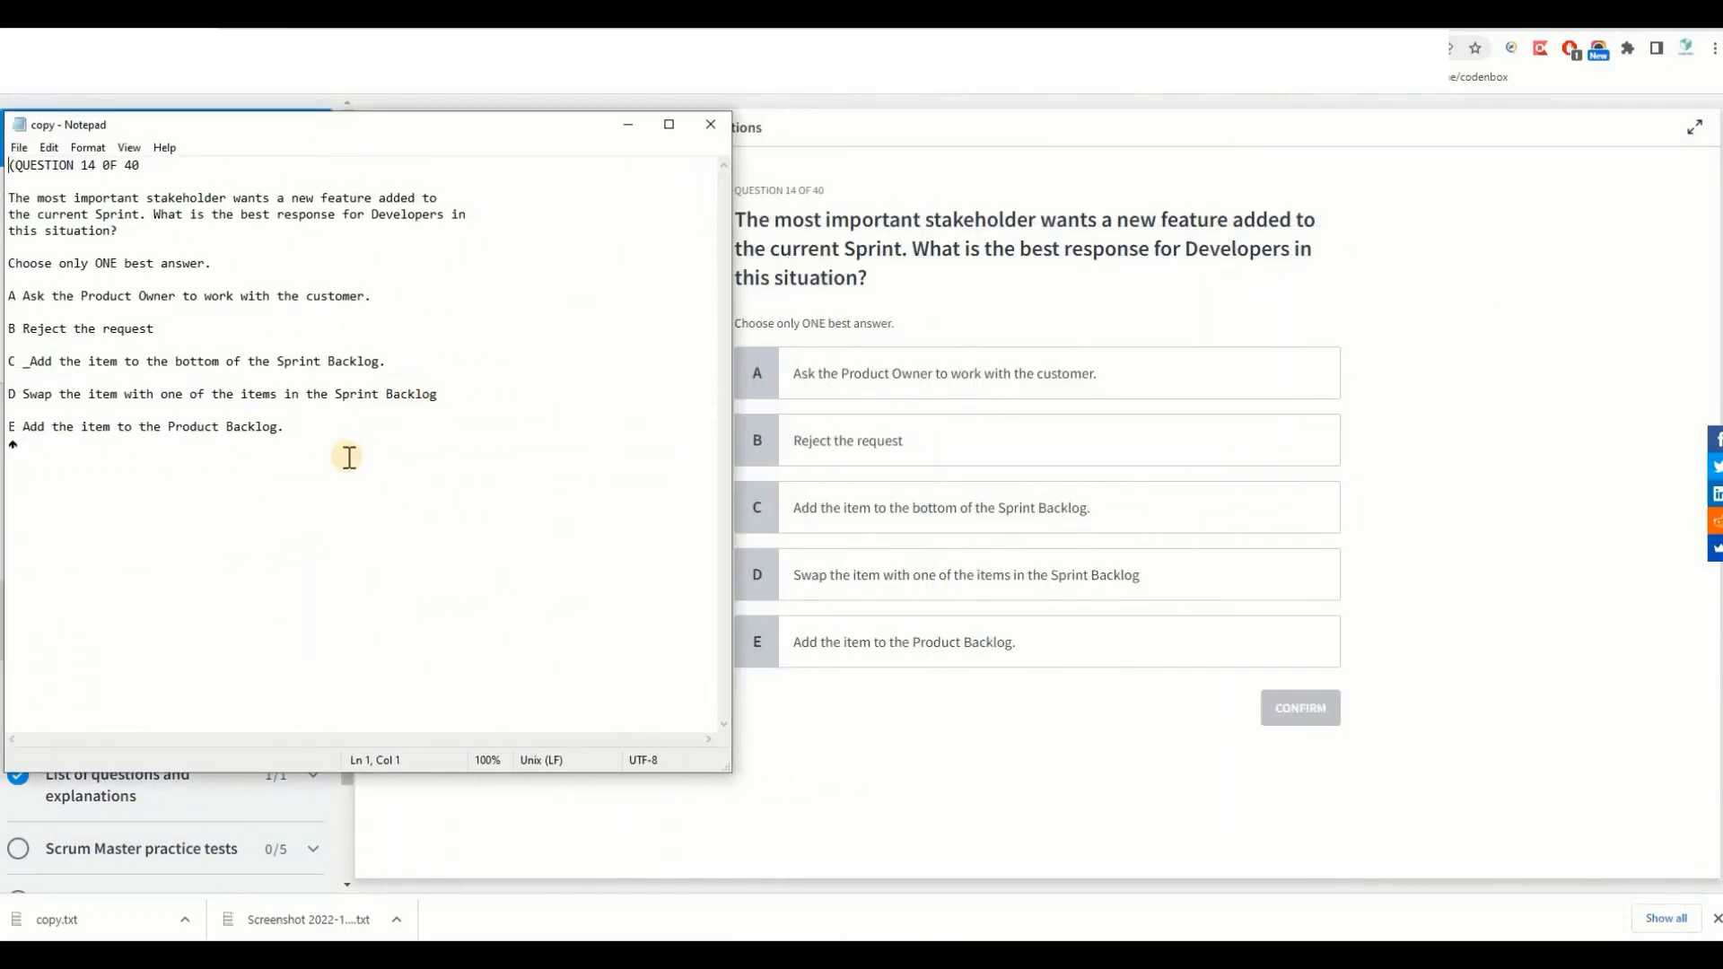
# Select all of question 14's extracted text and its five answer options in copy.txt.
pyautogui.press('ctrl+a')
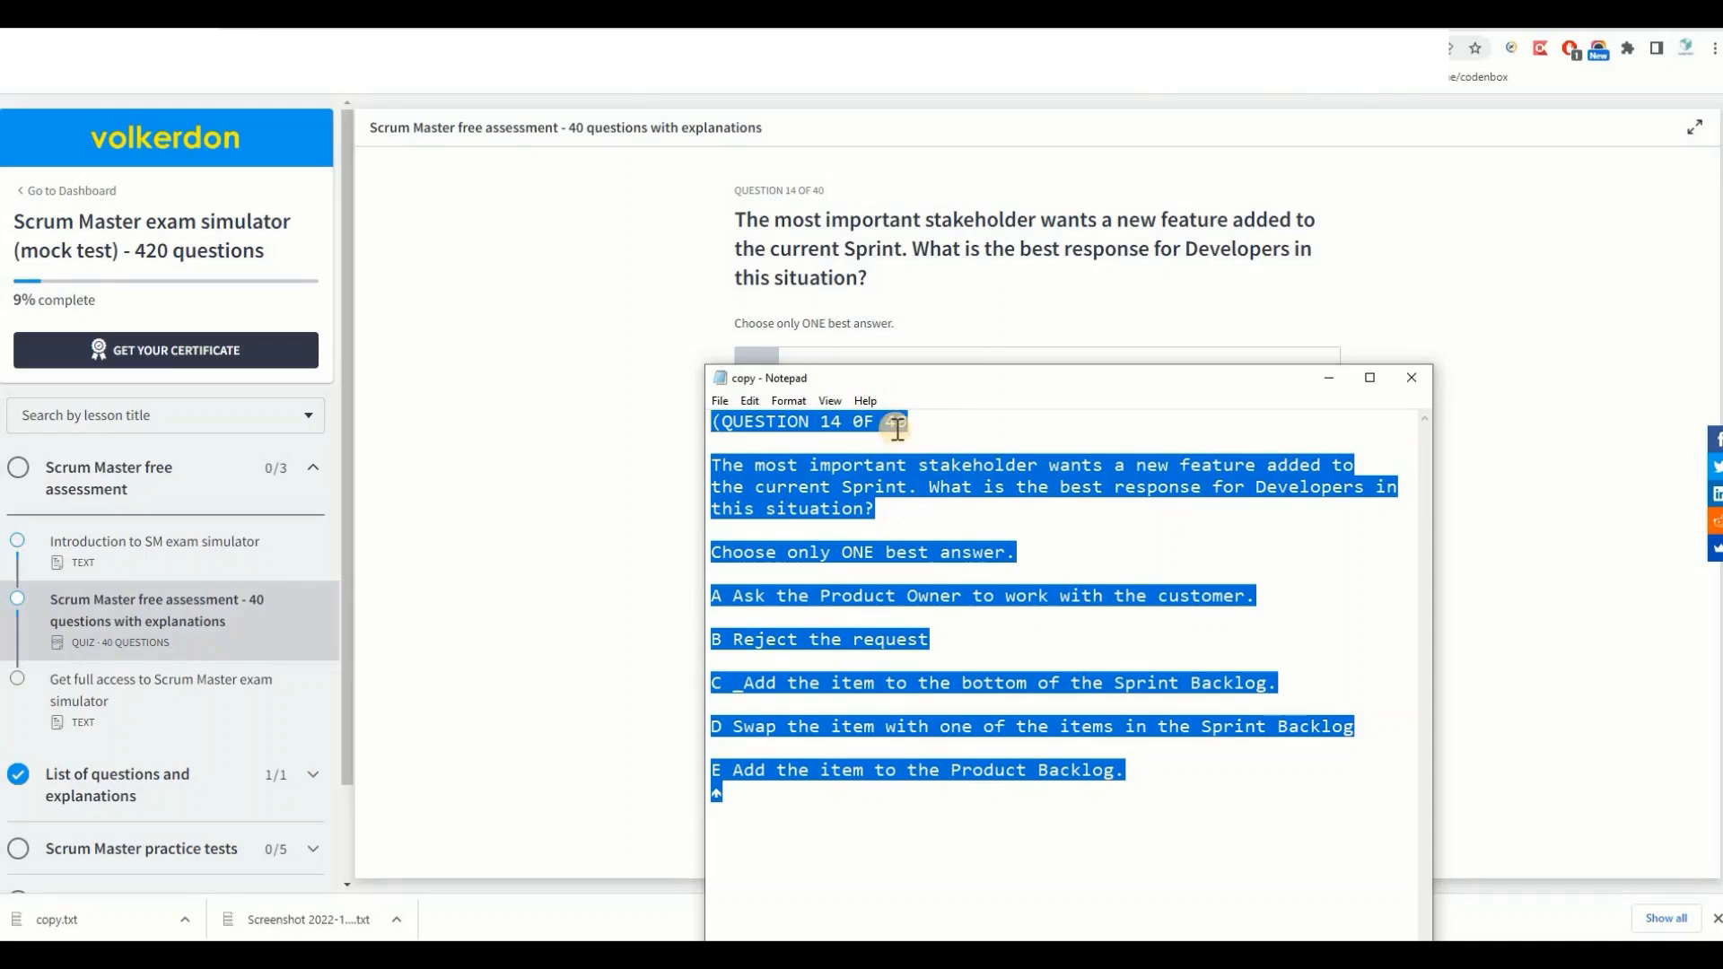
pyautogui.write('40')
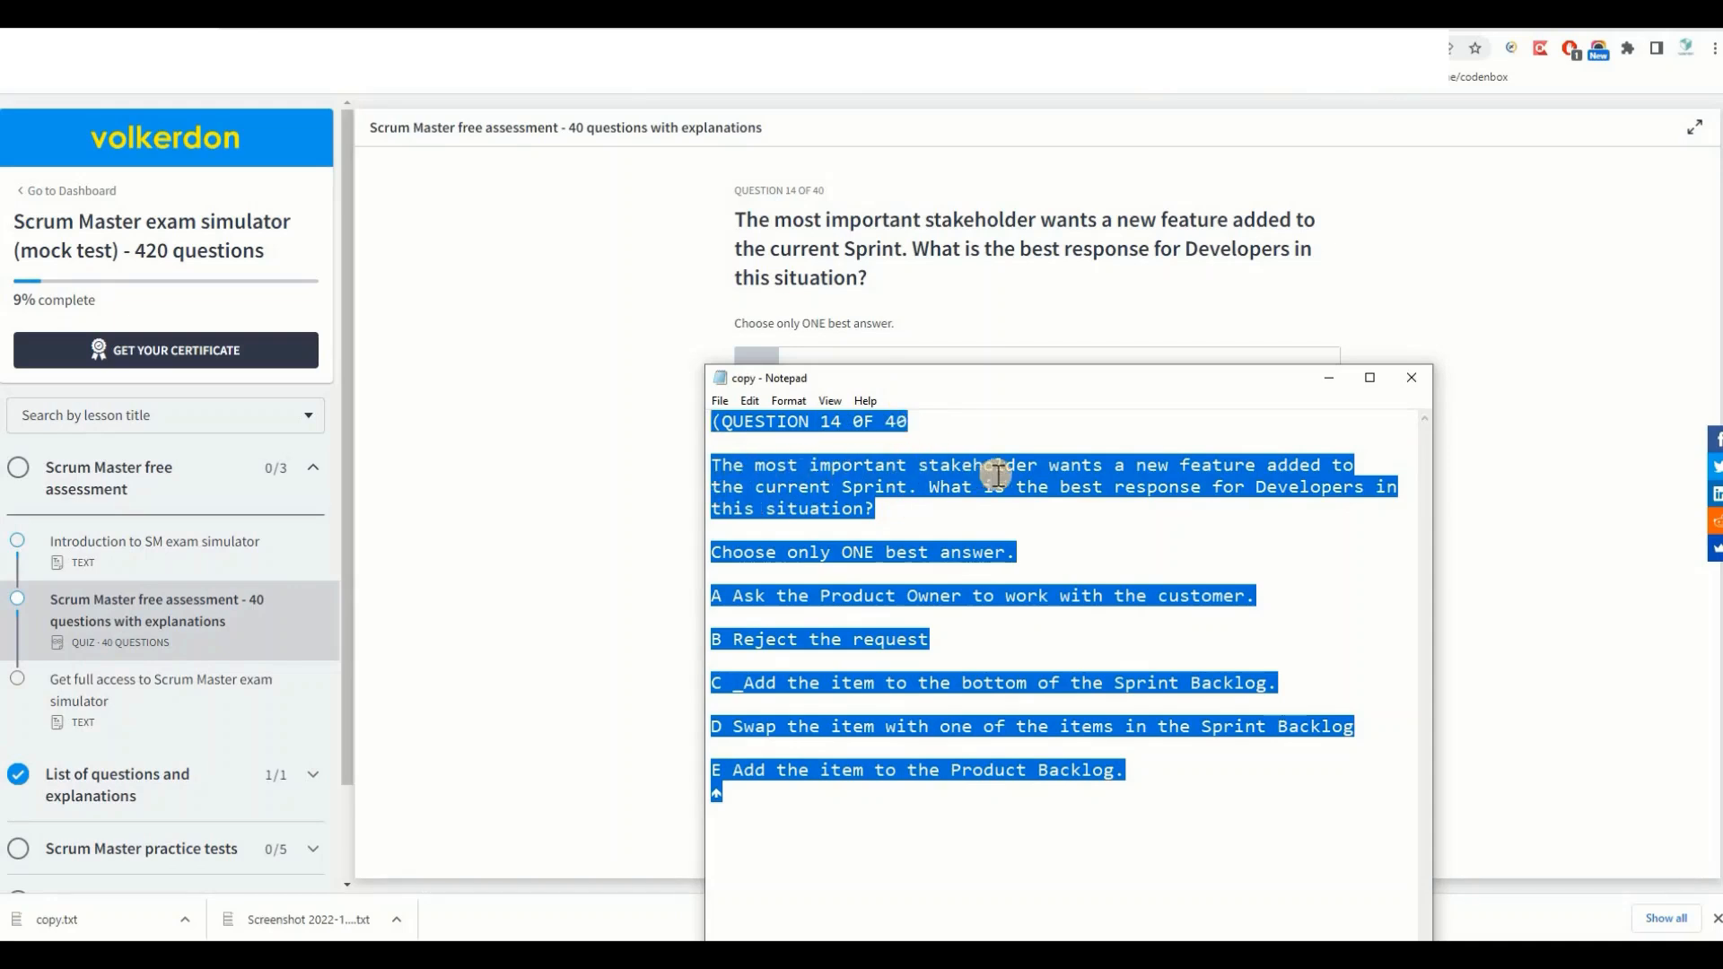
pyautogui.moveTo(995, 217)
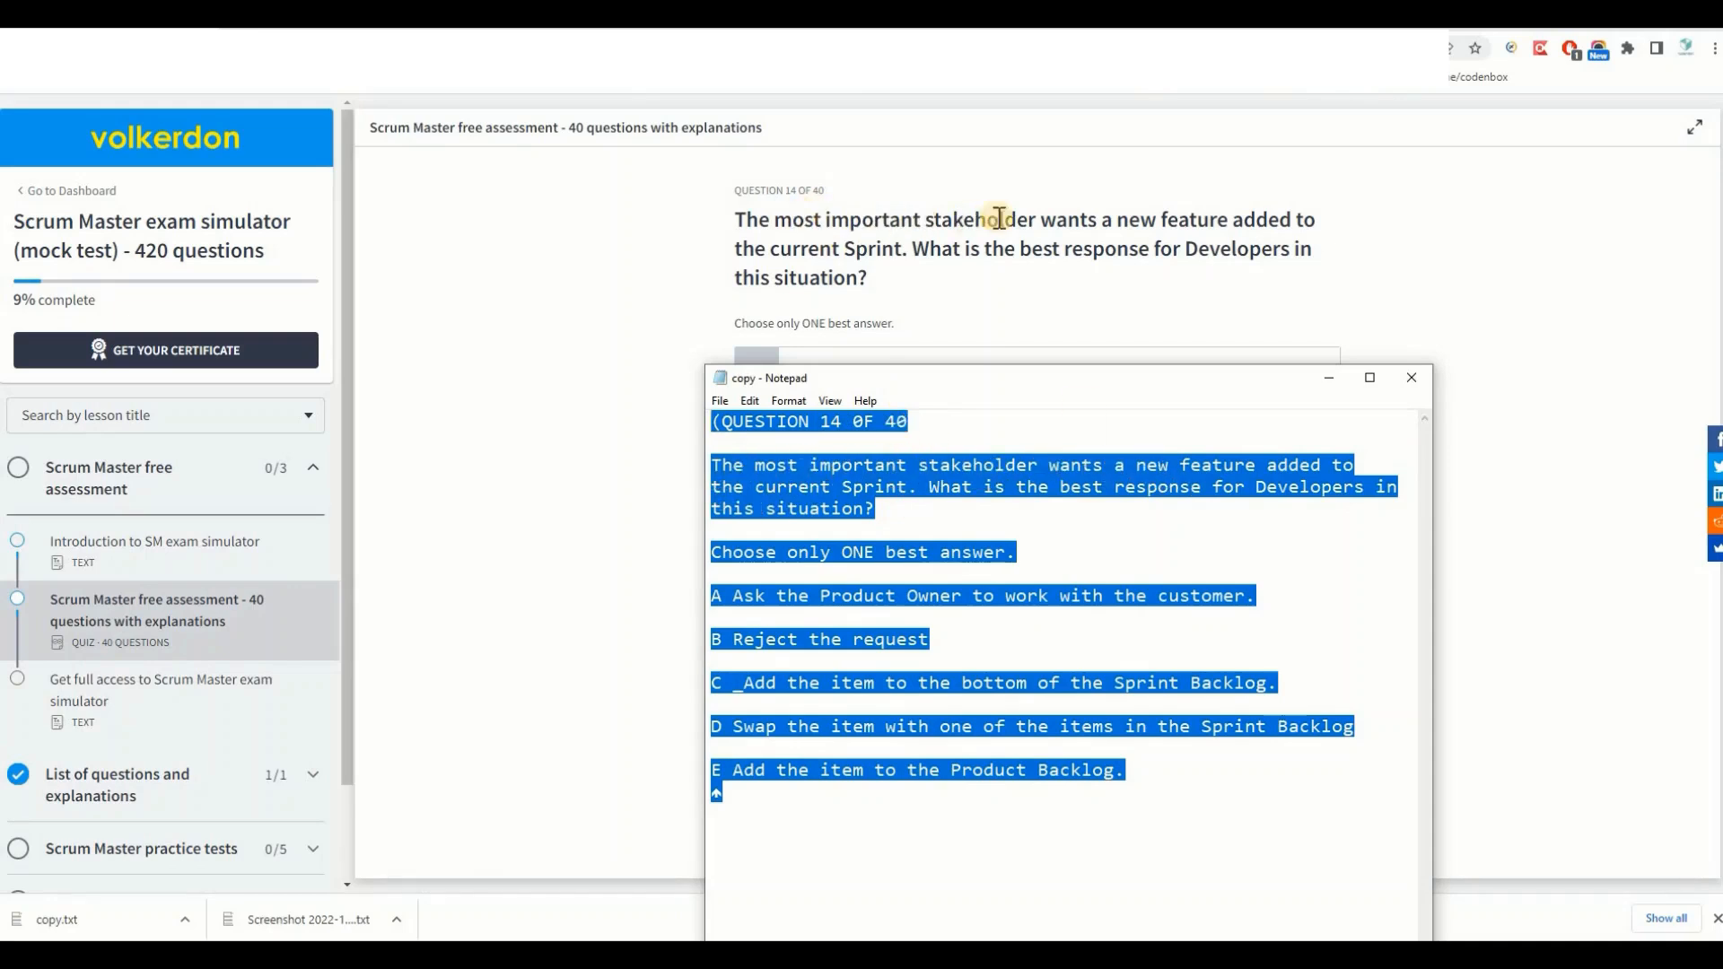